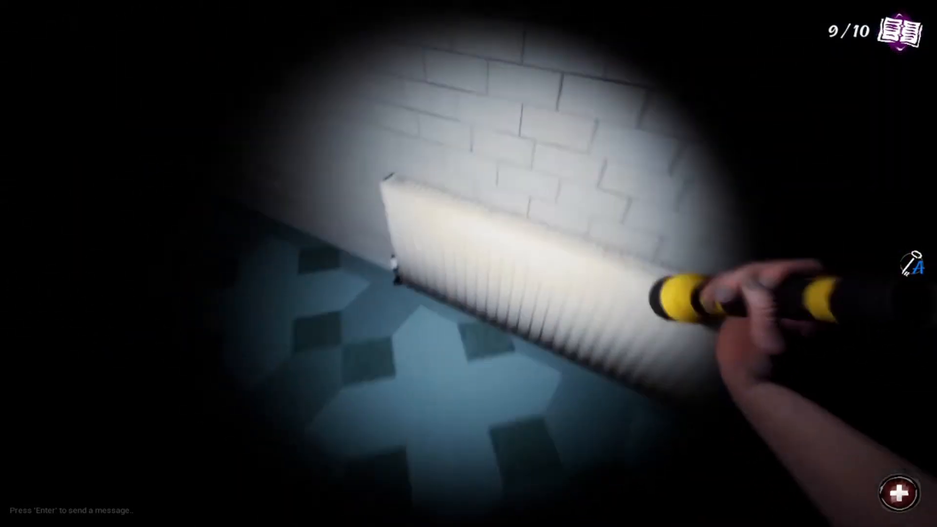
mouse_move(469, 264)
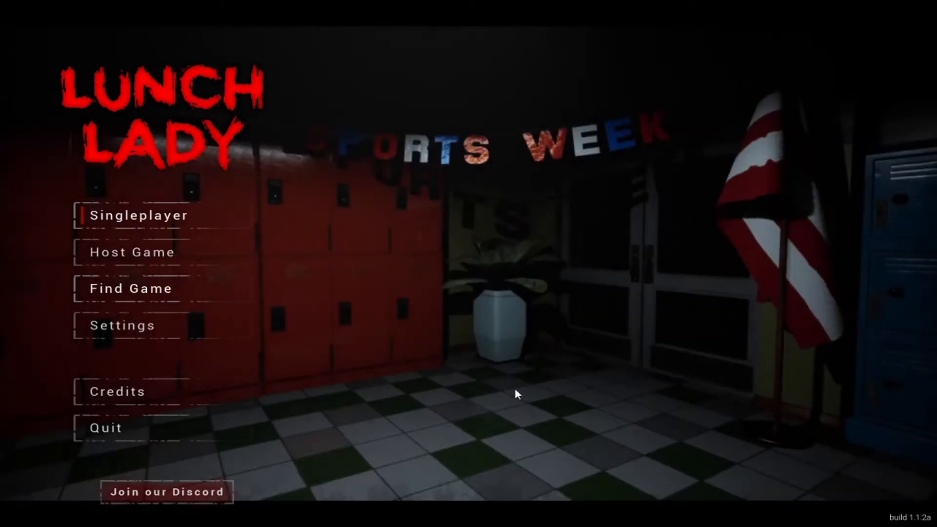
mouse_move(138, 326)
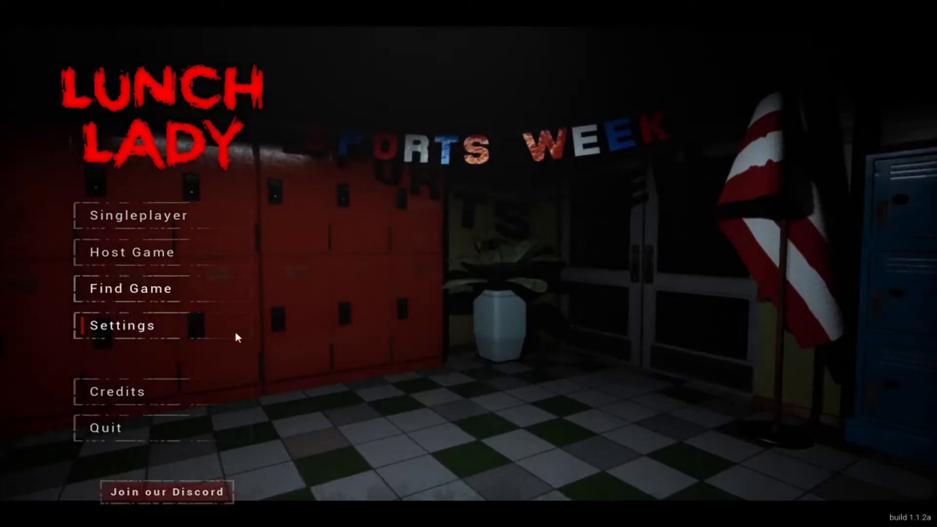
mouse_move(841, 442)
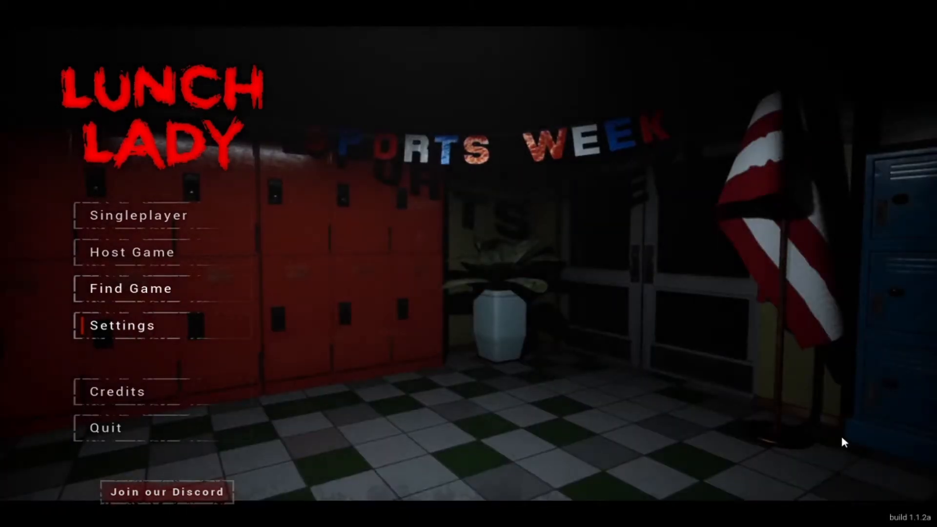
mouse_move(858, 460)
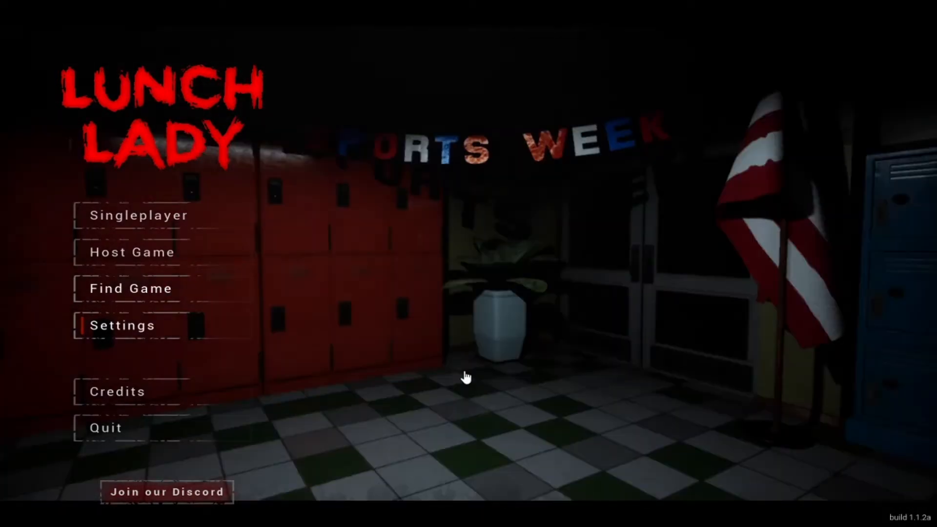
mouse_move(434, 82)
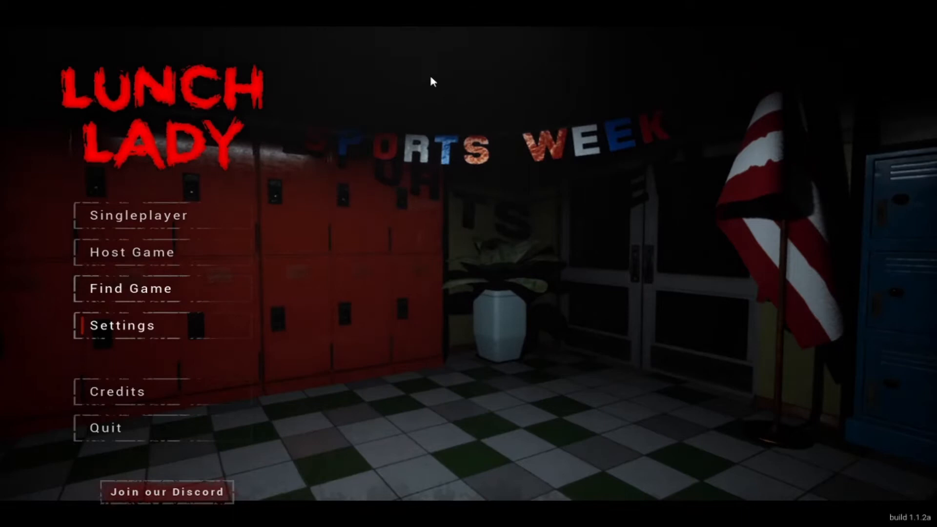
left_click(130, 289)
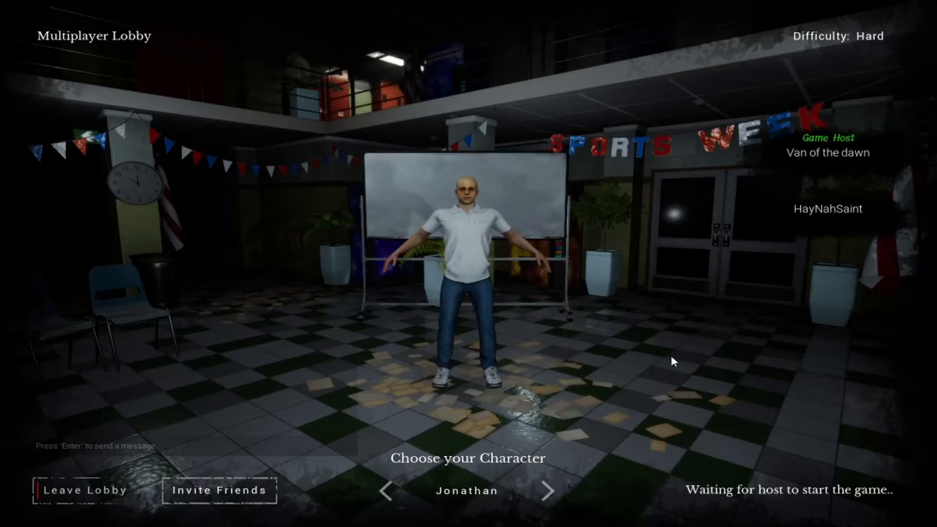
mouse_move(617, 335)
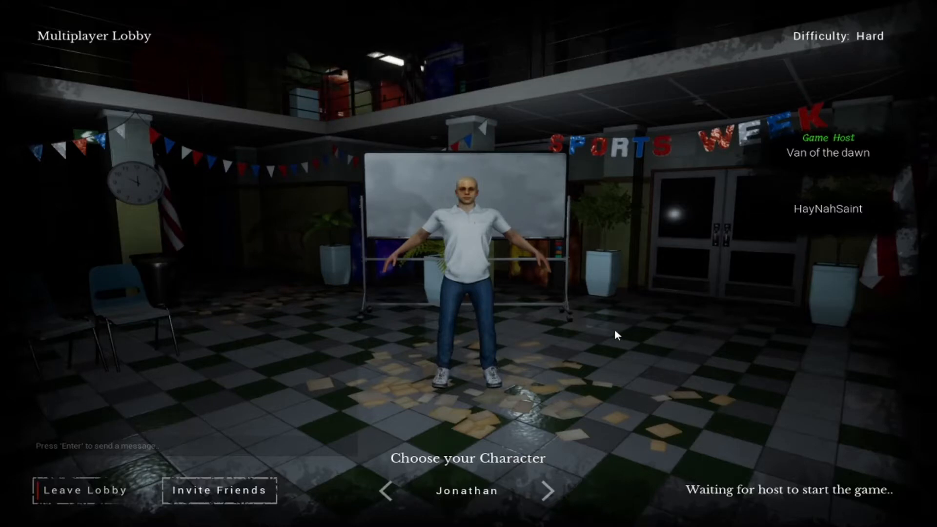
mouse_move(376, 381)
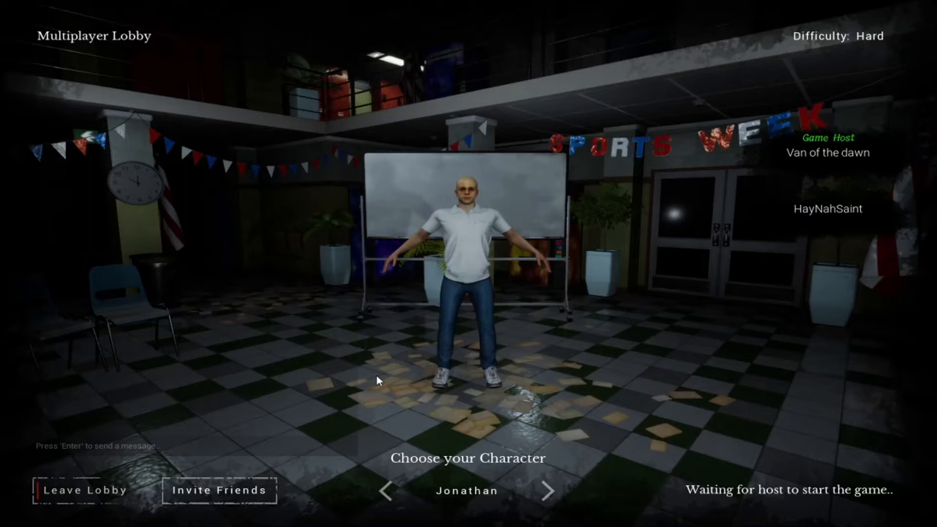
mouse_move(166, 306)
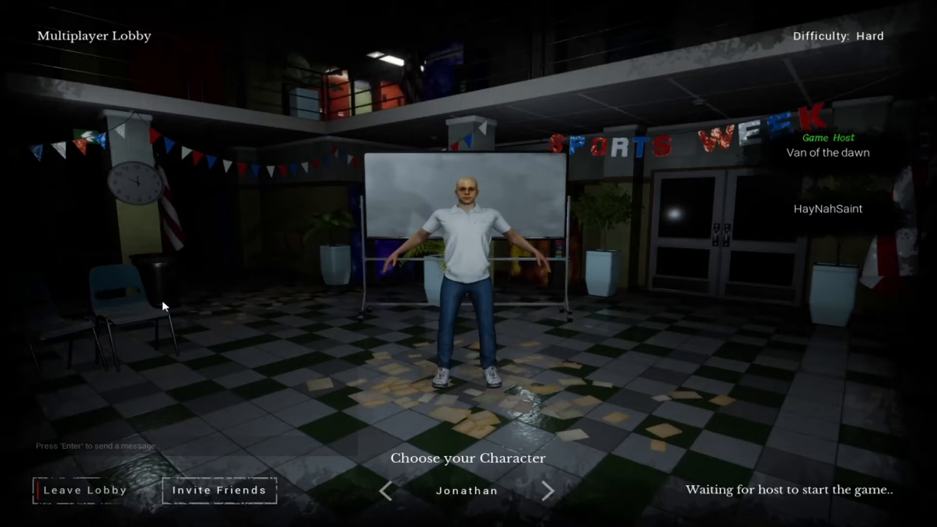
mouse_move(847, 492)
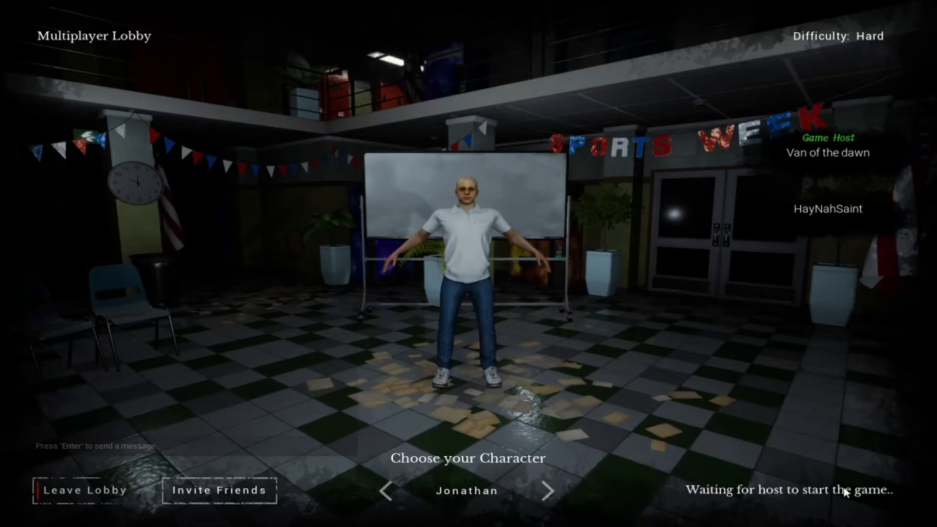
mouse_move(148, 154)
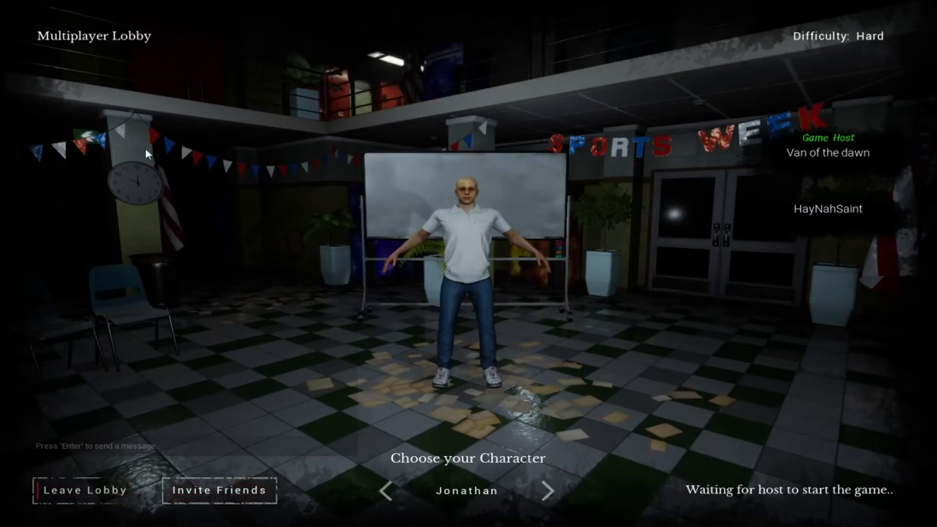
mouse_move(611, 289)
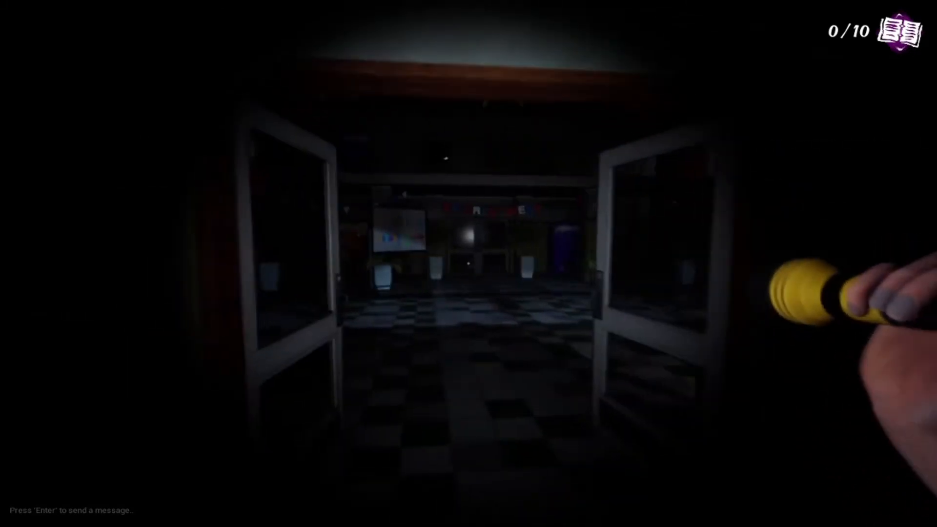
Step: Walk into the printer room and pick up the key lying on the wooden table
key("w")
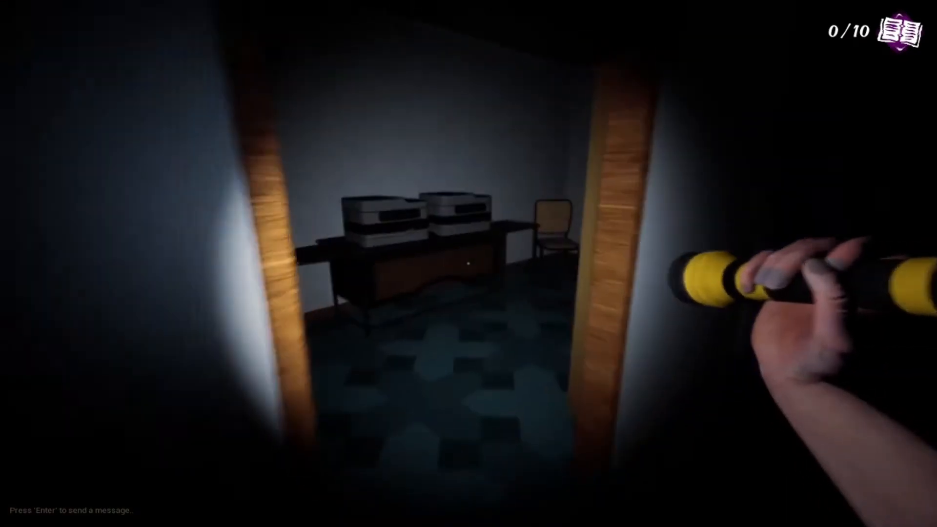
mouse_move(469, 264)
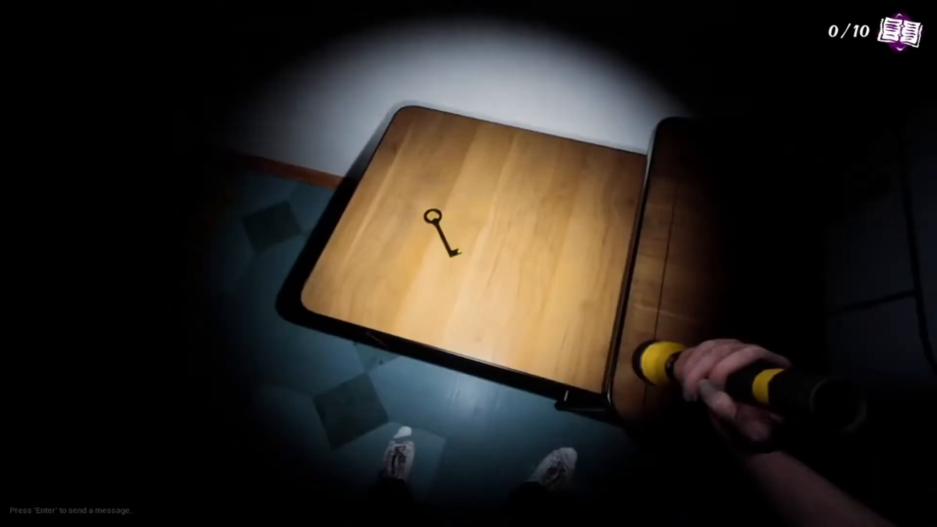
left_click(440, 234)
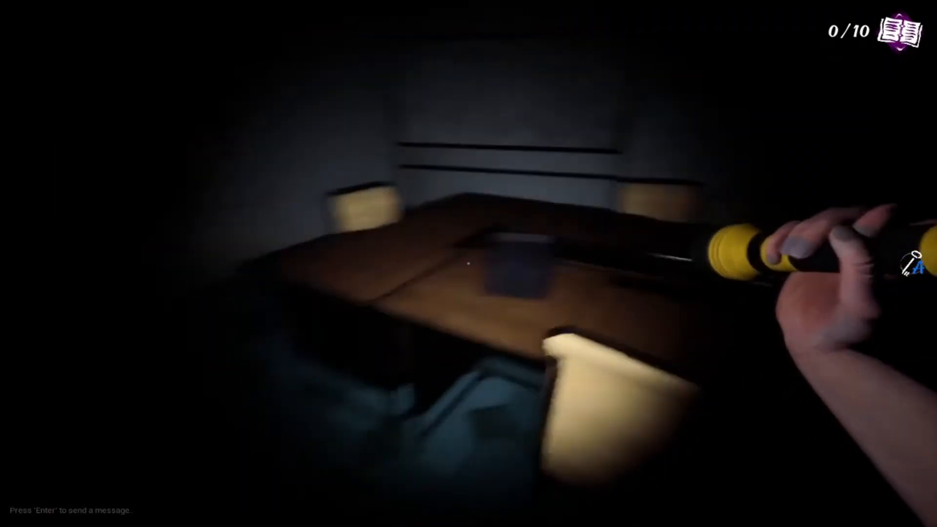
mouse_move(469, 264)
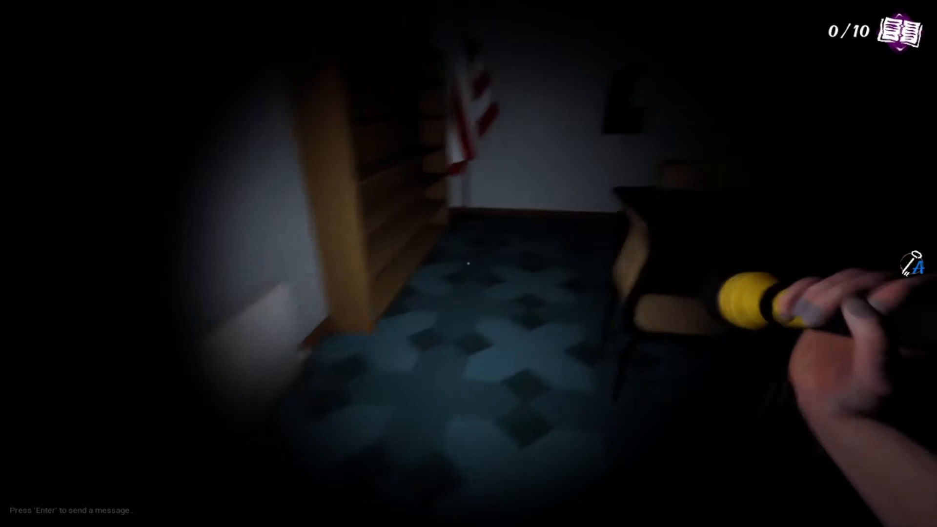
mouse_move(468, 263)
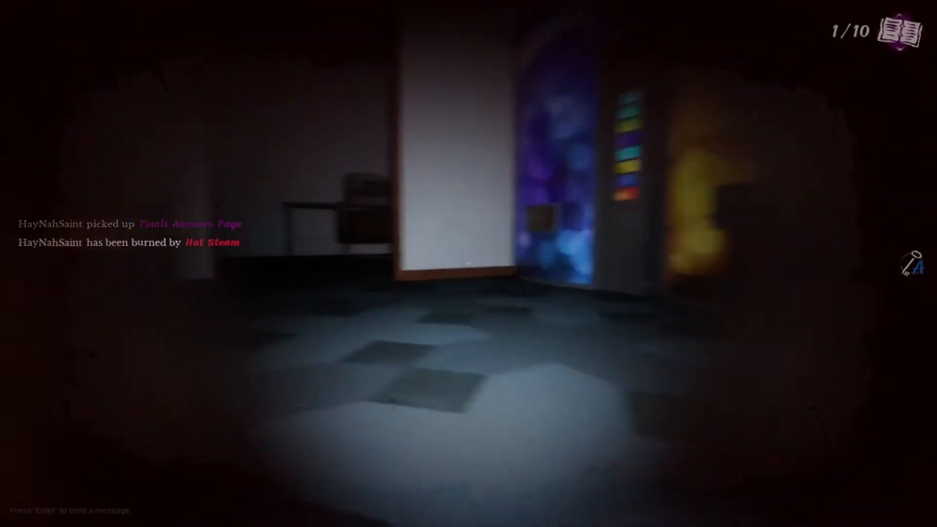
mouse_move(469, 264)
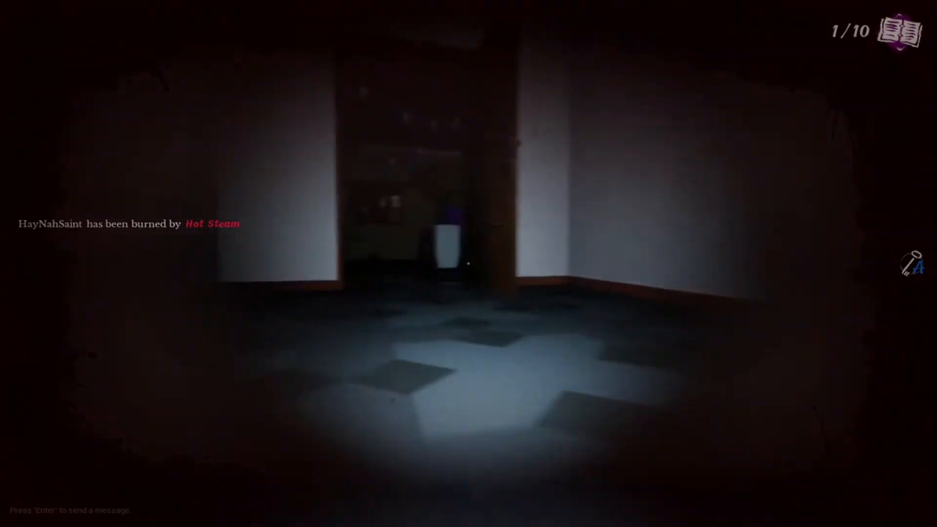
mouse_move(469, 263)
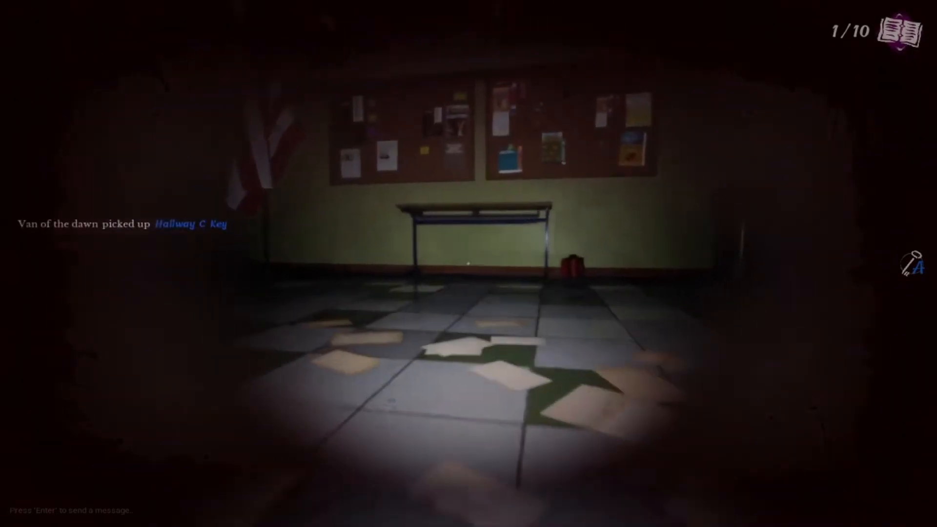
mouse_move(469, 263)
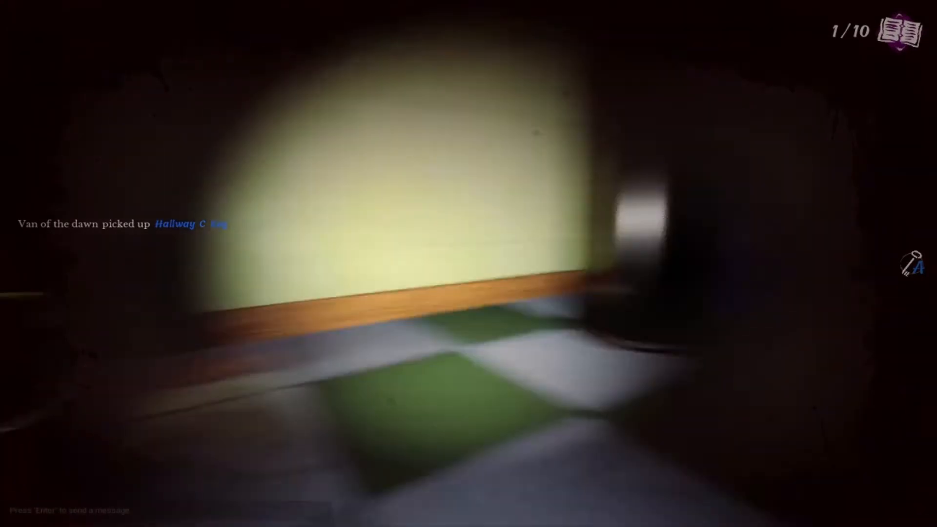
mouse_move(468, 263)
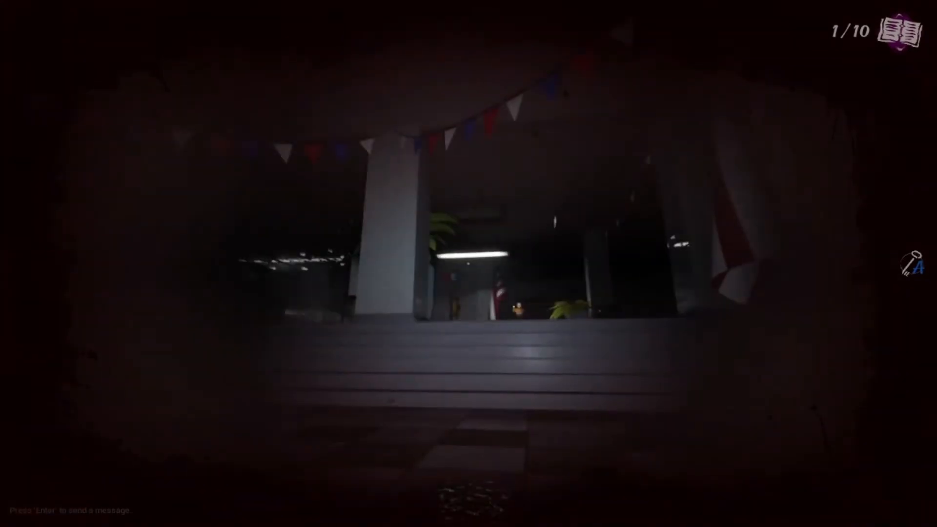
mouse_move(468, 264)
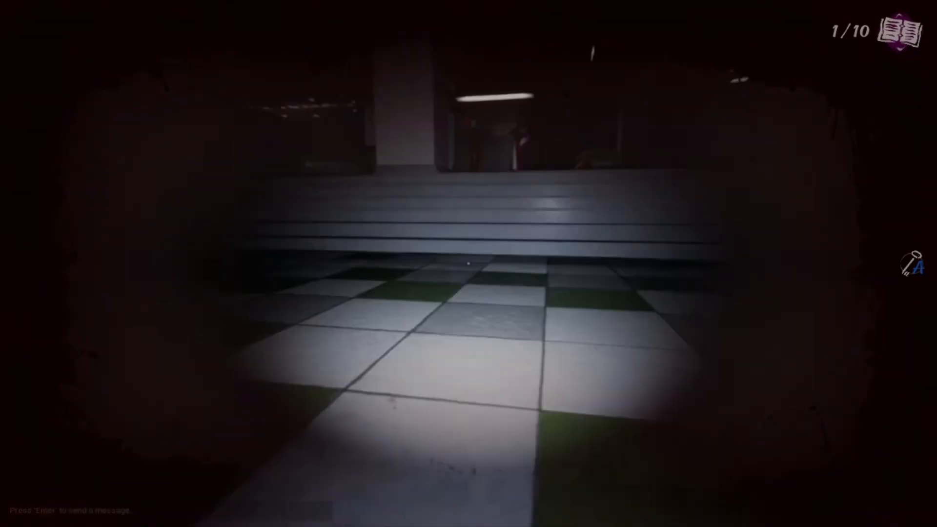
mouse_move(469, 263)
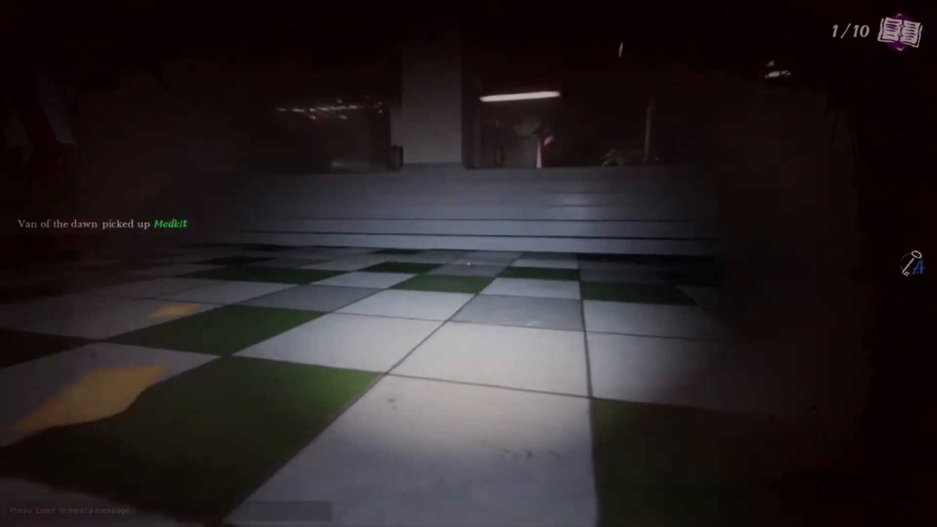
mouse_move(469, 264)
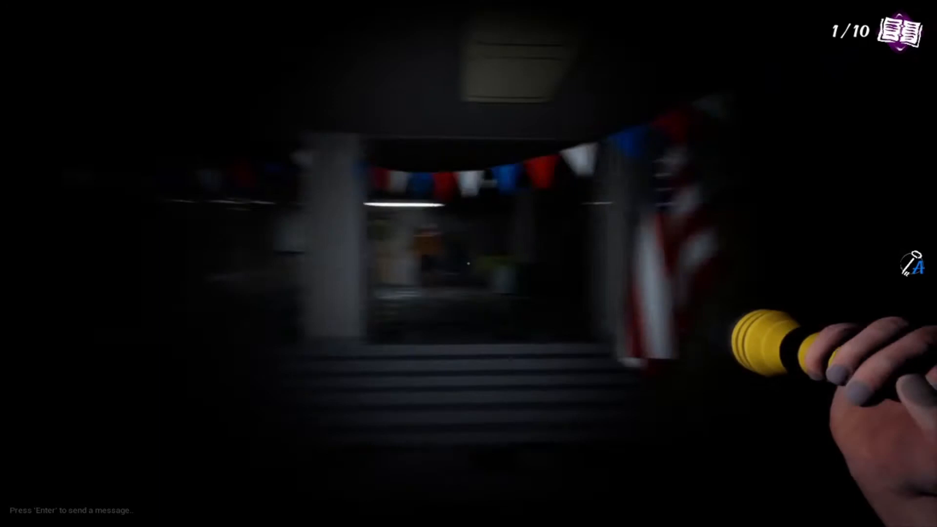
mouse_move(468, 264)
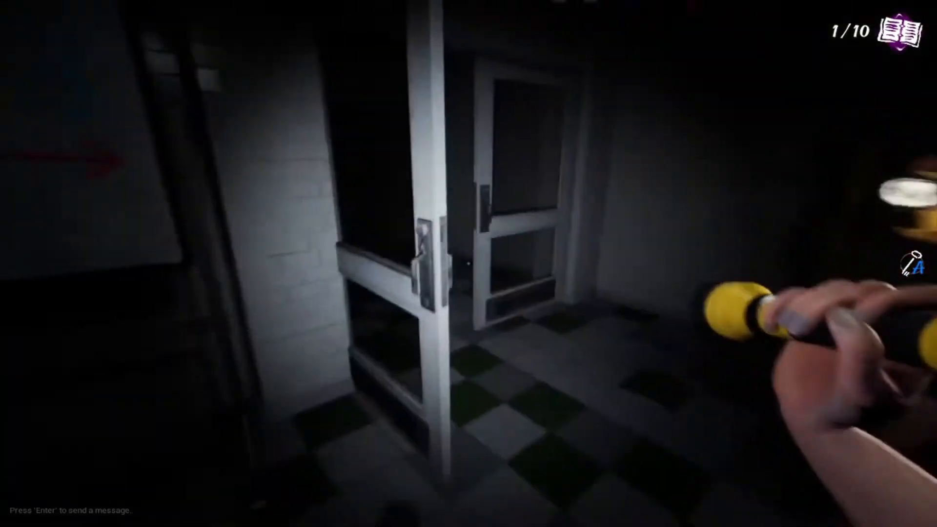
Step: Push through the cafeteria double doors into the dark locker hallway
key("w")
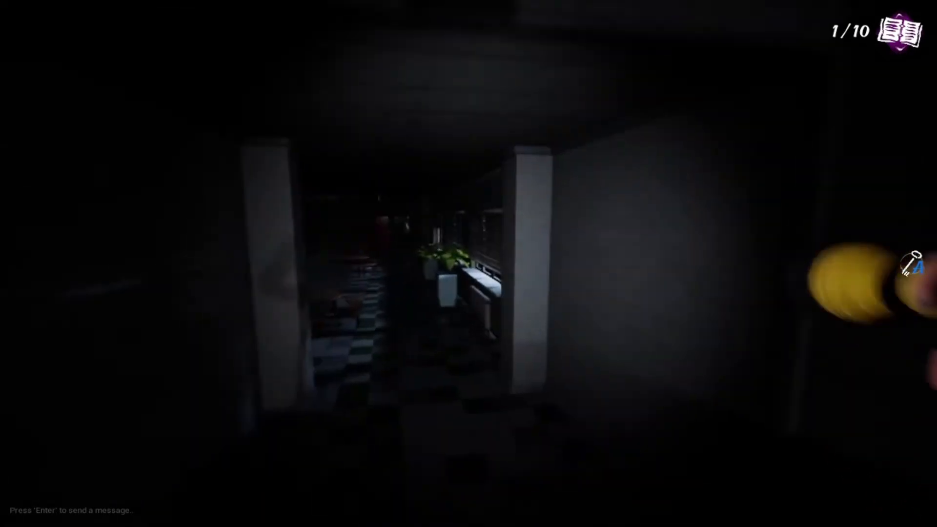
mouse_move(468, 263)
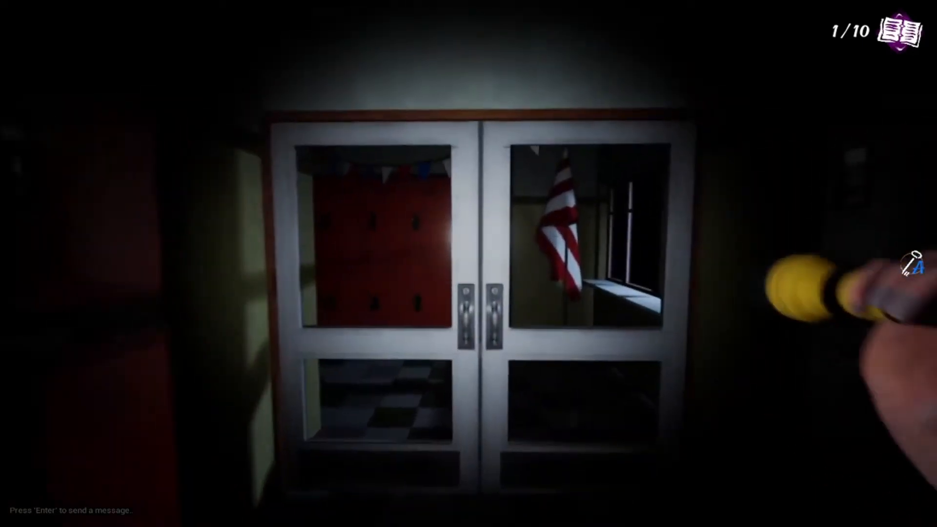
left_click(469, 299)
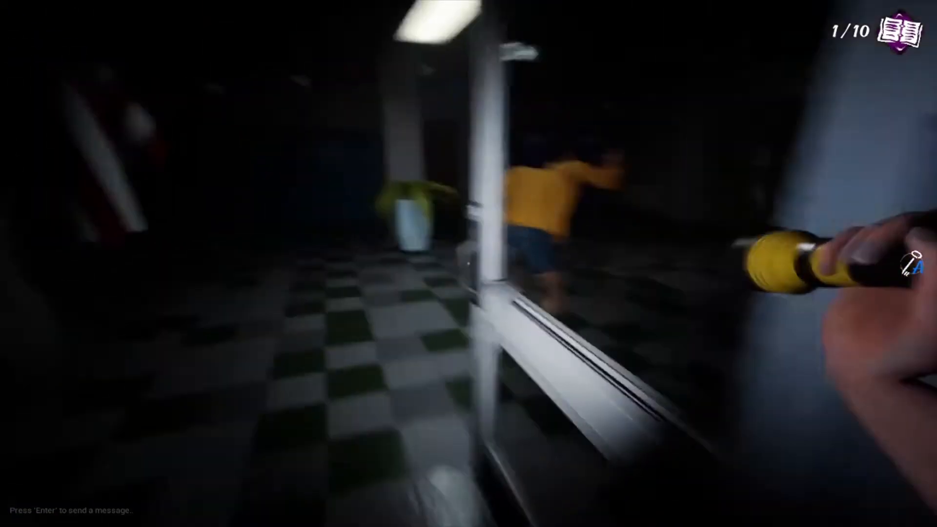
mouse_move(469, 263)
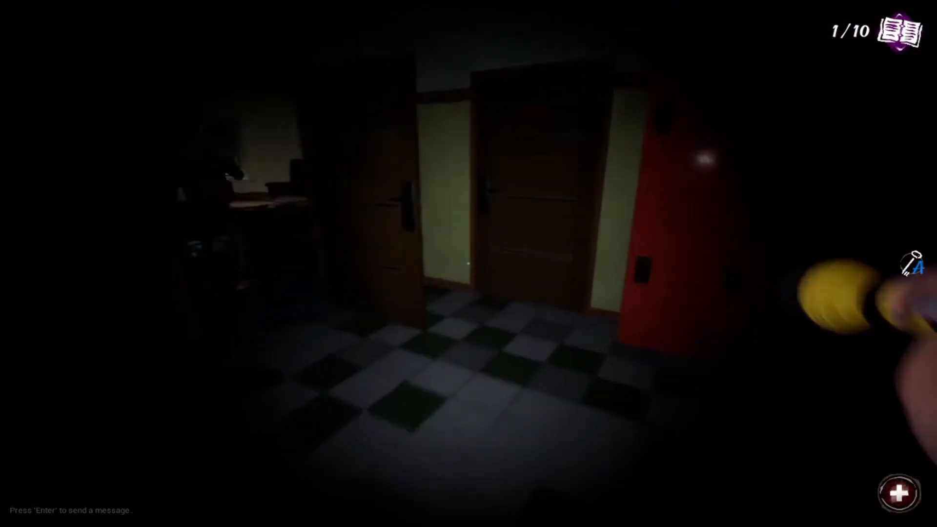
mouse_move(468, 263)
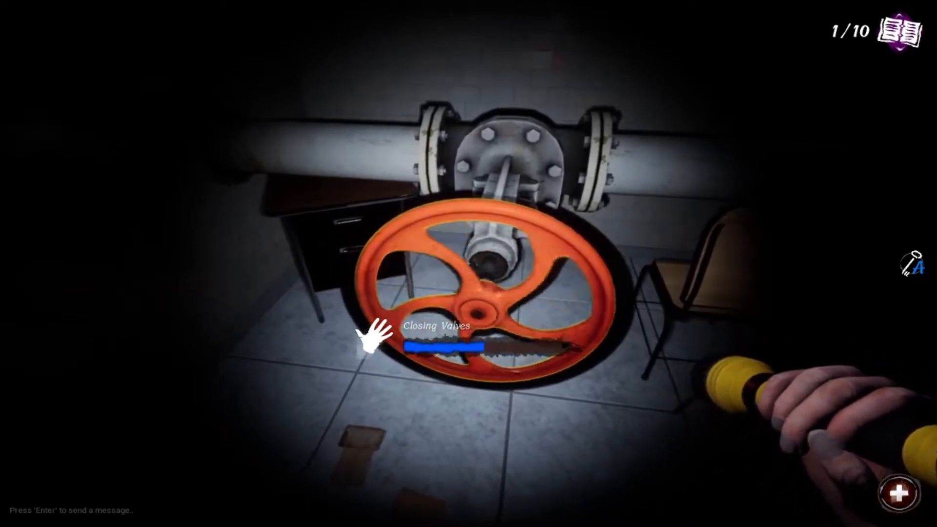
Step: Hold interact on the orange valve wheel until the Closing Valves bar fills
left_click(478, 287)
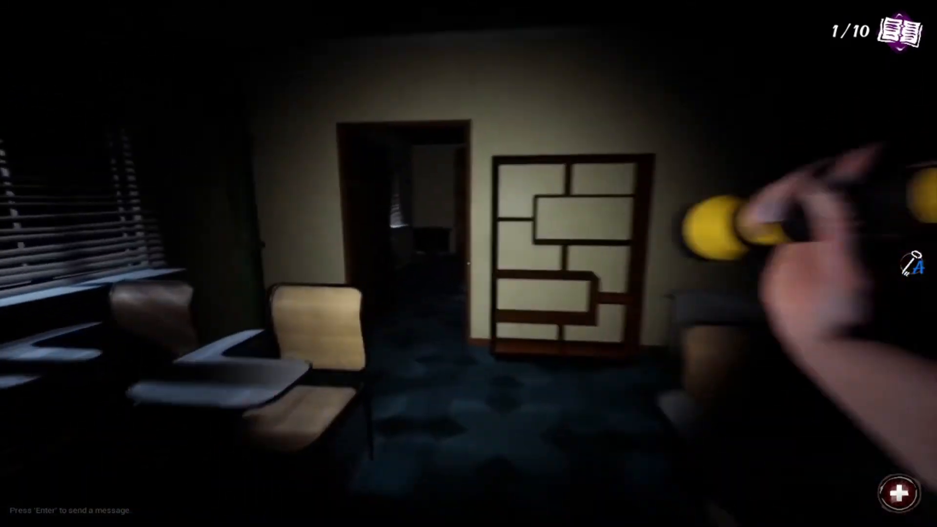
mouse_move(468, 263)
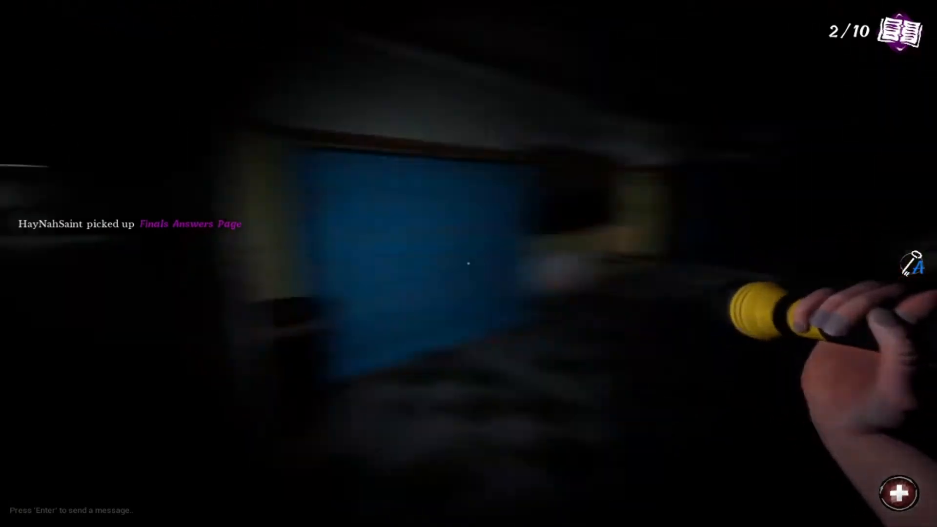
mouse_move(469, 264)
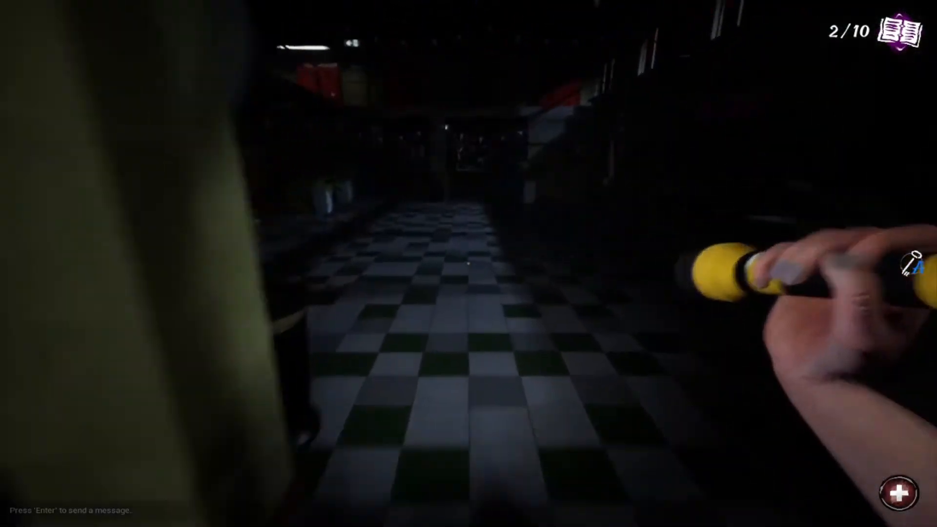
mouse_move(468, 264)
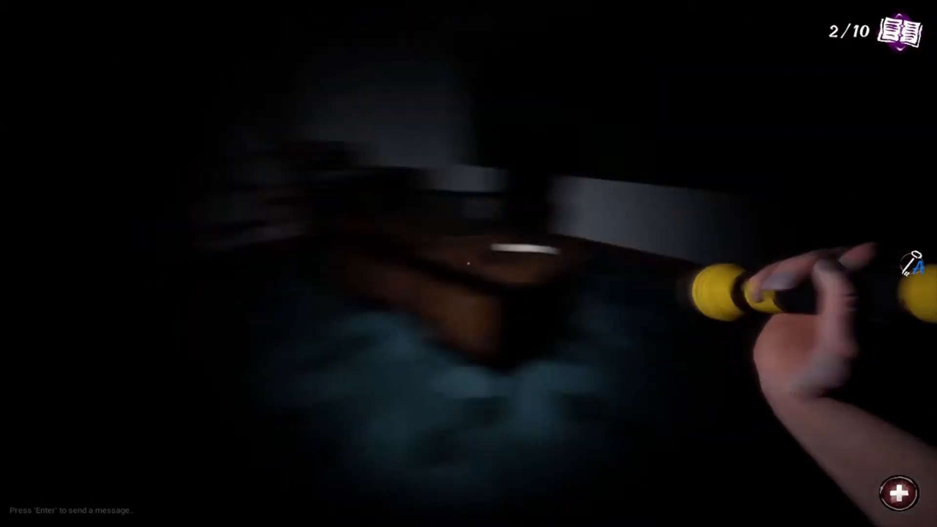
mouse_move(469, 264)
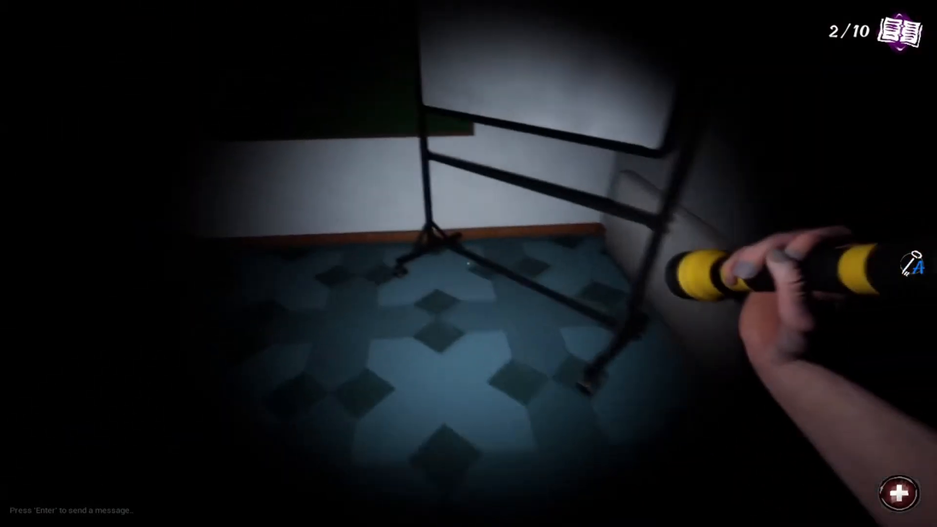
mouse_move(469, 264)
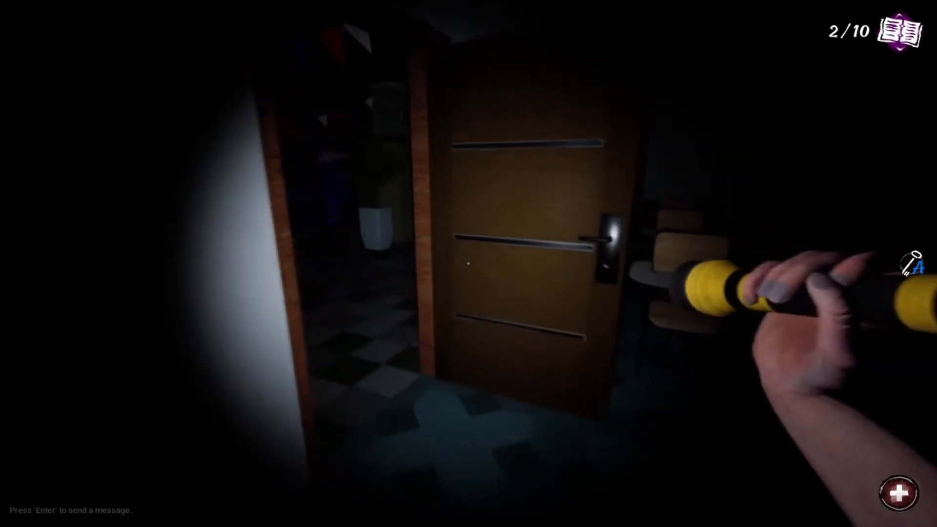
mouse_move(469, 263)
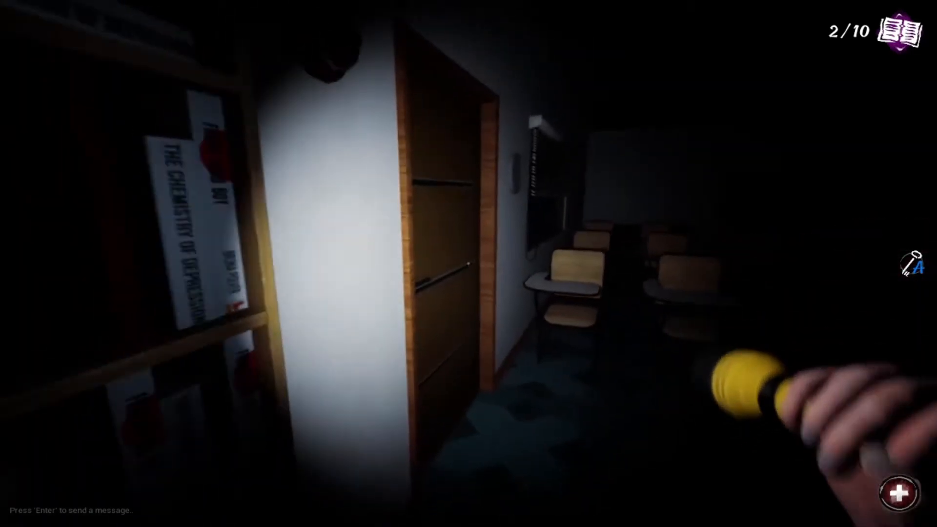
mouse_move(469, 264)
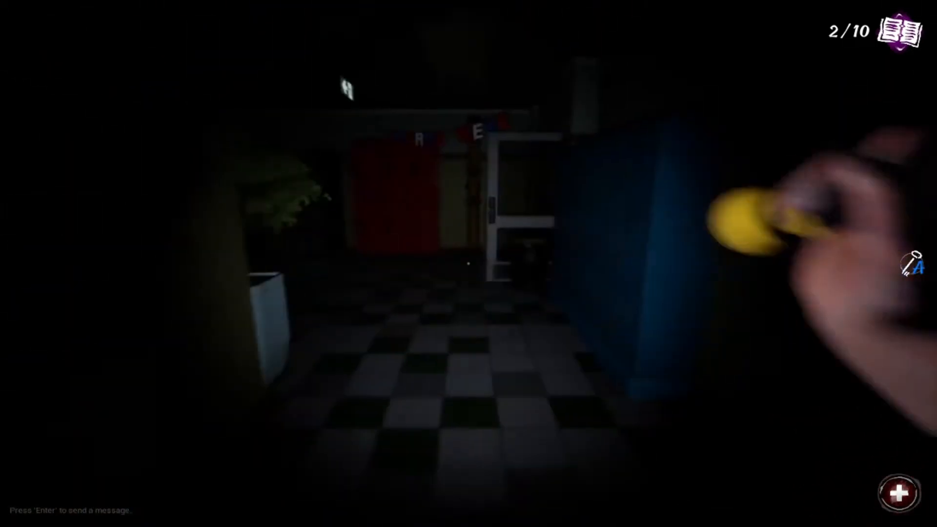
mouse_move(468, 263)
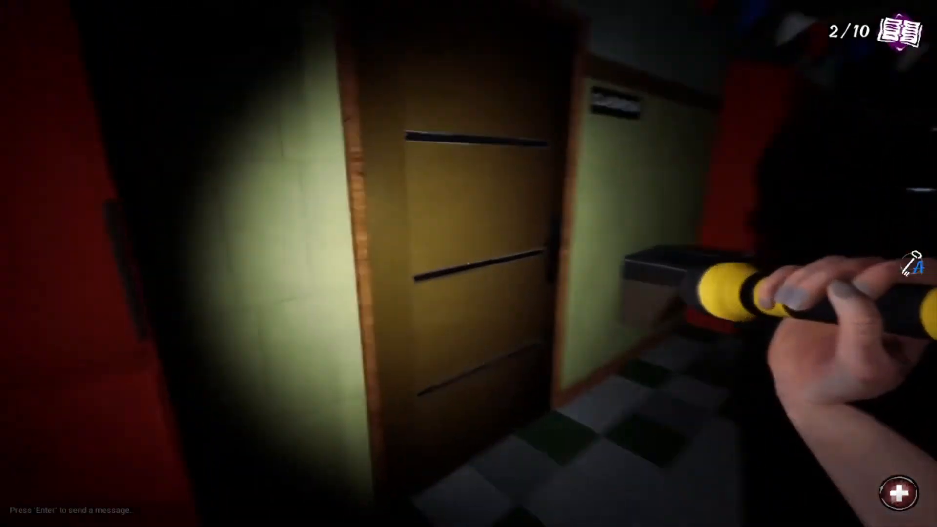
mouse_move(469, 264)
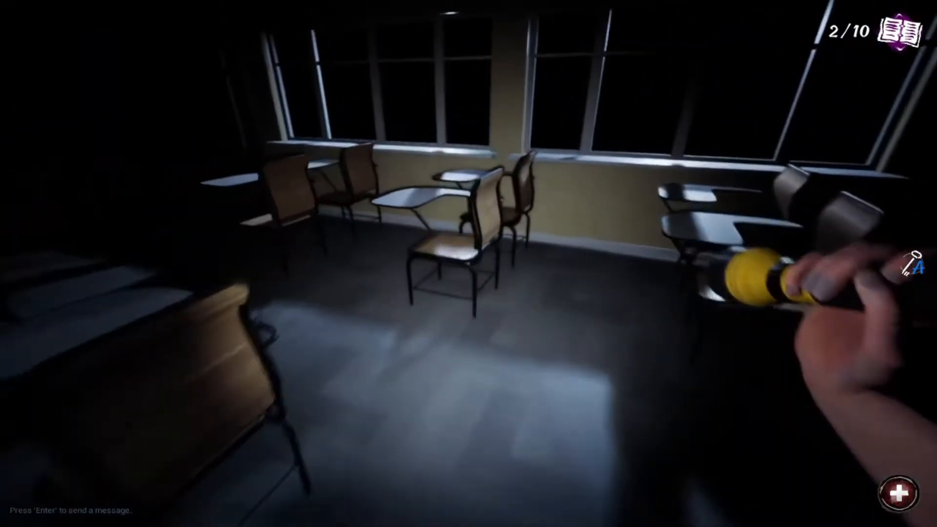
mouse_move(469, 263)
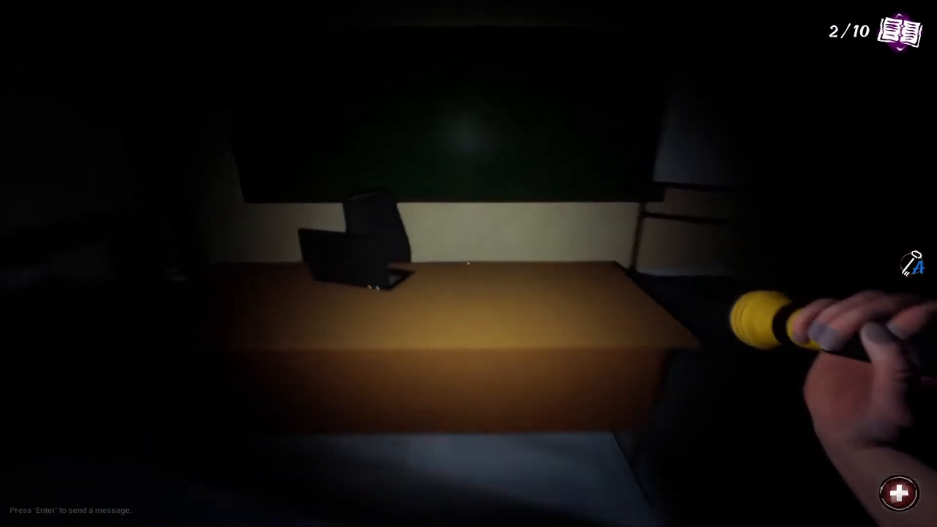
mouse_move(469, 263)
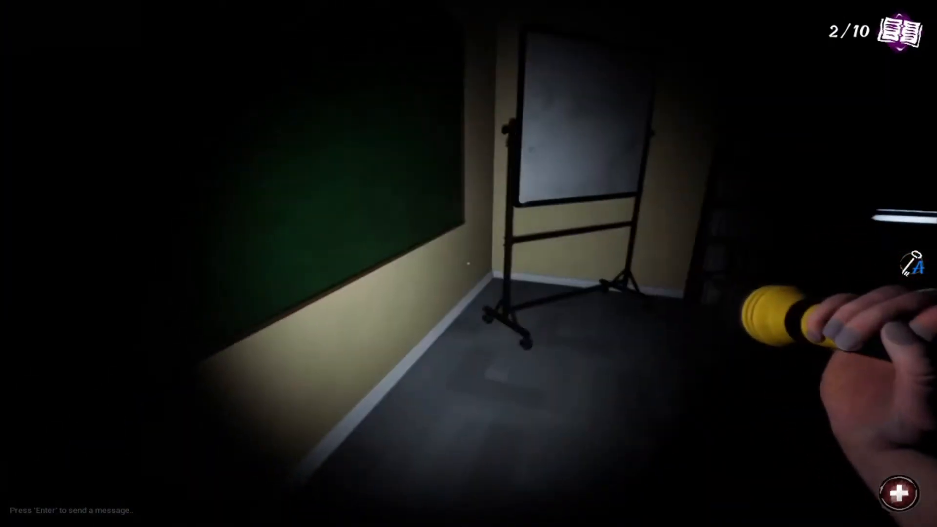
mouse_move(468, 263)
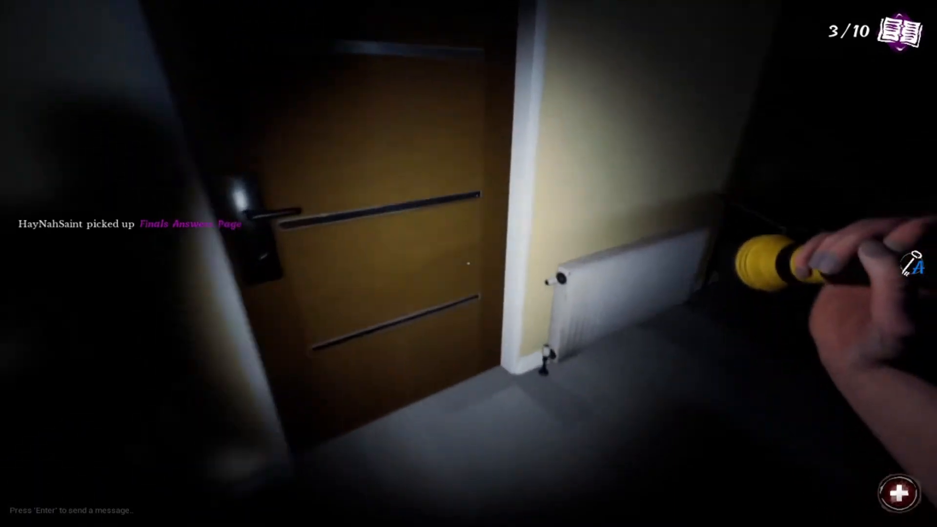
mouse_move(468, 264)
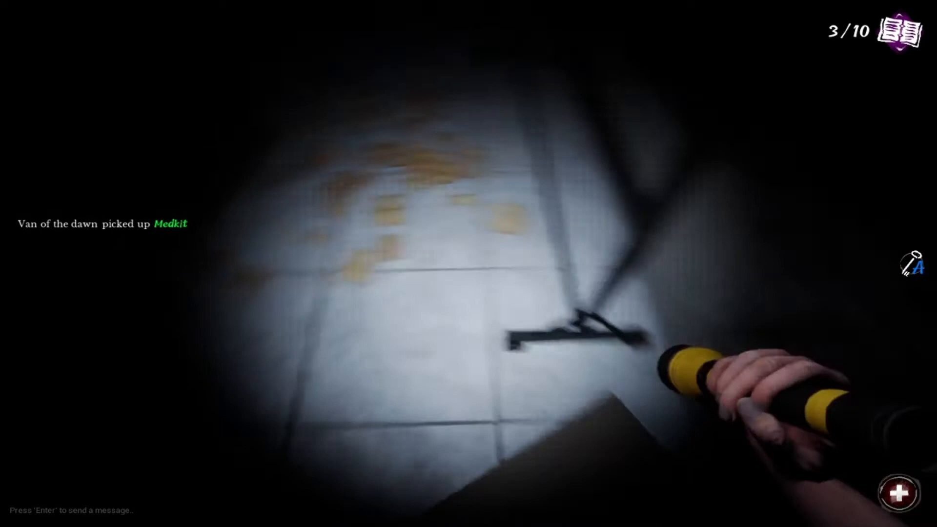
mouse_move(468, 263)
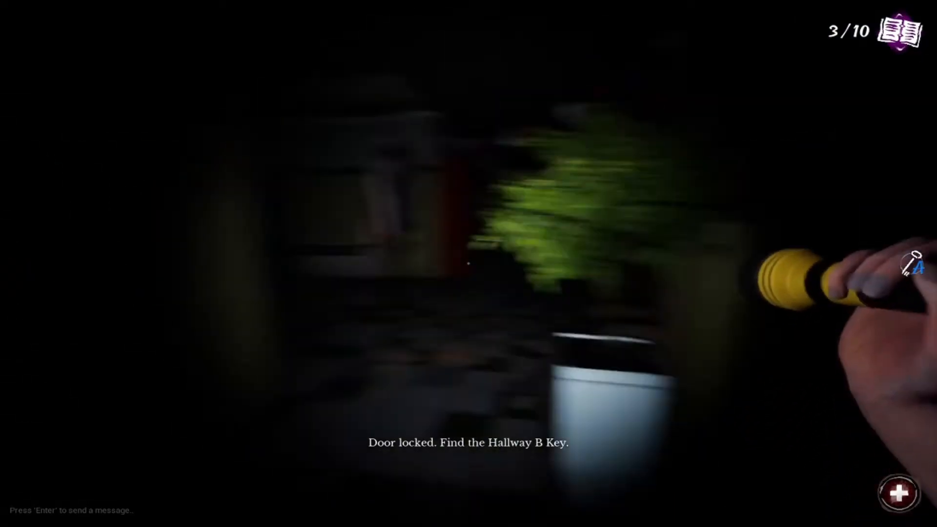
mouse_move(469, 264)
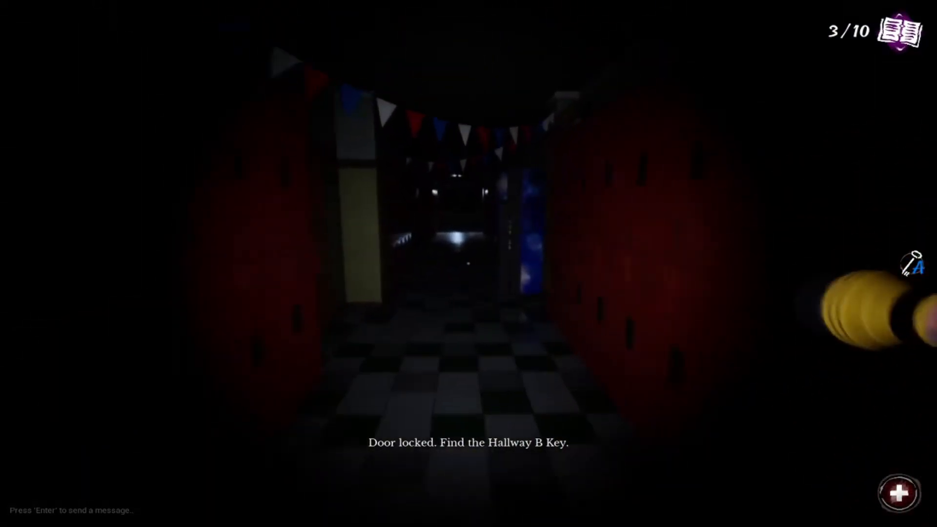
mouse_move(469, 264)
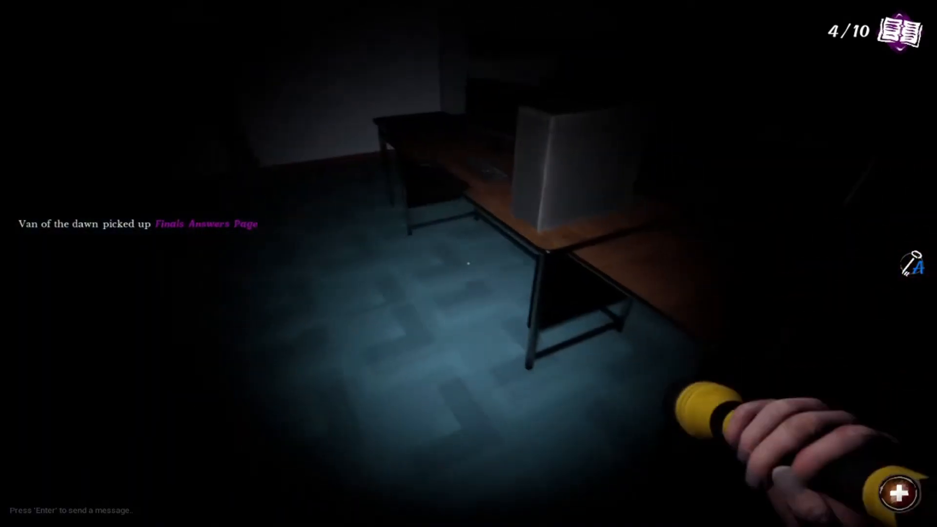
mouse_move(469, 264)
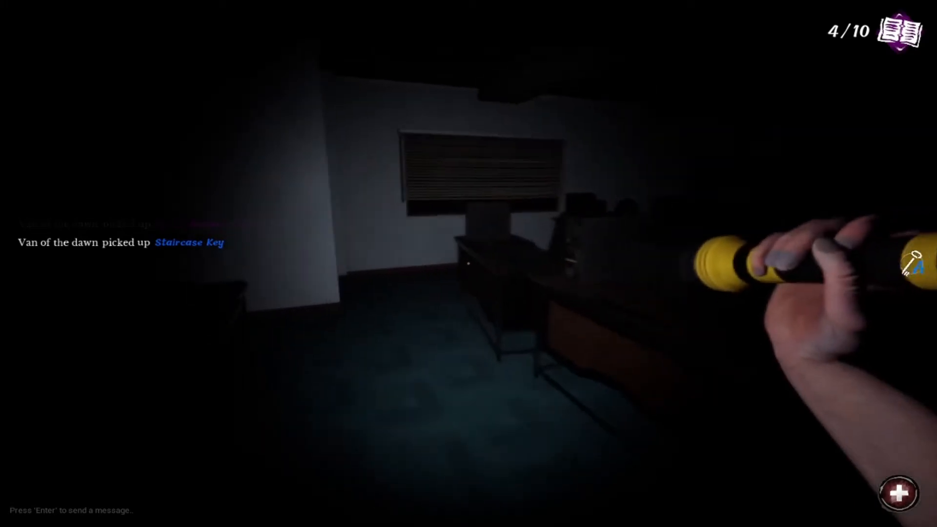
mouse_move(469, 263)
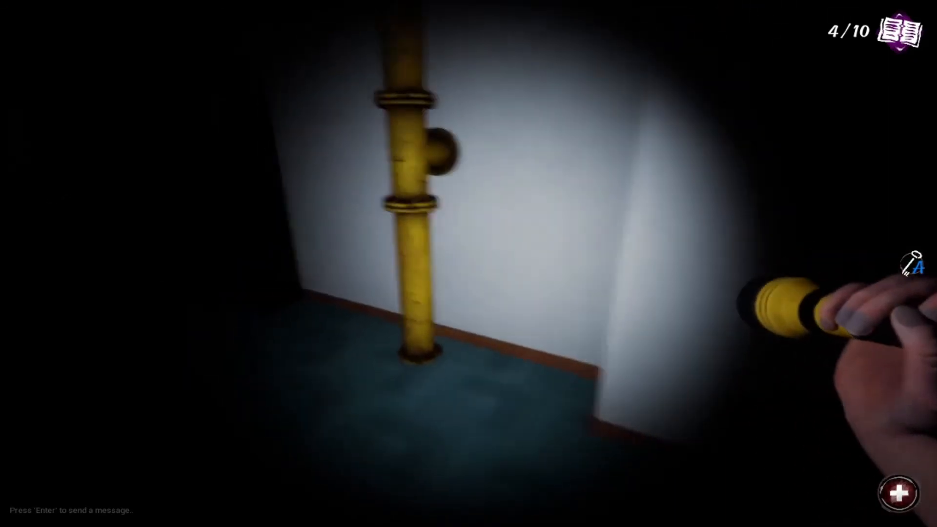
mouse_move(468, 264)
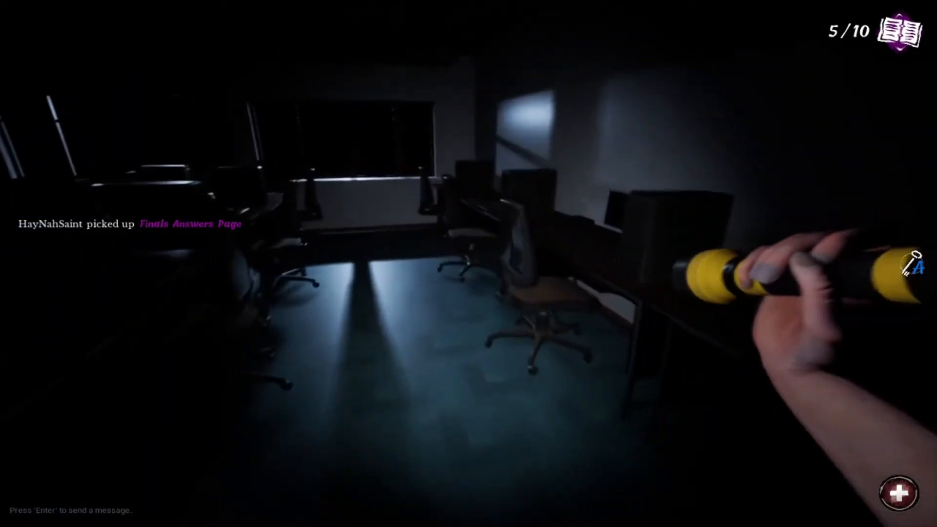
mouse_move(468, 264)
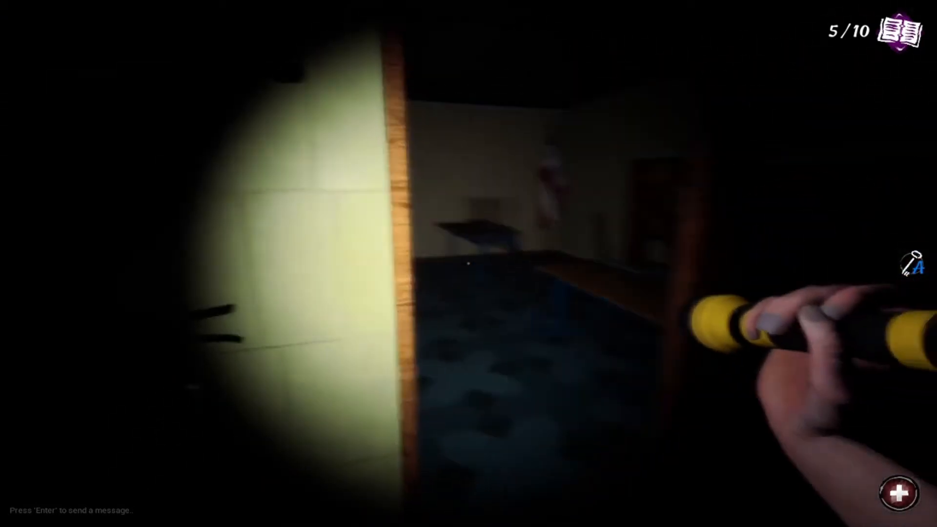
mouse_move(469, 264)
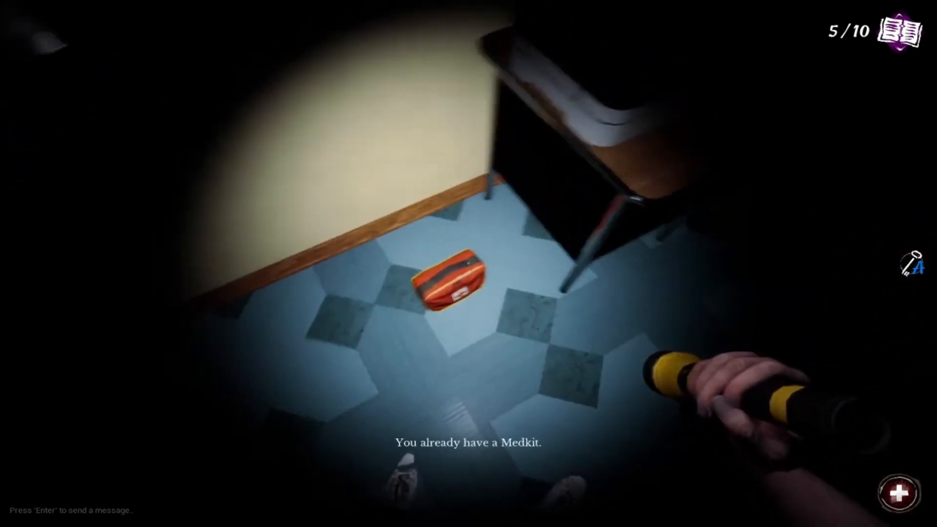
mouse_move(468, 263)
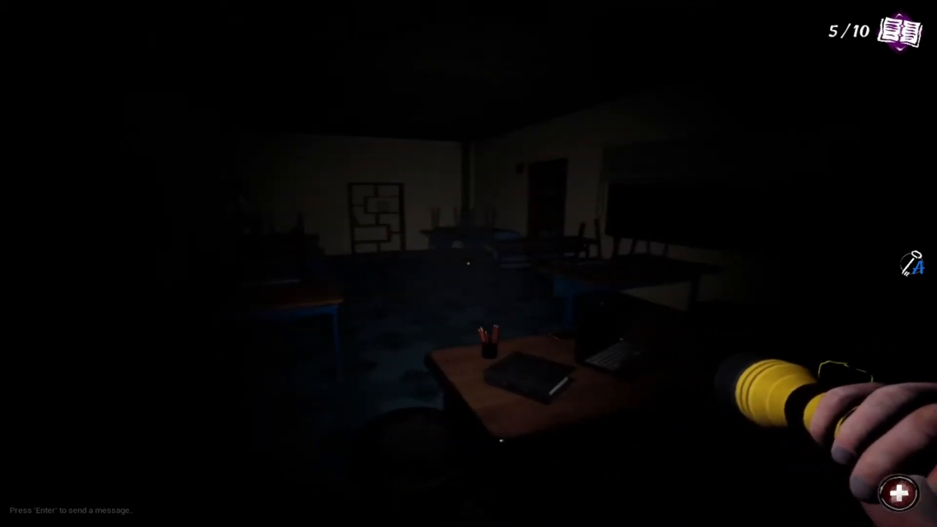
mouse_move(469, 263)
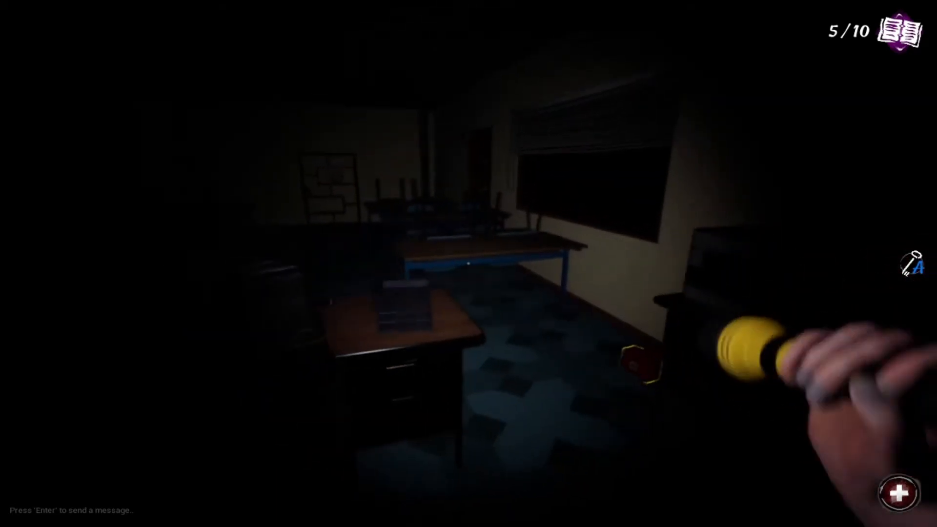
mouse_move(469, 264)
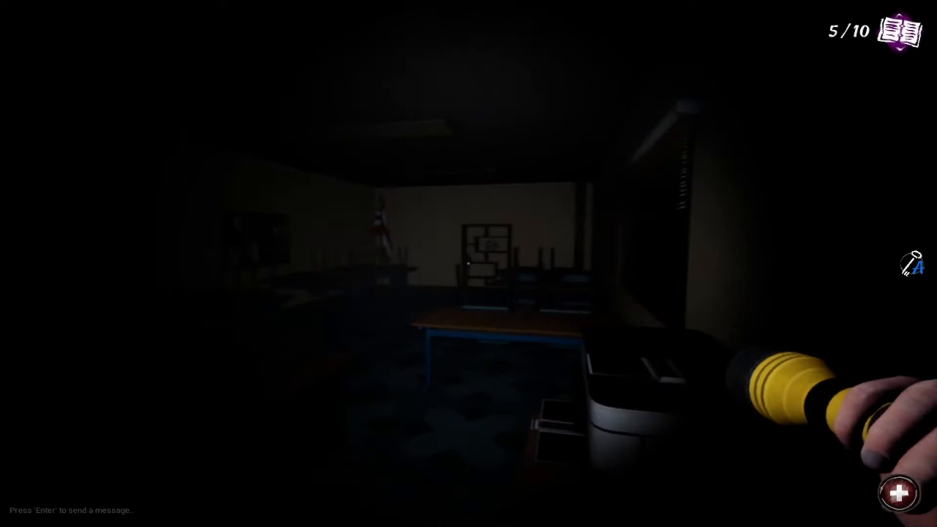
mouse_move(469, 263)
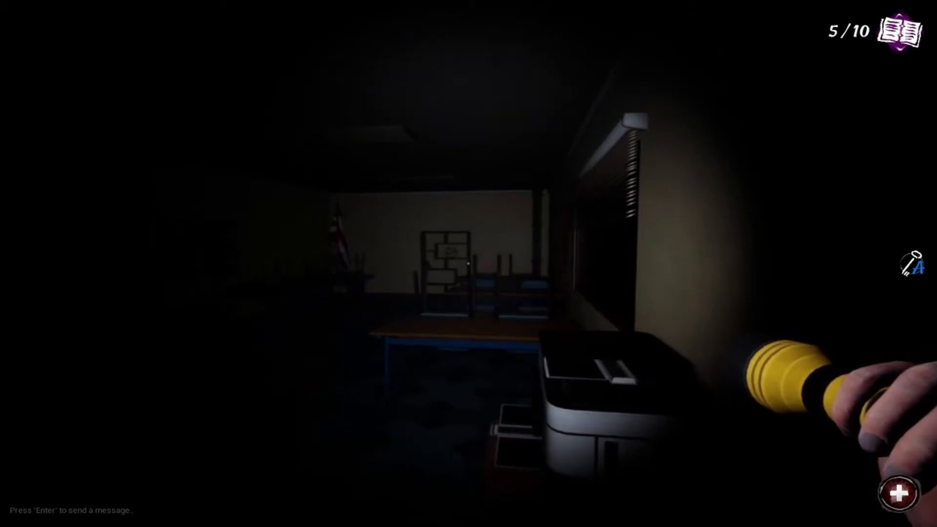
mouse_move(469, 264)
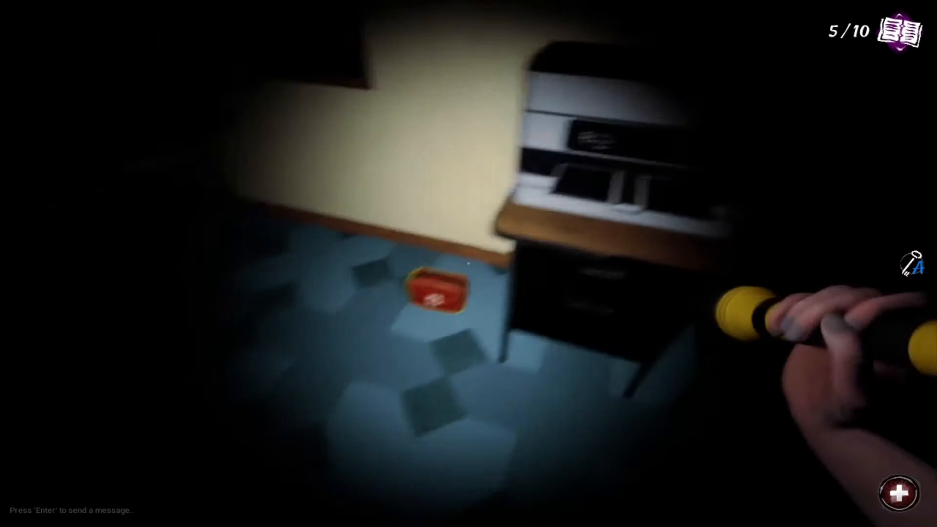
mouse_move(469, 264)
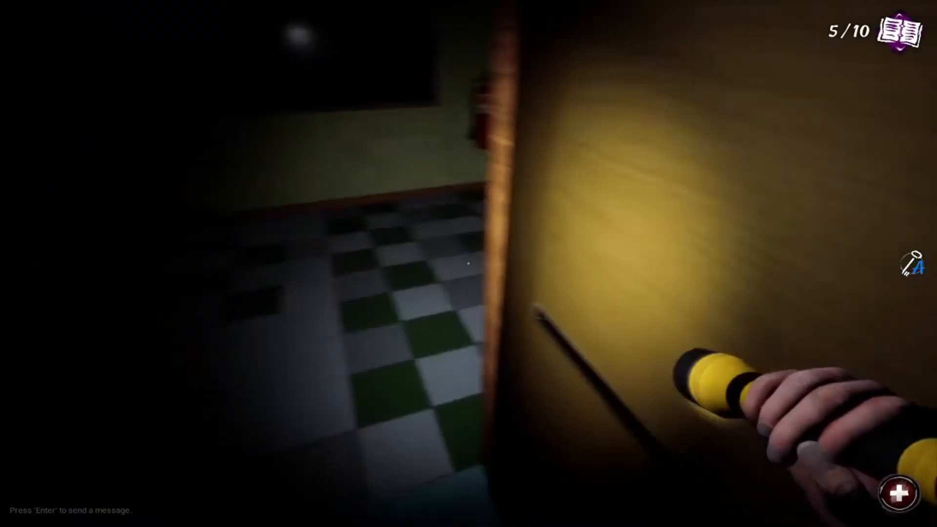
mouse_move(469, 264)
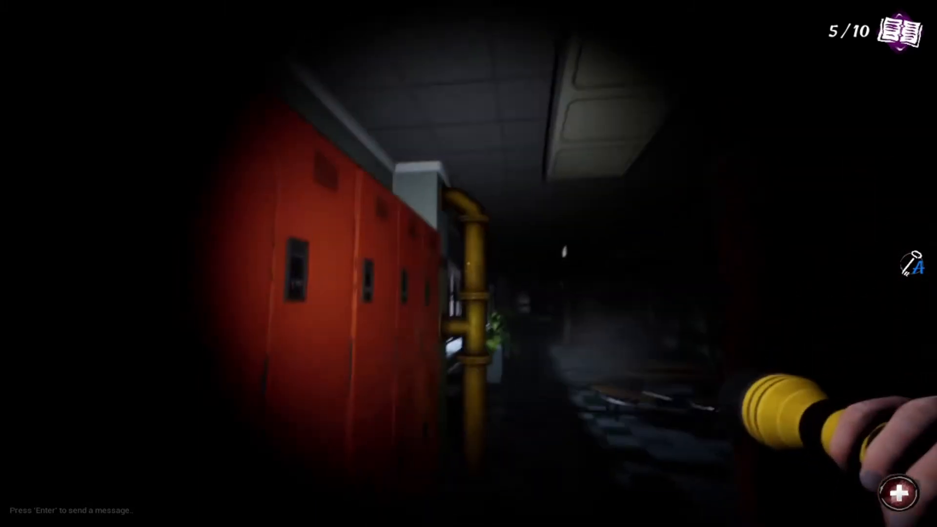
mouse_move(469, 263)
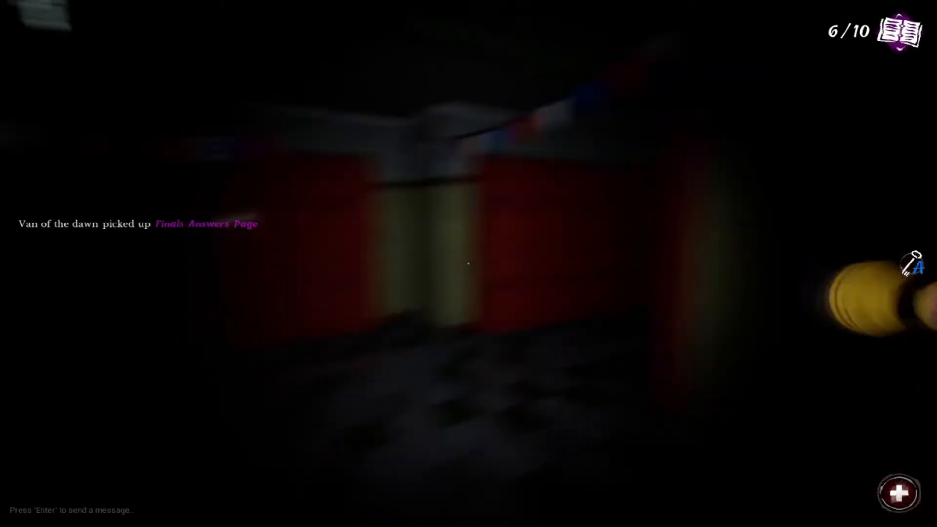
mouse_move(469, 263)
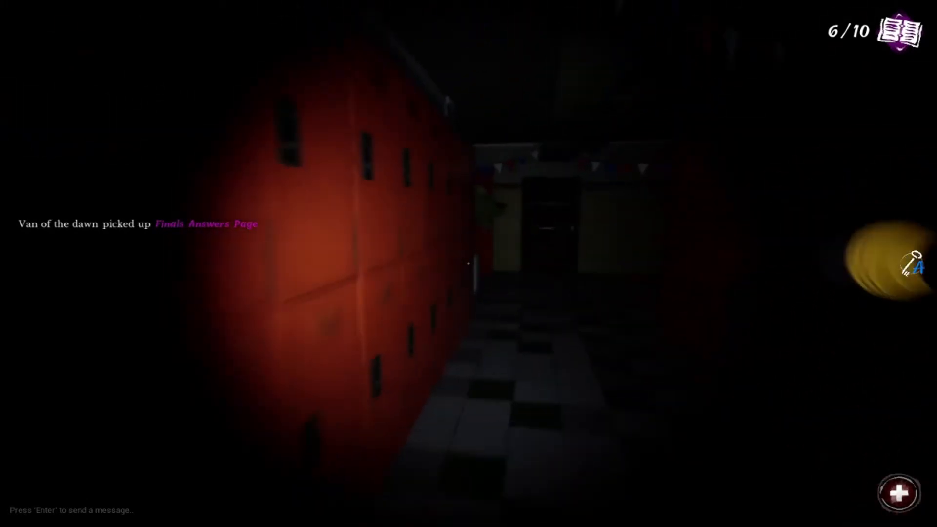
mouse_move(468, 264)
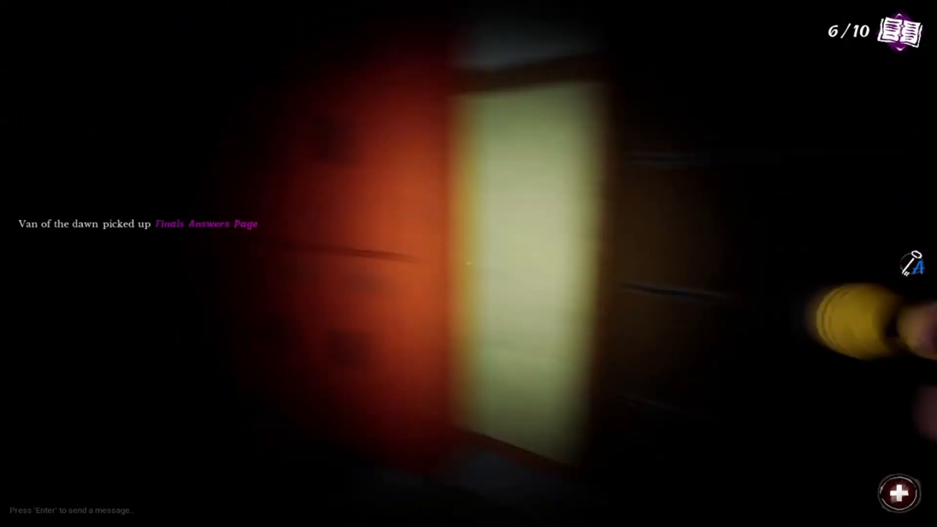
mouse_move(469, 264)
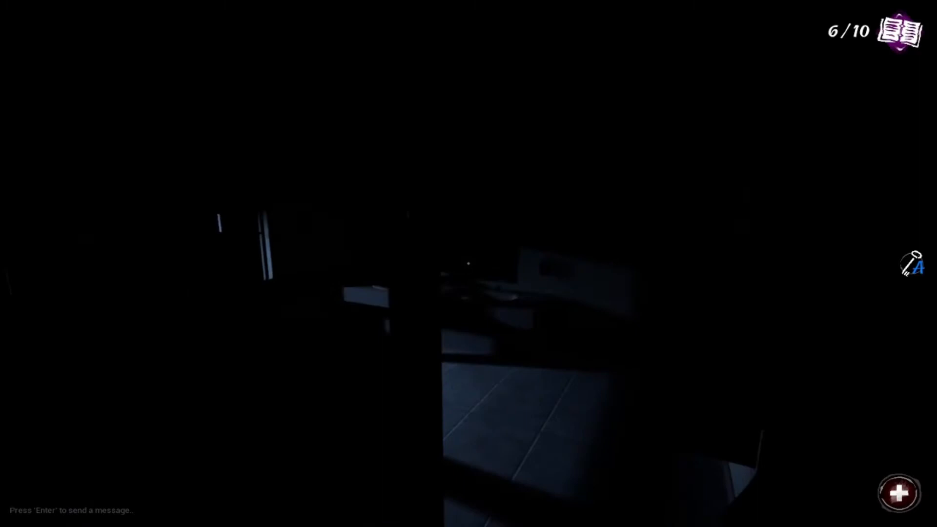
mouse_move(468, 264)
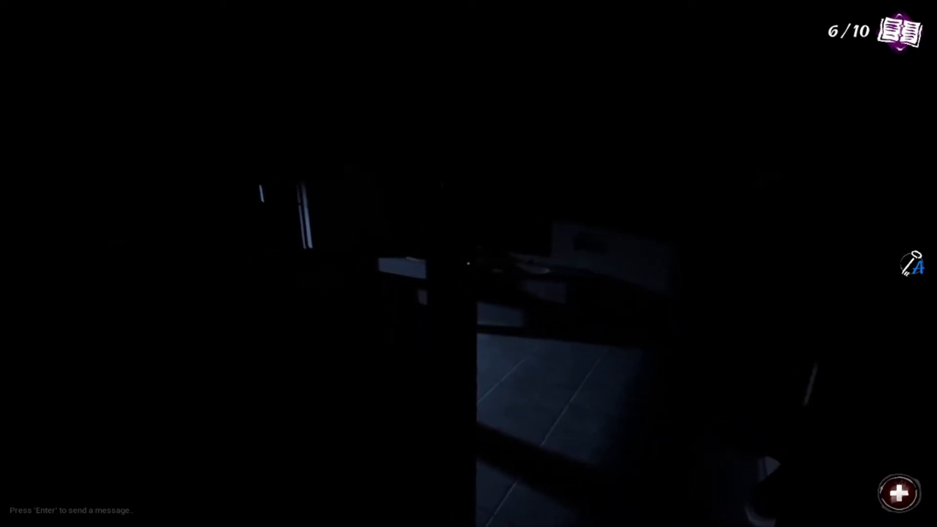
mouse_move(468, 264)
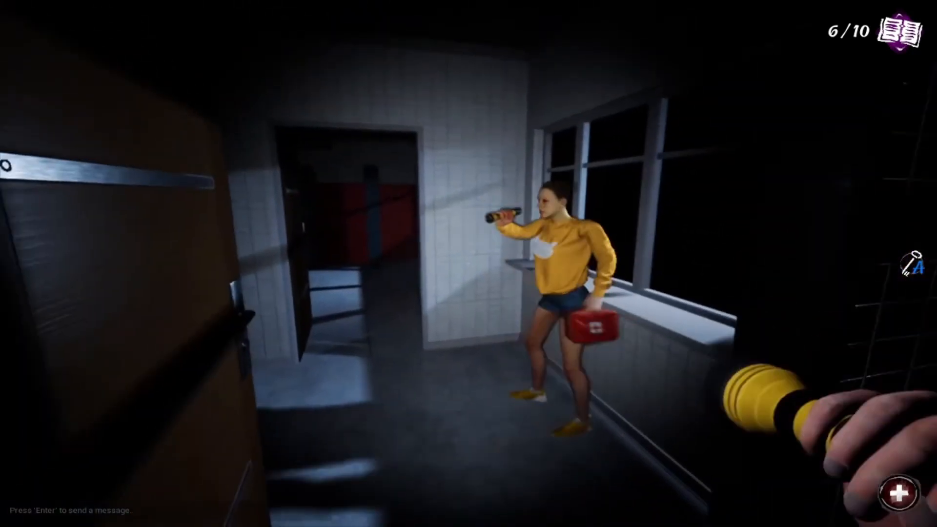
mouse_move(469, 264)
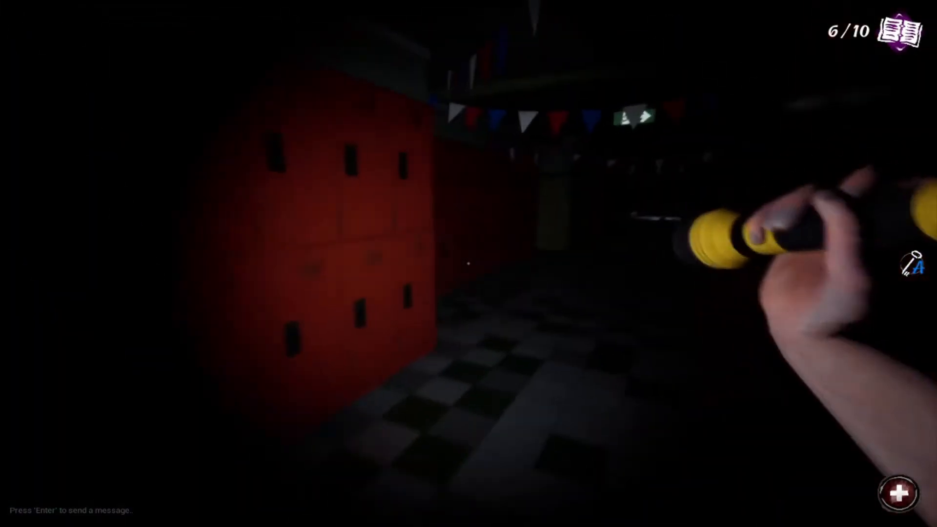
mouse_move(469, 264)
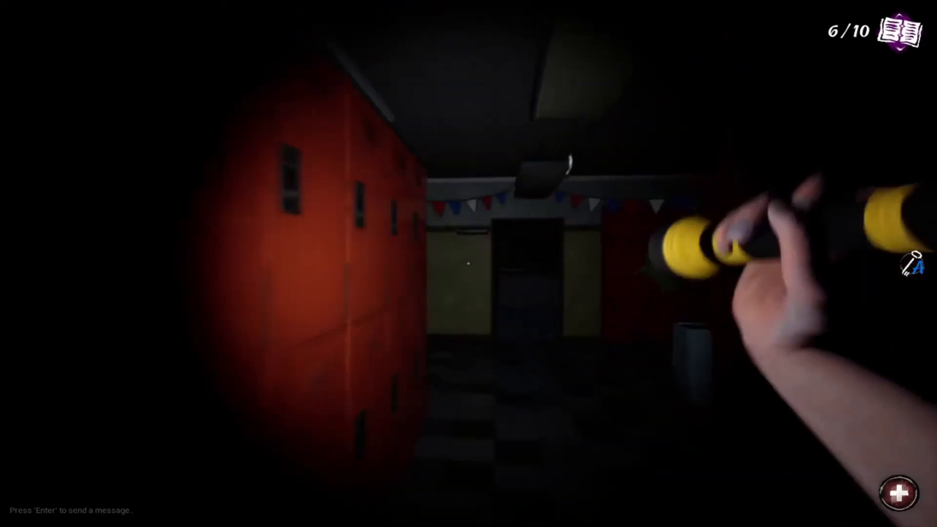
mouse_move(468, 263)
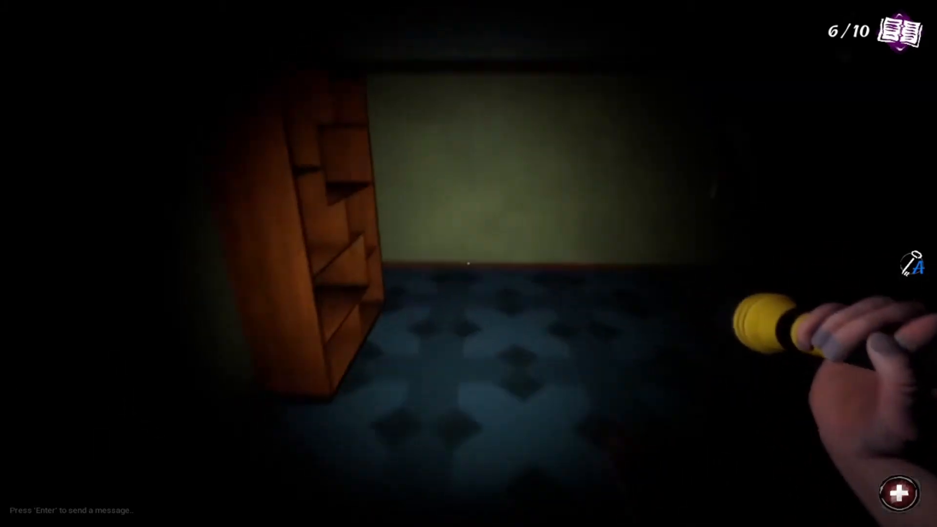
mouse_move(469, 264)
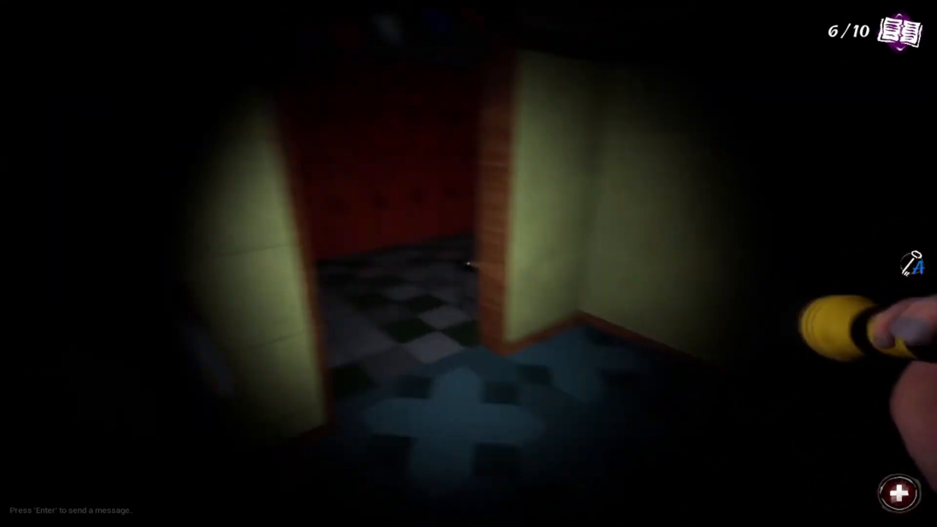
mouse_move(468, 264)
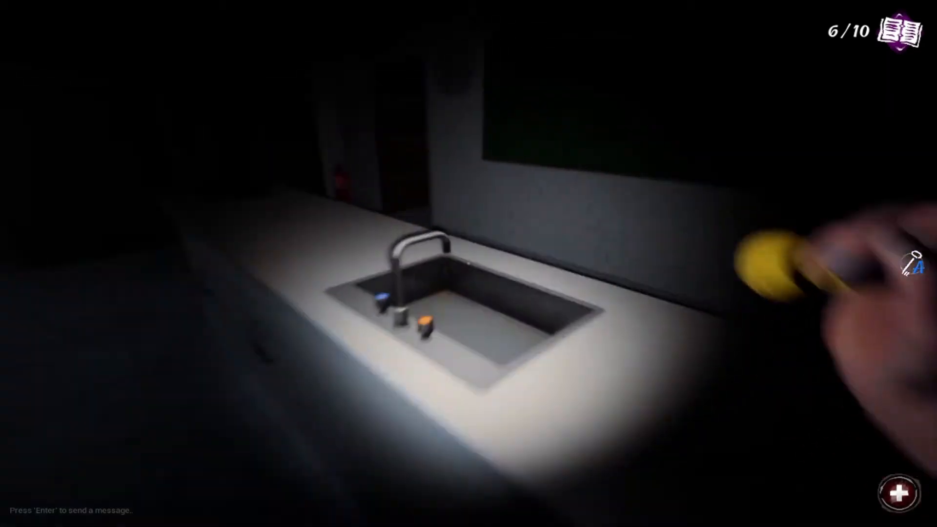
mouse_move(469, 264)
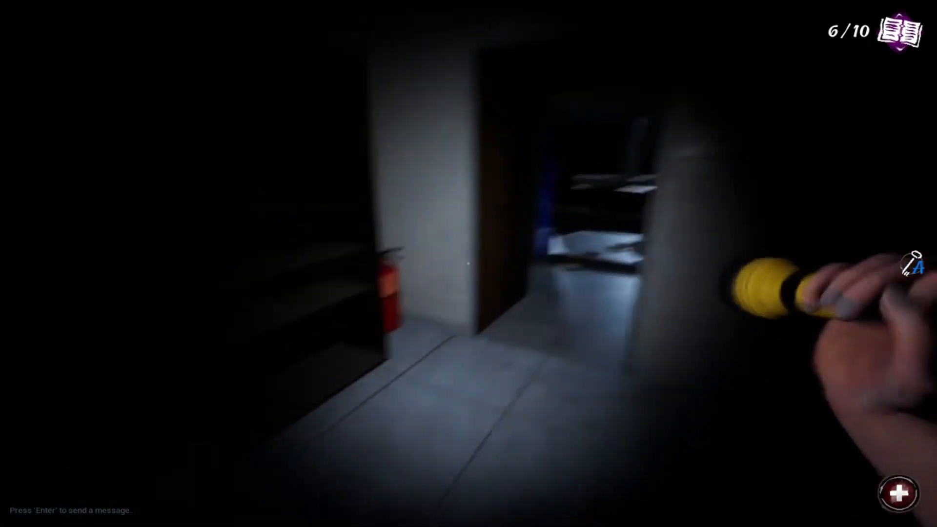
mouse_move(468, 264)
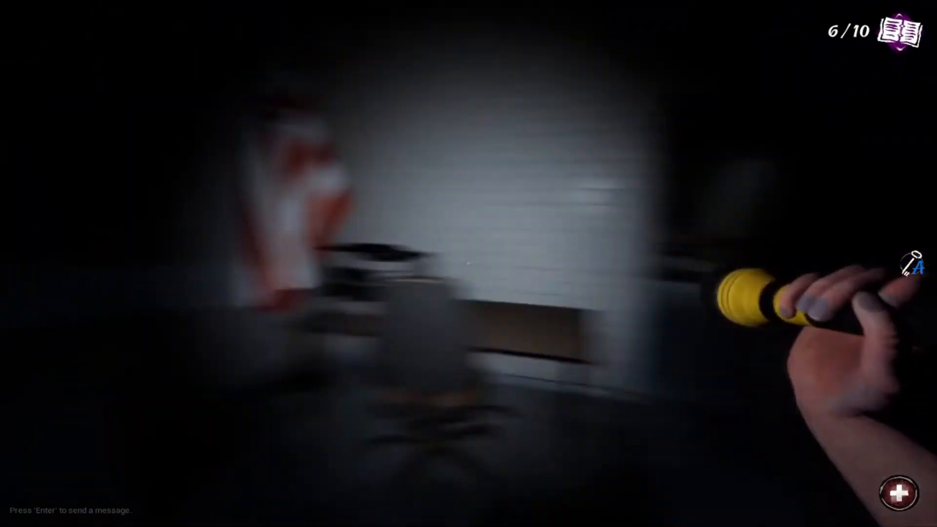
mouse_move(469, 264)
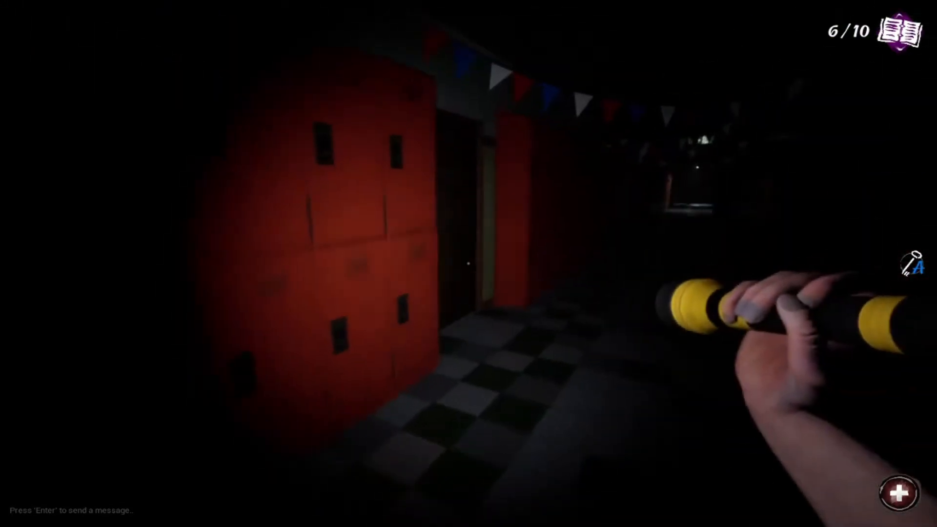
mouse_move(469, 264)
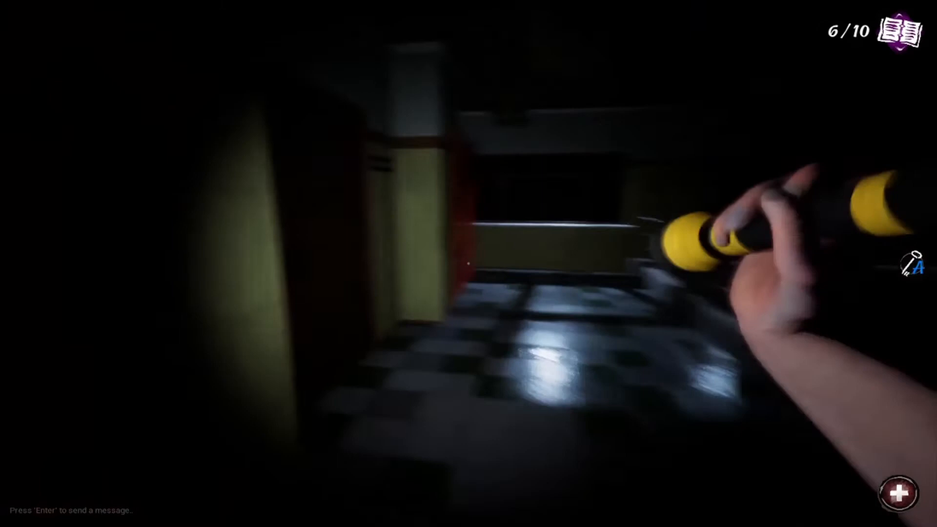
mouse_move(469, 264)
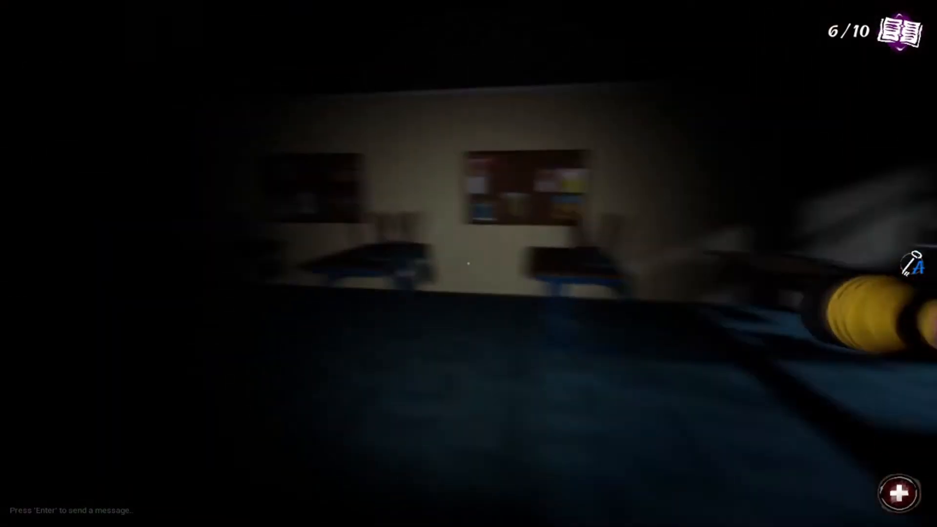
mouse_move(469, 264)
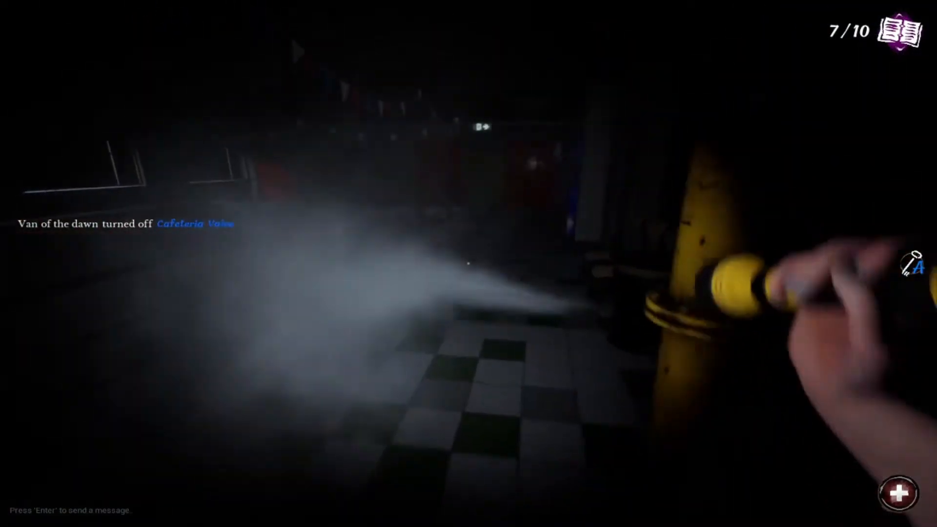
mouse_move(469, 264)
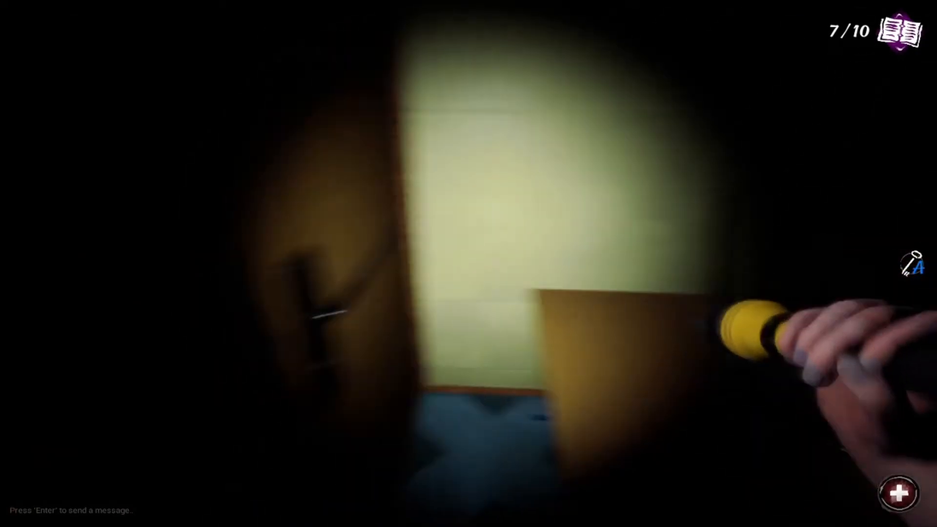
mouse_move(469, 264)
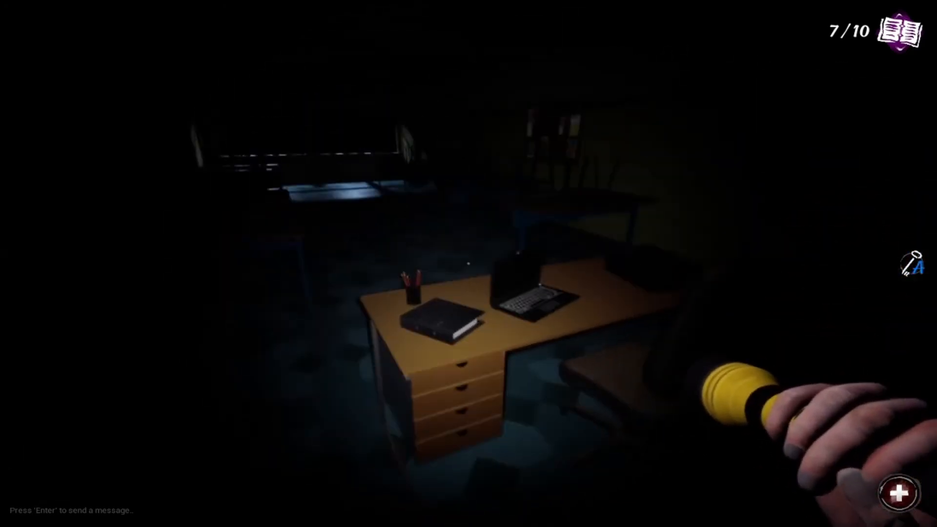
mouse_move(468, 263)
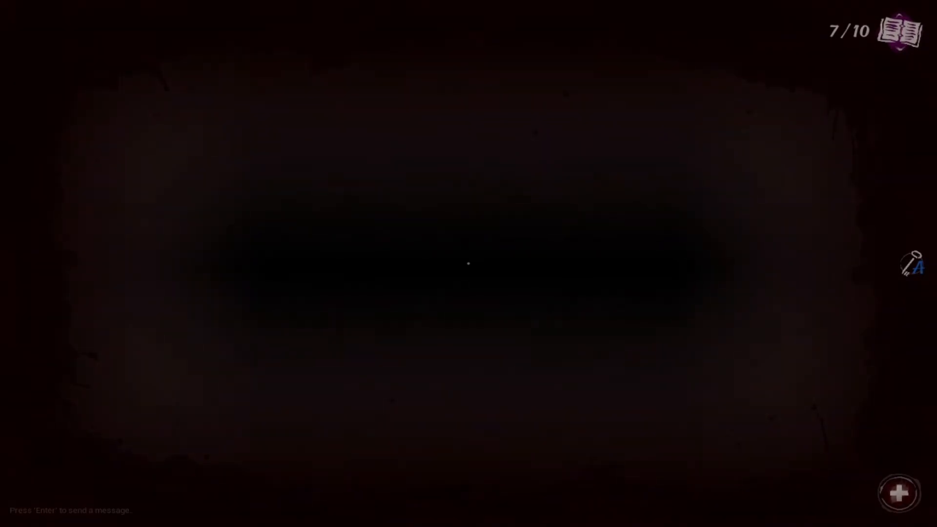
Step: Try the principal's office door and find it locked, needing the Principals Office Key
left_click(899, 491)
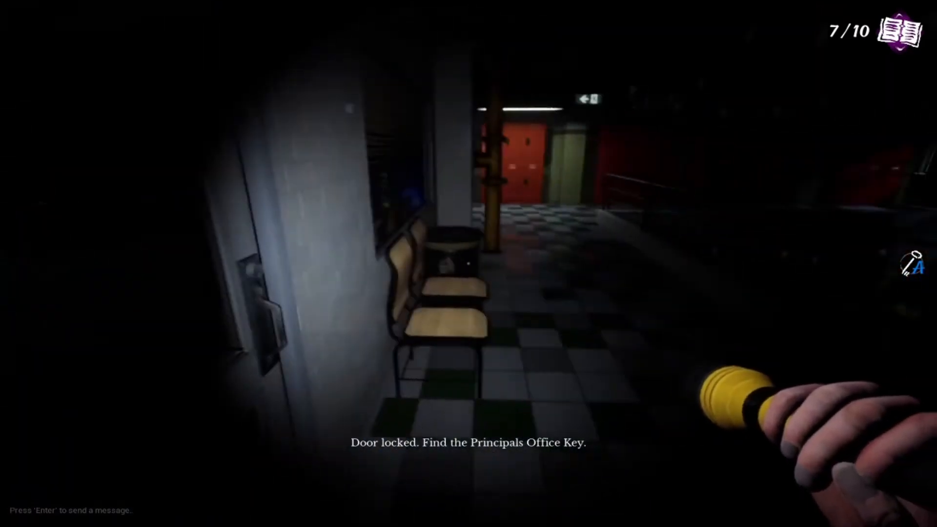
mouse_move(469, 264)
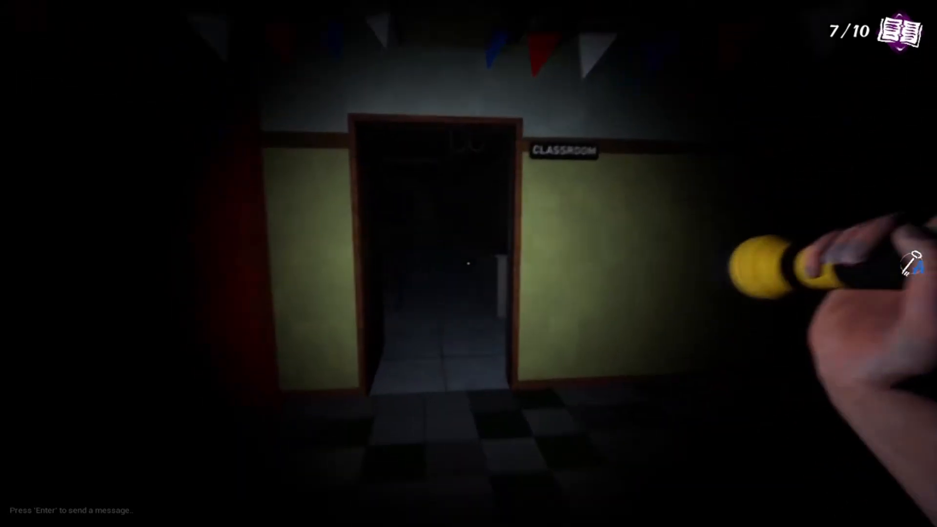
Step: Walk through the storage room past the empty shelves and out into the red-locker hallway
key("w")
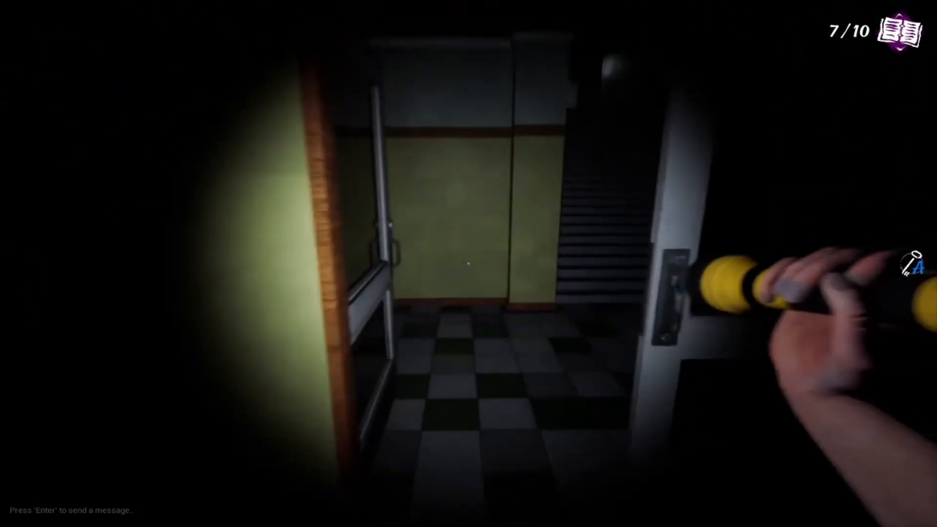
mouse_move(469, 264)
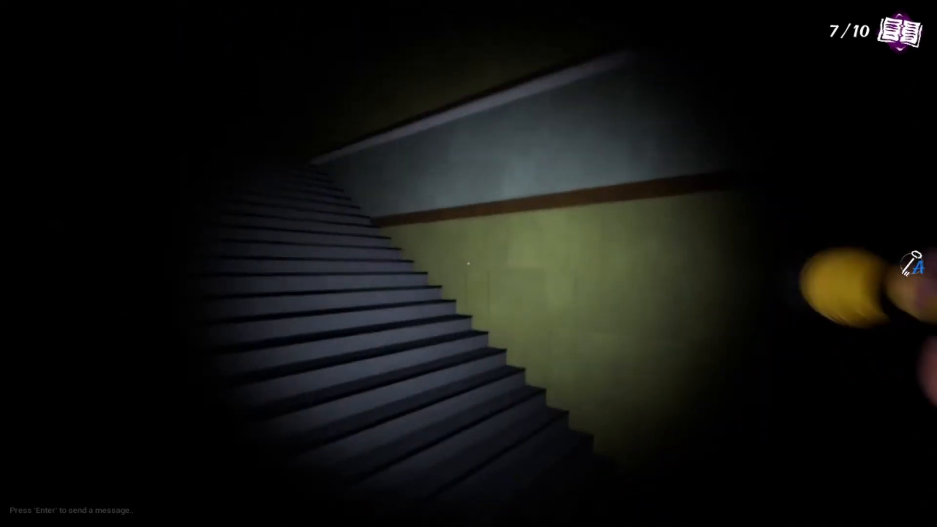
mouse_move(469, 264)
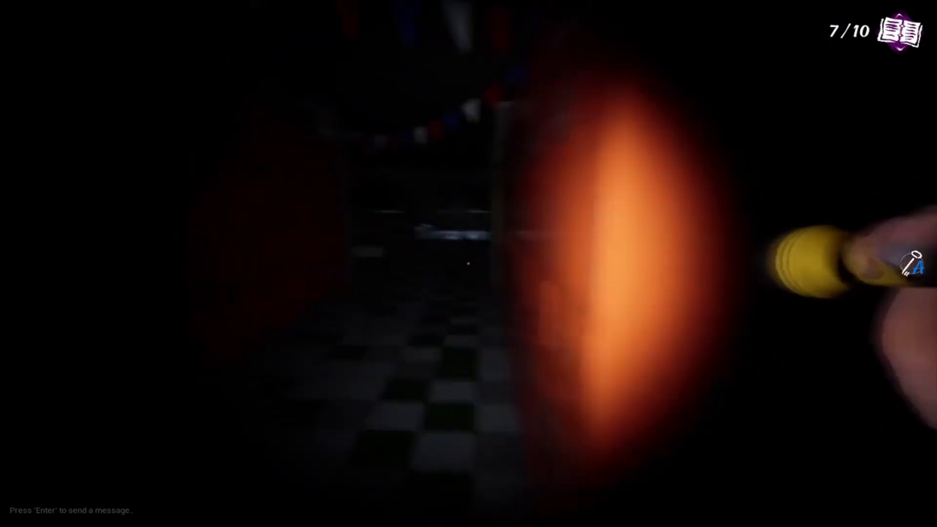
mouse_move(468, 264)
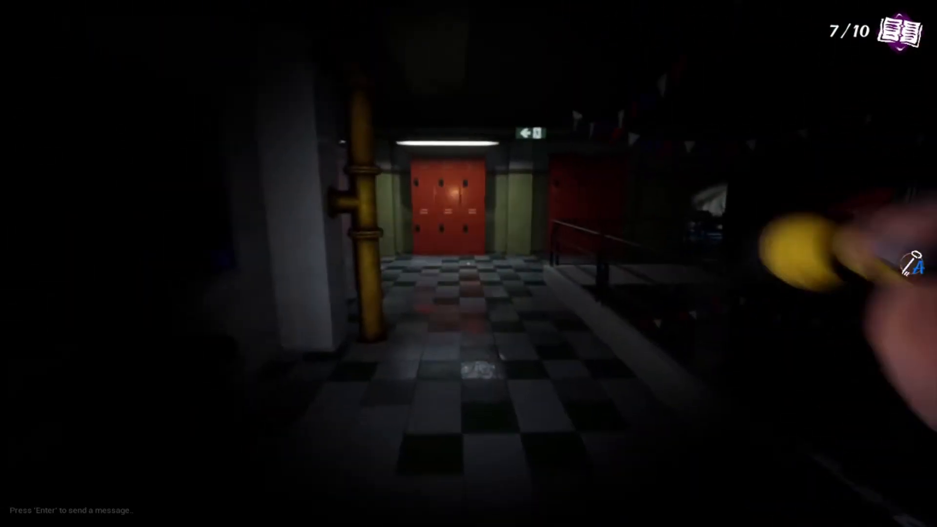
mouse_move(469, 264)
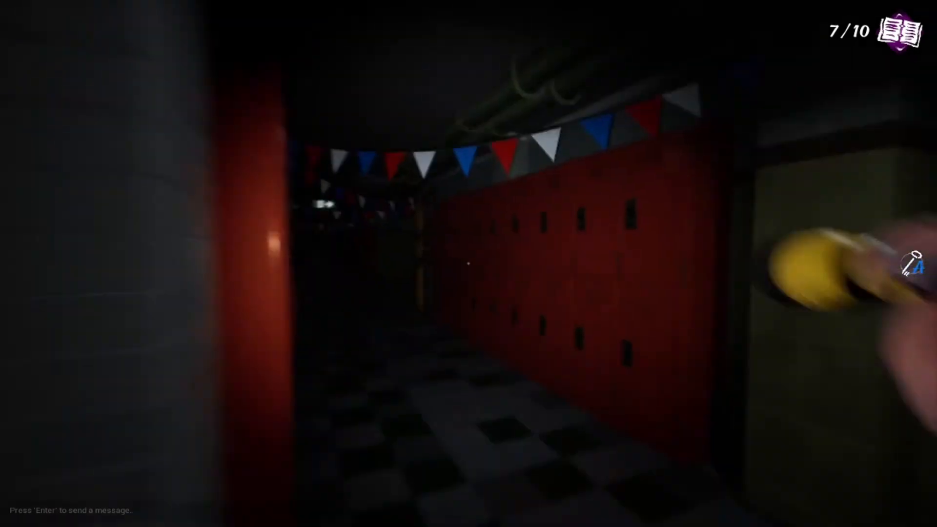
mouse_move(469, 263)
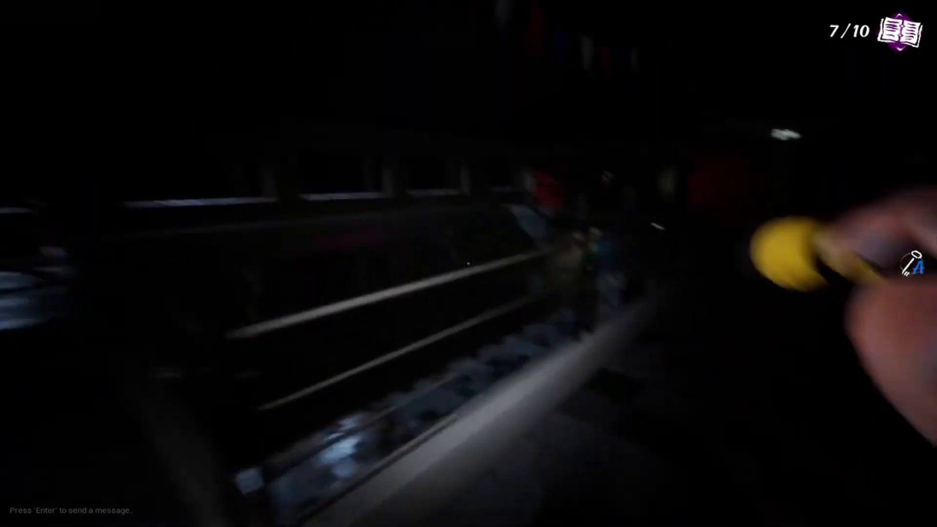
mouse_move(469, 263)
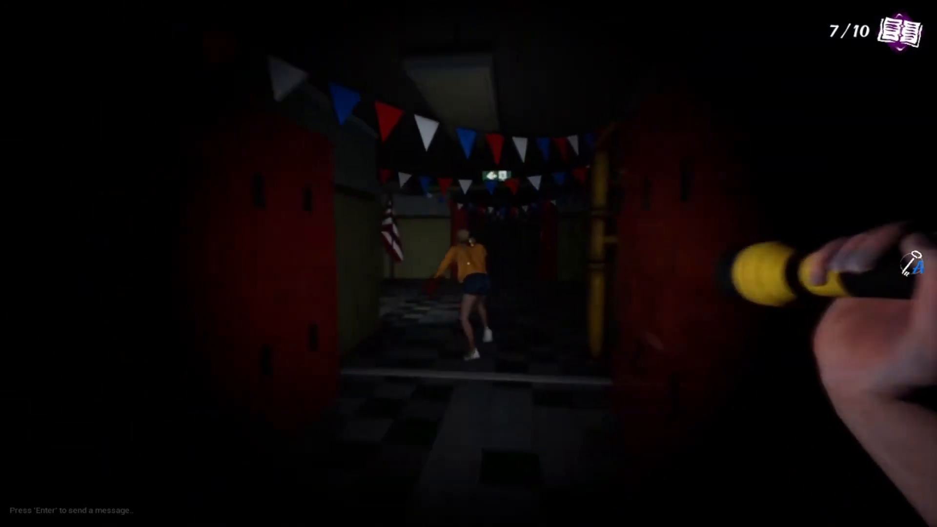
key("w")
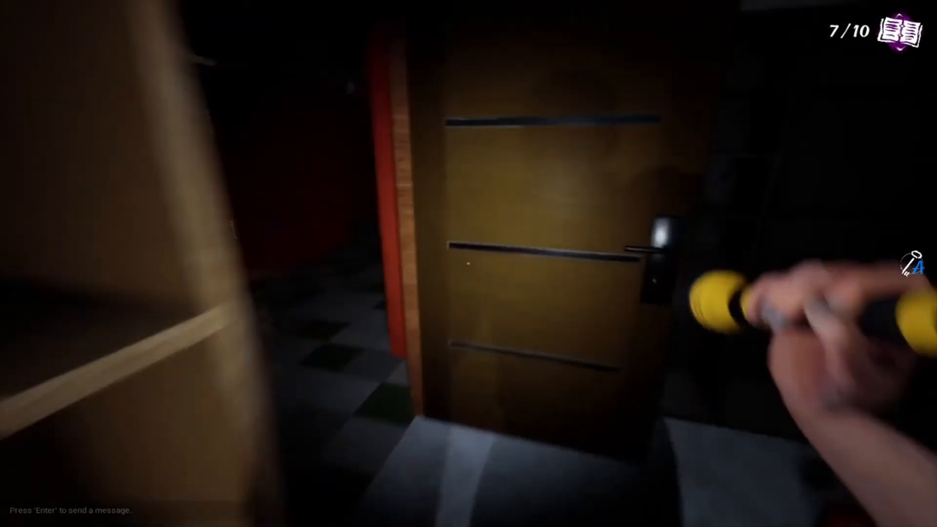
mouse_move(468, 264)
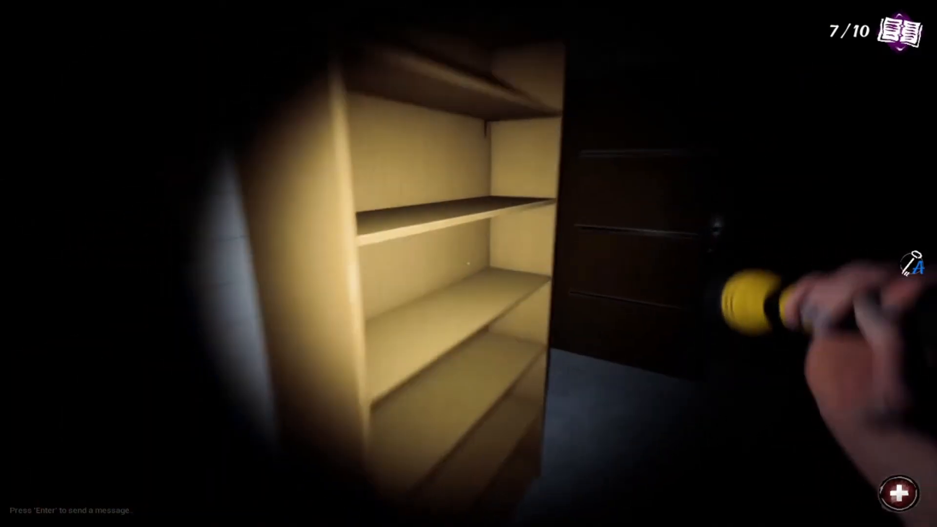
mouse_move(469, 263)
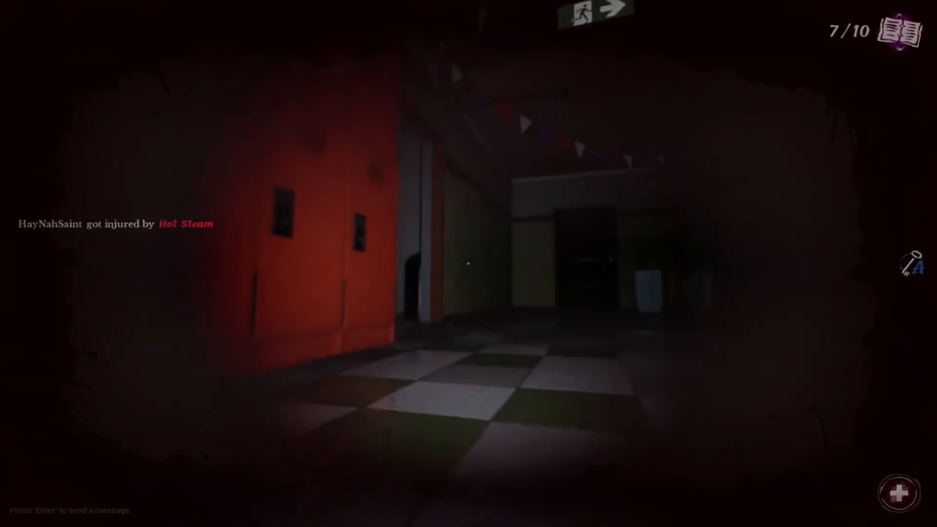
Step: Use the medkit and hold until the healing bar fills, curing the steam injury
left_click(899, 491)
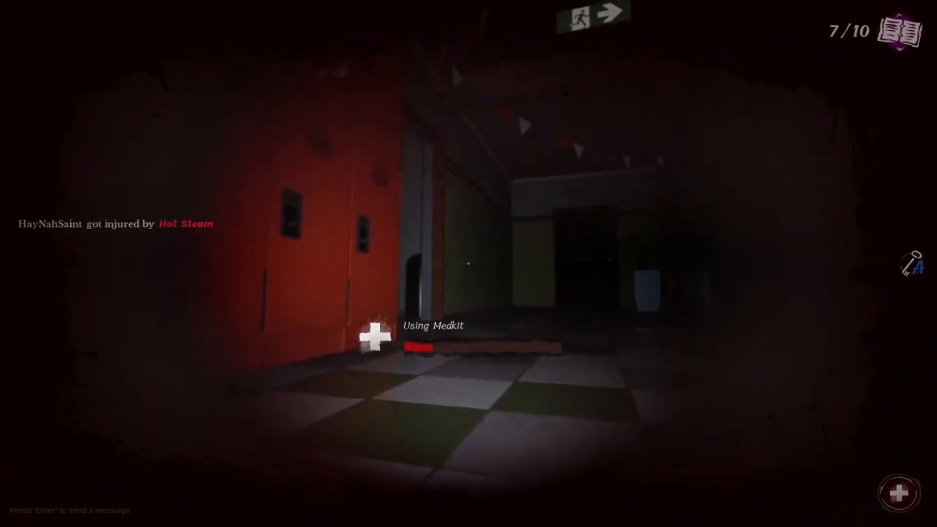
mouse_move(469, 264)
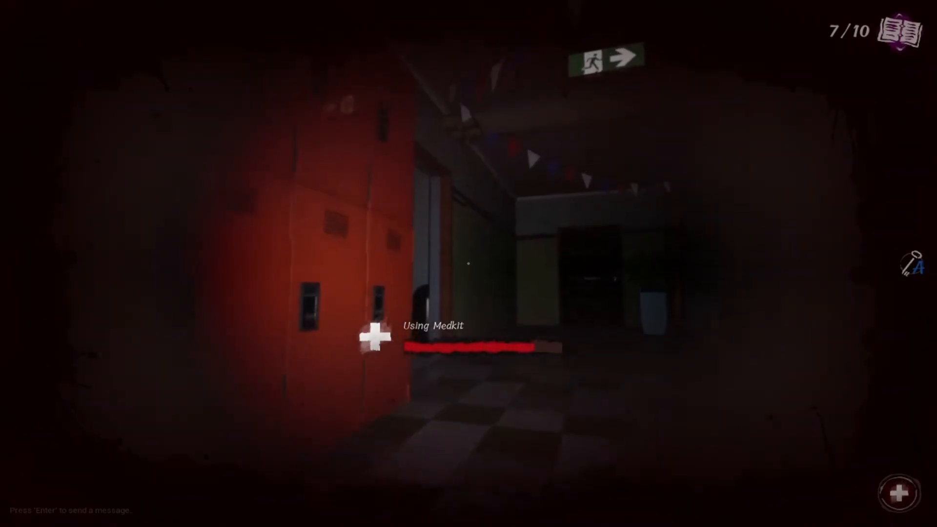
mouse_move(469, 179)
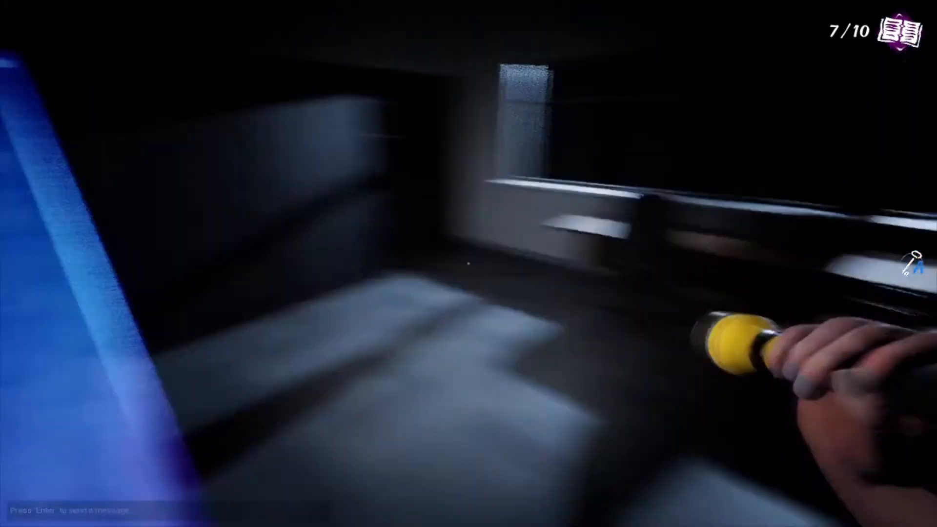
mouse_move(469, 263)
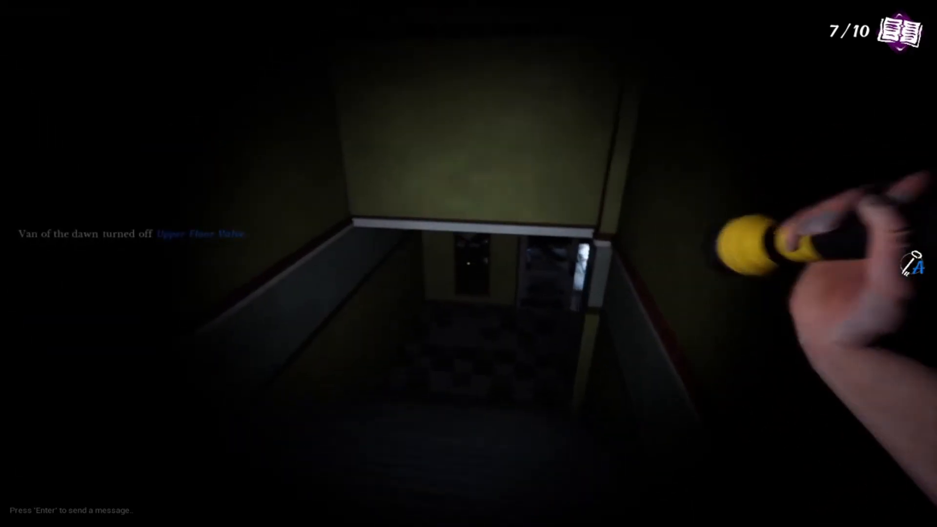
mouse_move(469, 263)
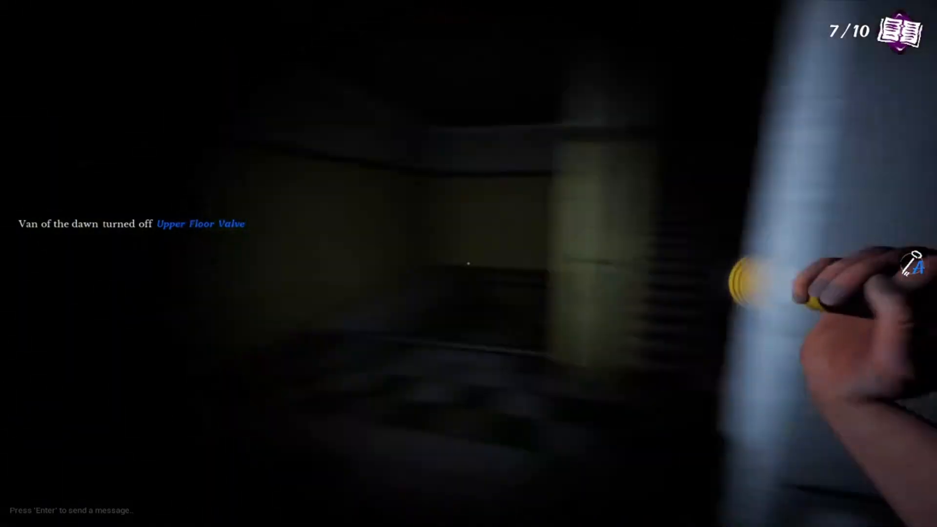
mouse_move(469, 264)
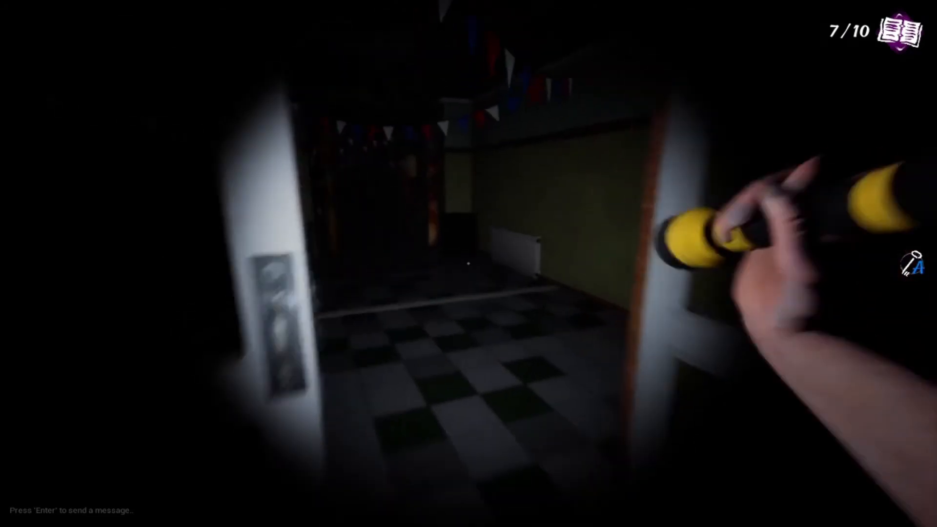
mouse_move(468, 264)
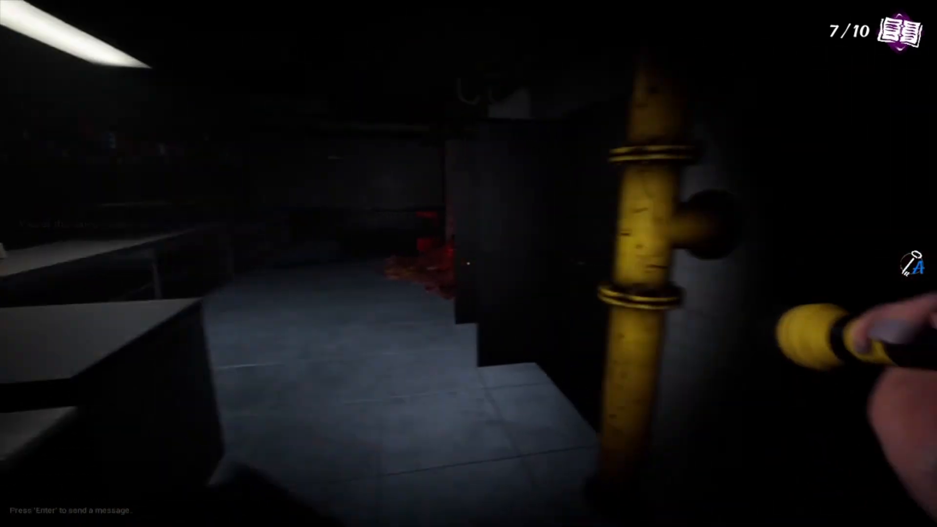
mouse_move(468, 263)
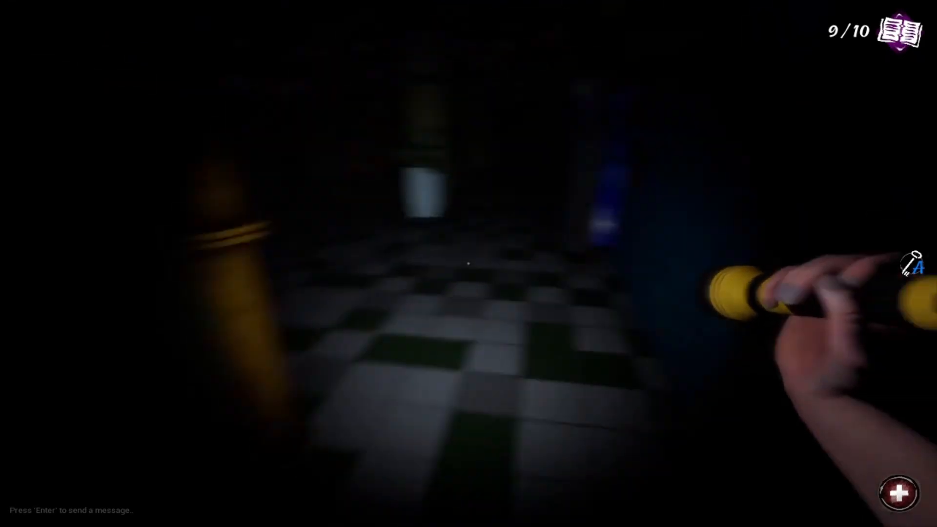
mouse_move(469, 264)
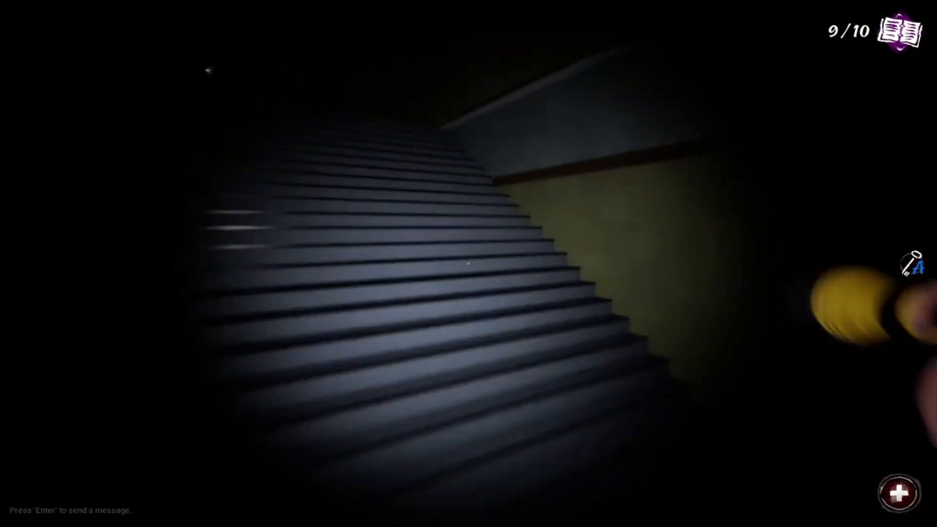
mouse_move(468, 263)
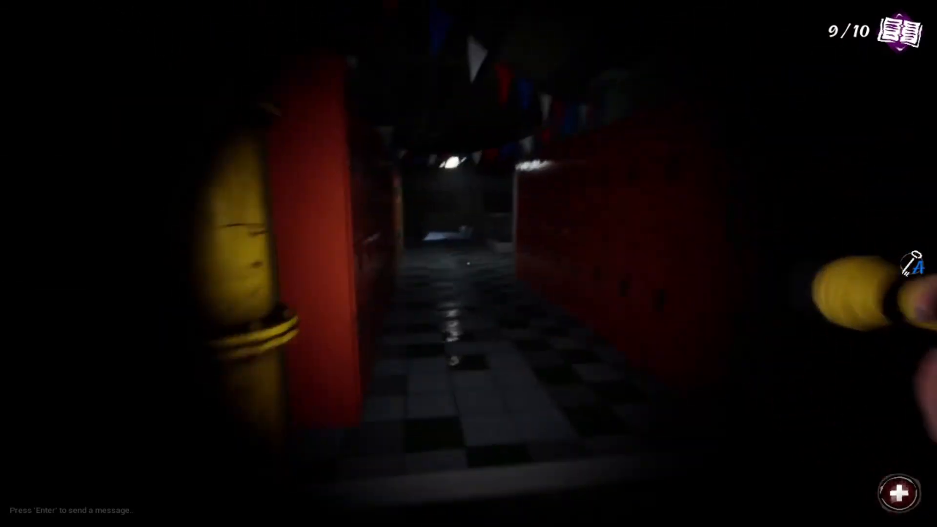
Step: Climb the stairs and walk along the balcony checking the upper classrooms
key("w")
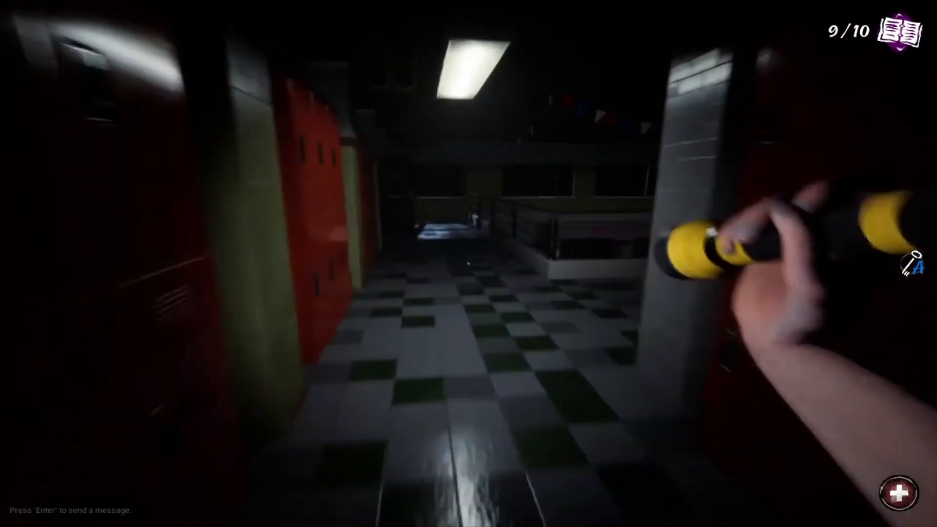
mouse_move(469, 264)
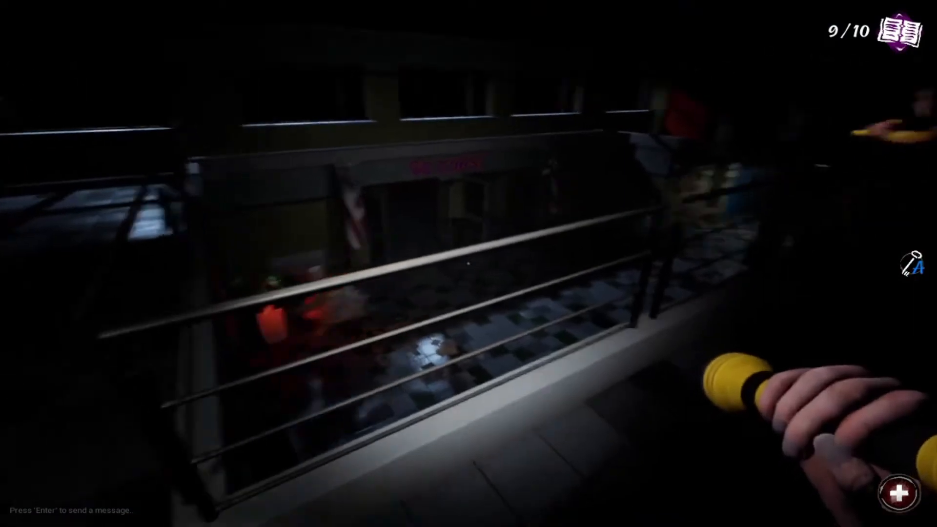
mouse_move(469, 264)
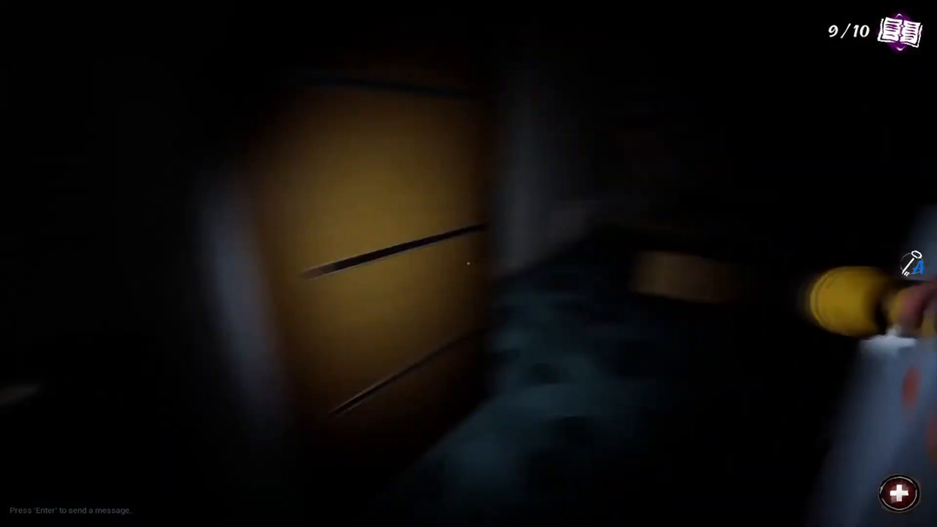
mouse_move(469, 264)
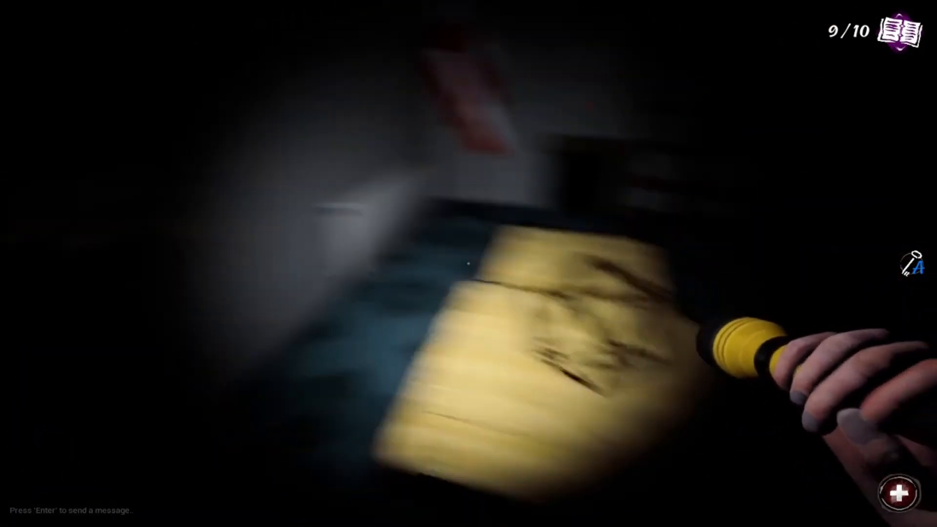
mouse_move(469, 264)
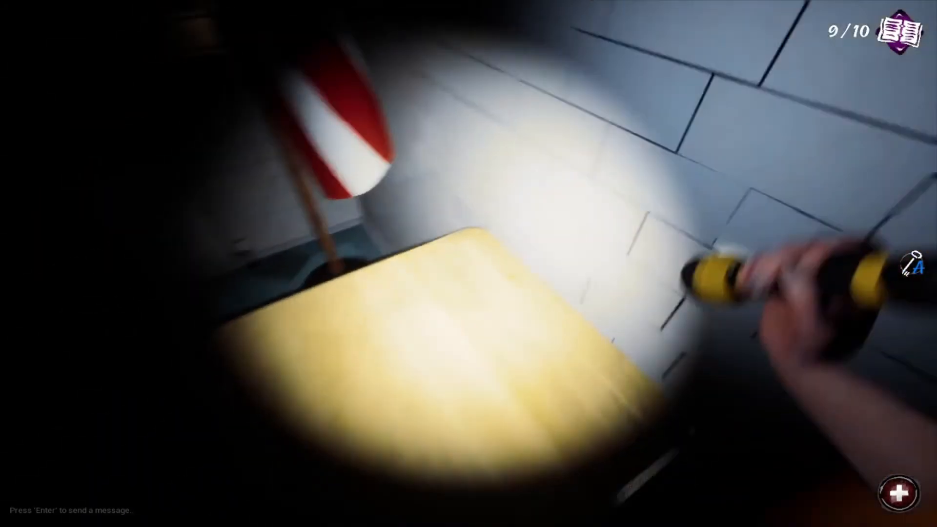
mouse_move(468, 263)
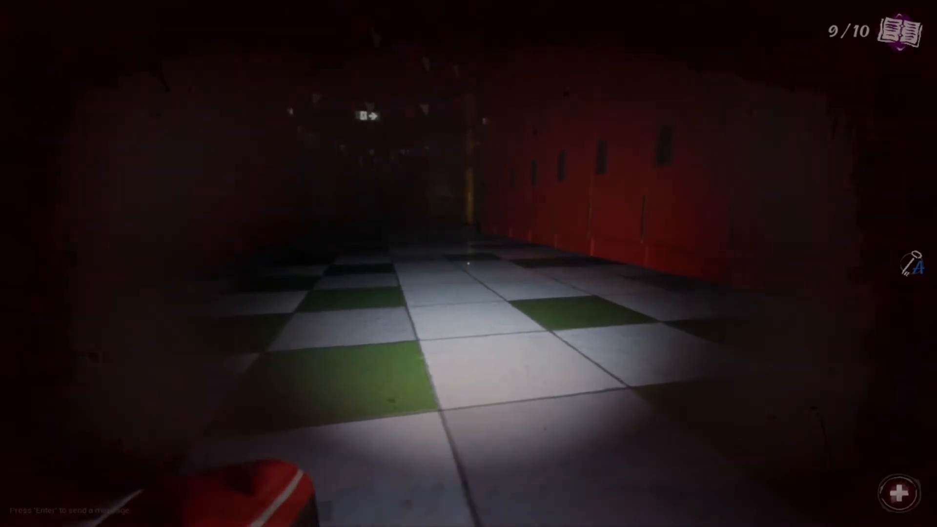
Step: Heal the injury with a medkit and walk back to the teammate in the locker hallway
key("w")
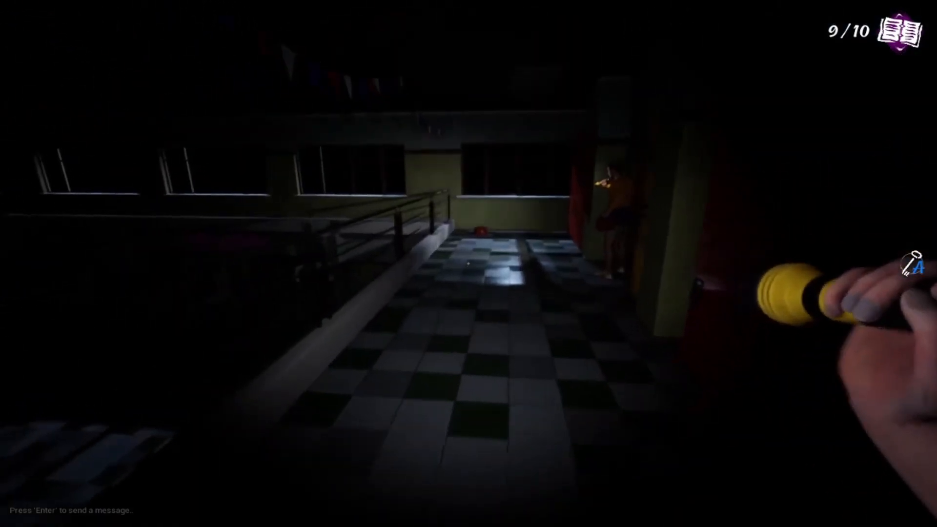
mouse_move(468, 263)
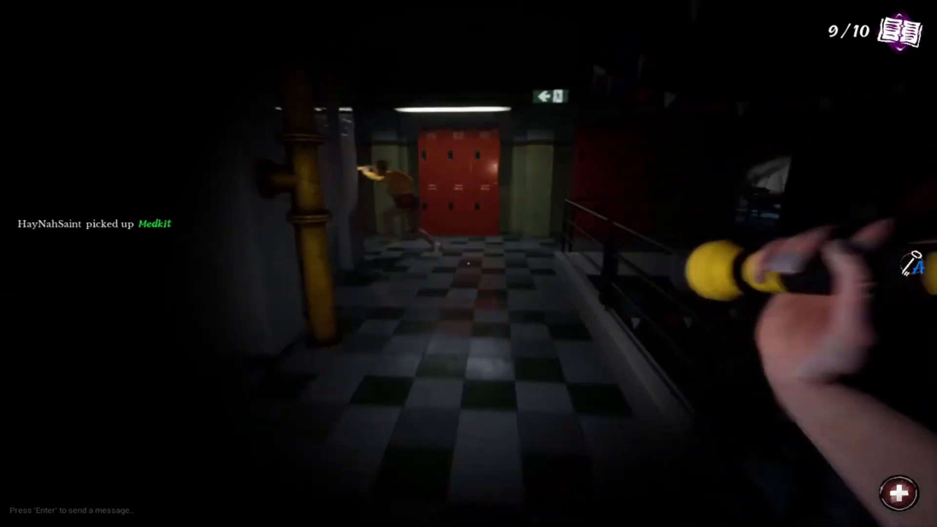
mouse_move(469, 263)
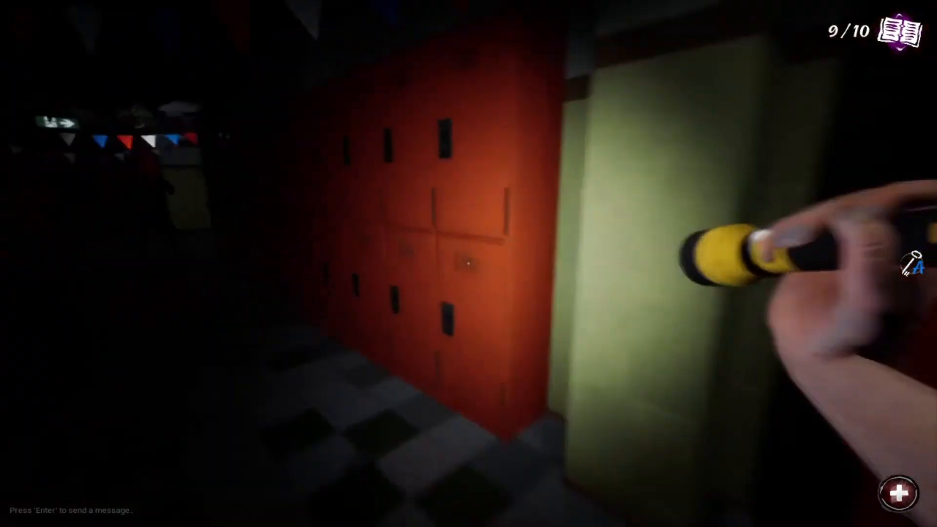
mouse_move(468, 264)
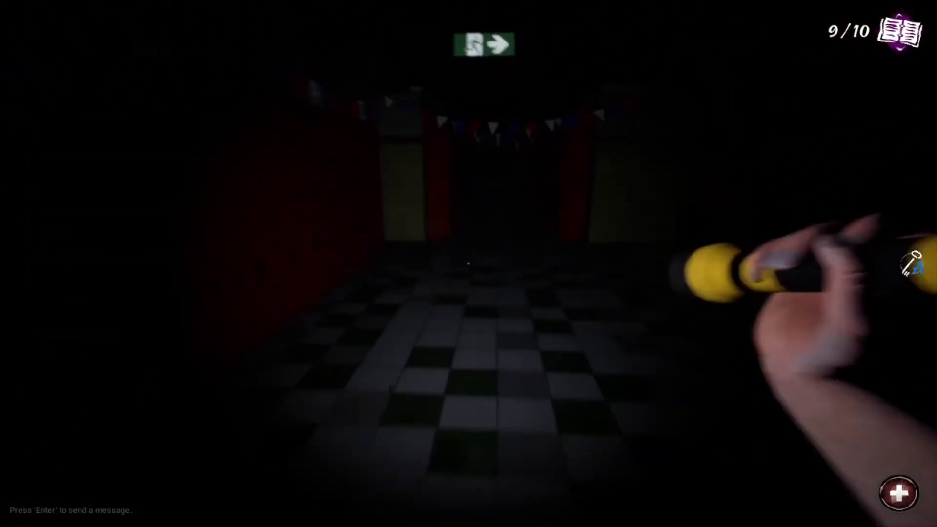
mouse_move(359, 263)
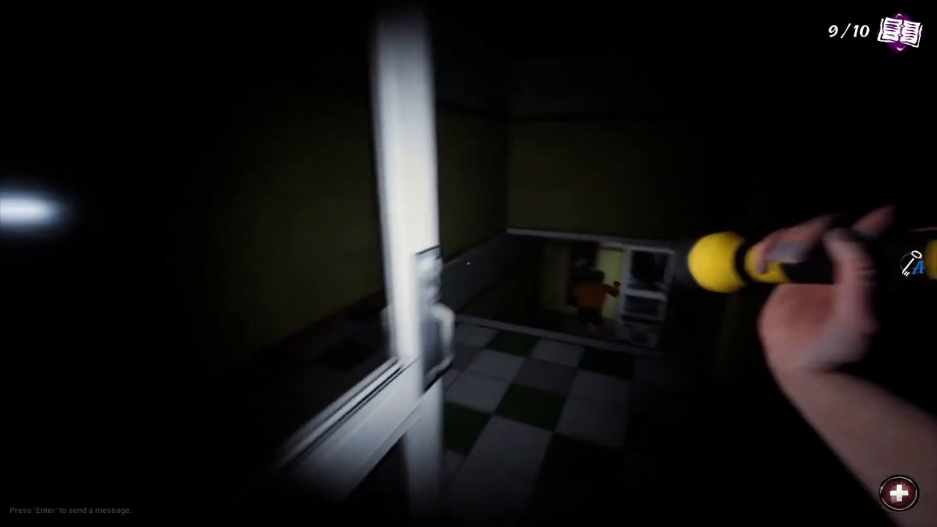
mouse_move(469, 263)
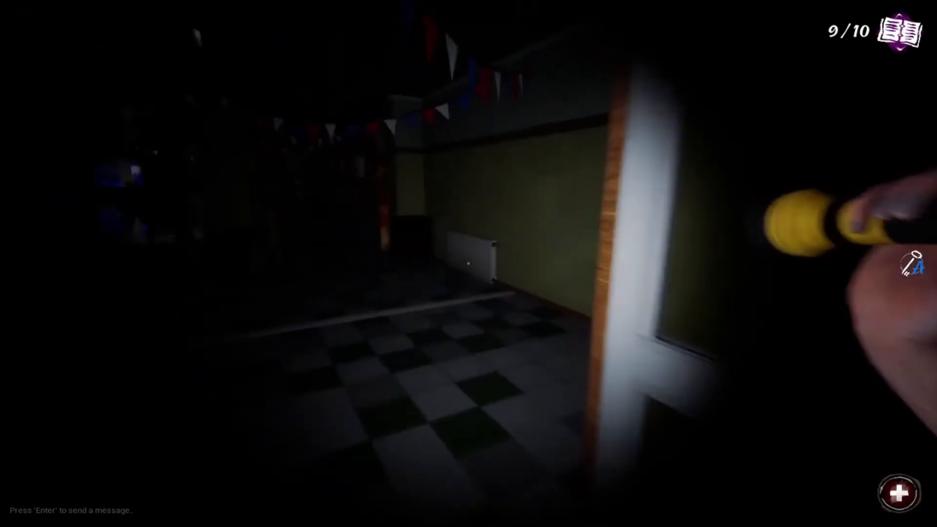
mouse_move(468, 264)
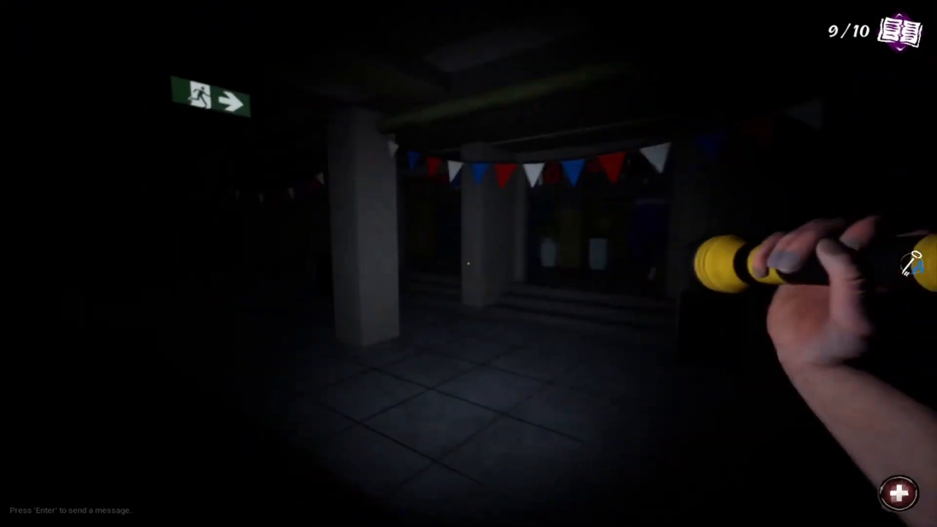
mouse_move(469, 263)
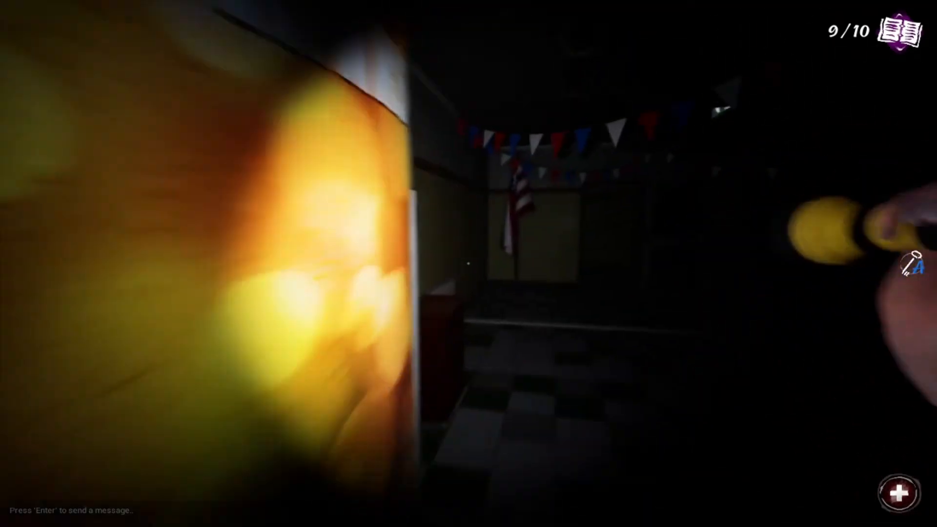
mouse_move(469, 263)
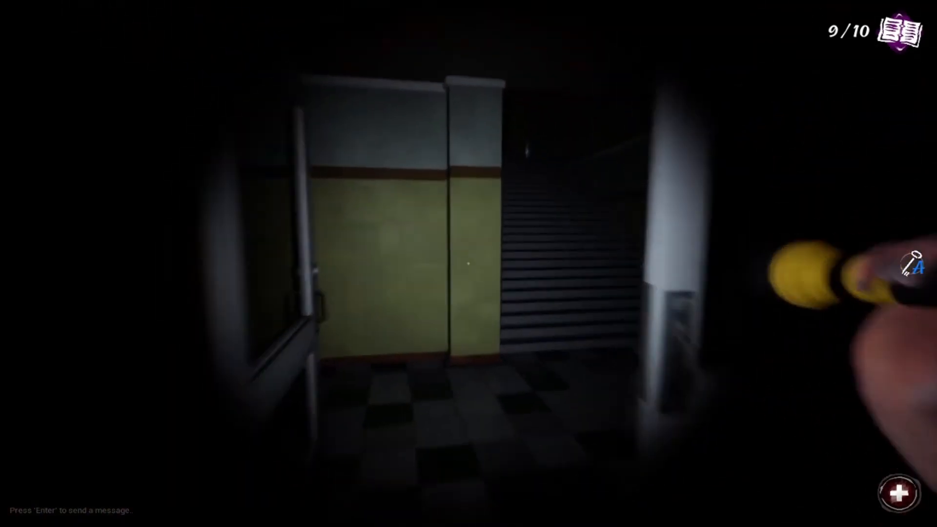
mouse_move(469, 263)
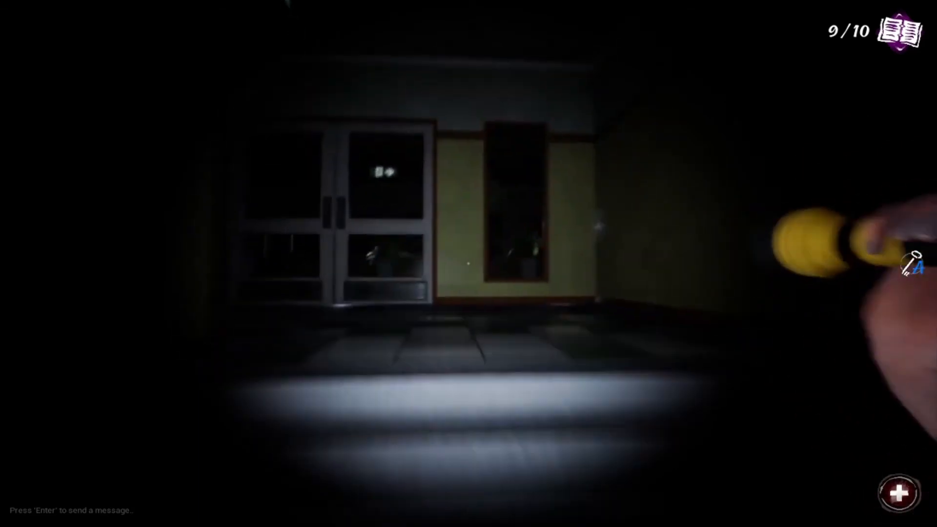
mouse_move(469, 264)
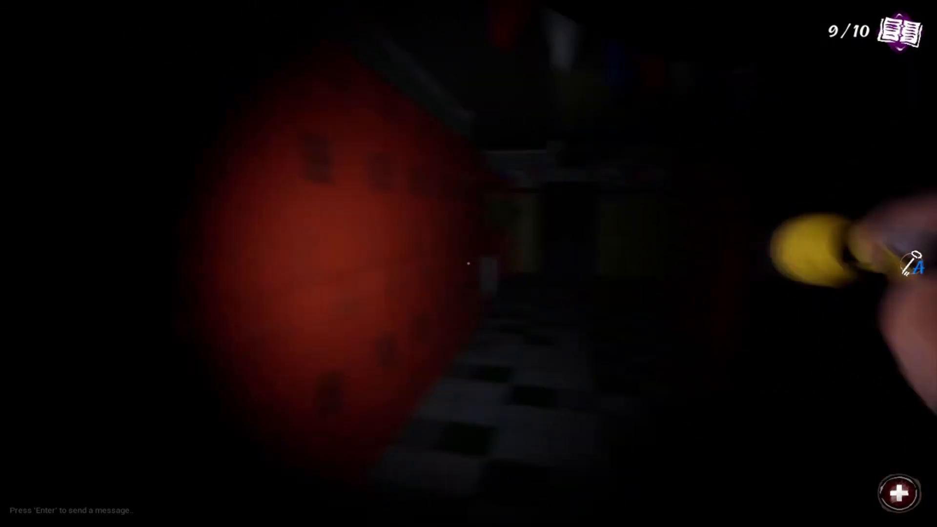
mouse_move(468, 263)
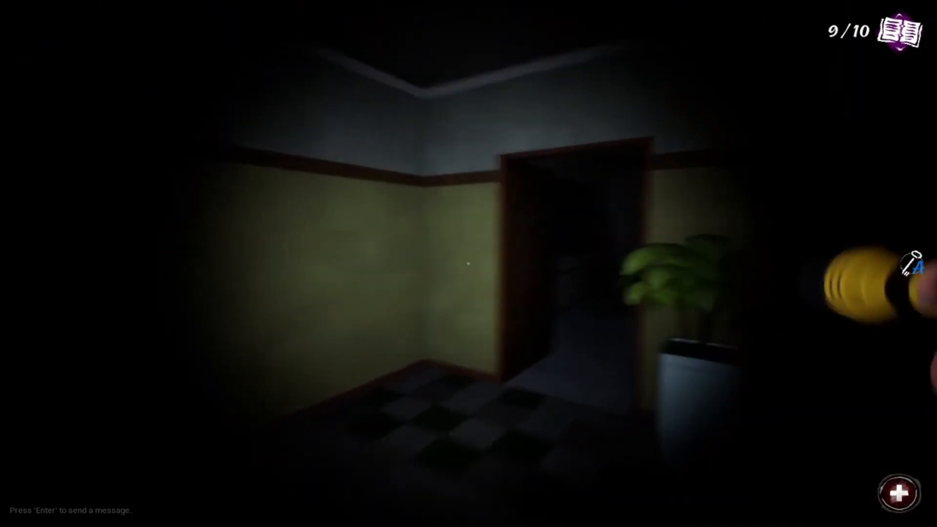
mouse_move(469, 264)
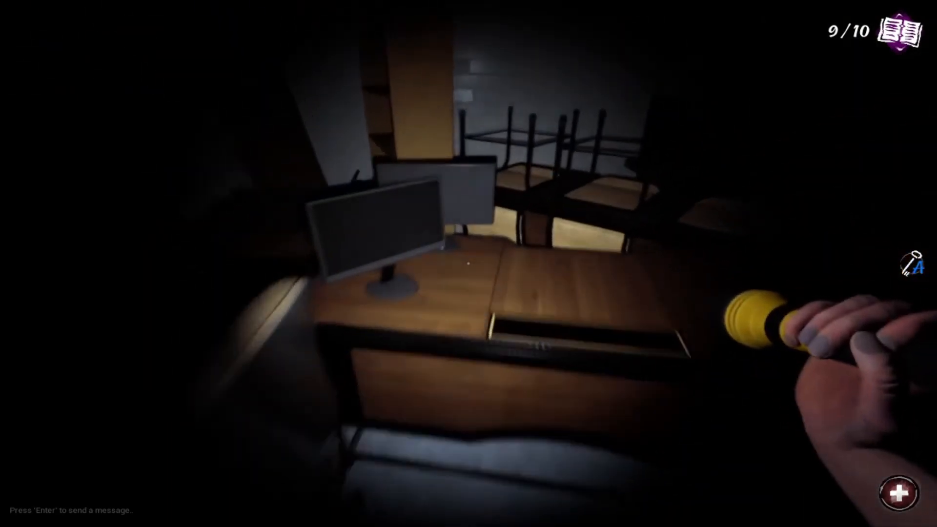
mouse_move(469, 263)
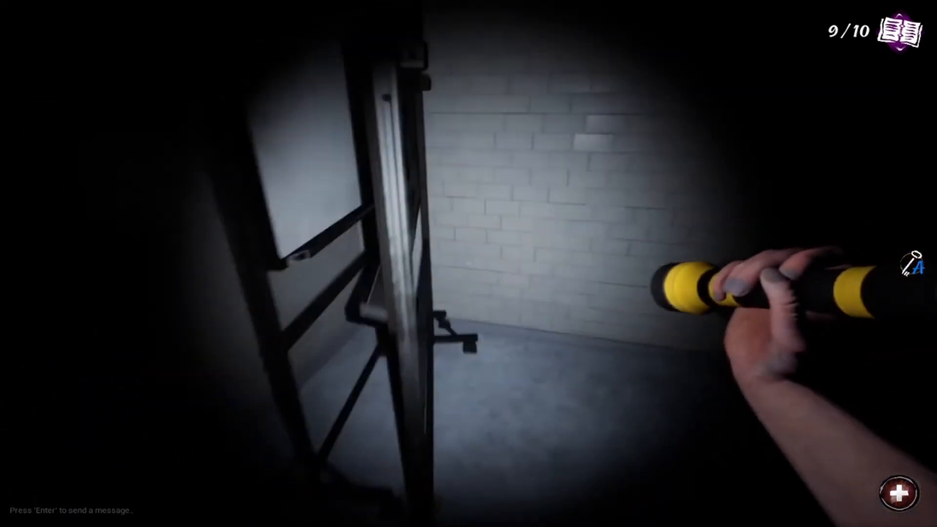
mouse_move(469, 263)
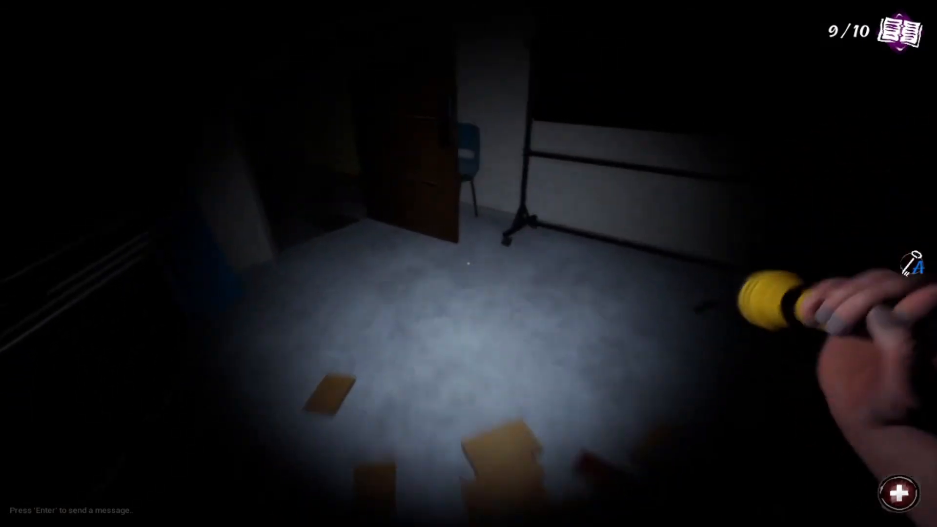
mouse_move(468, 263)
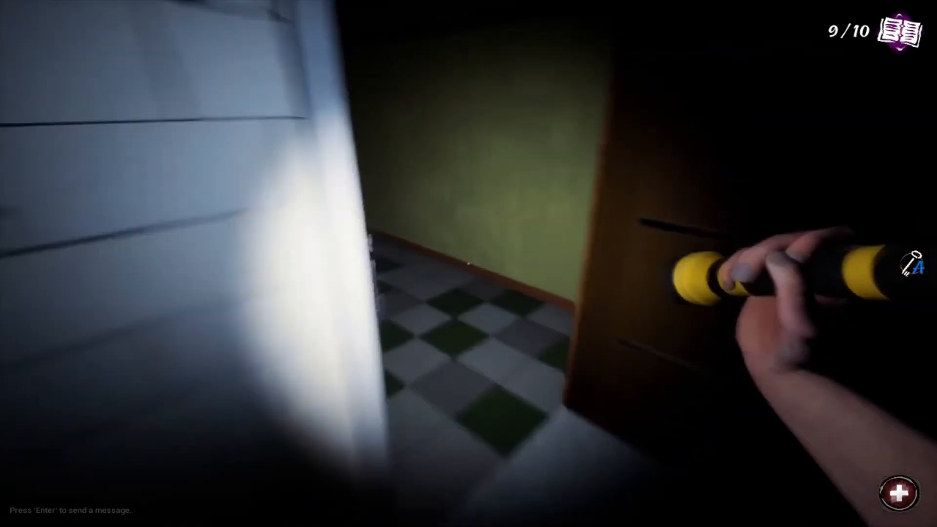
mouse_move(469, 263)
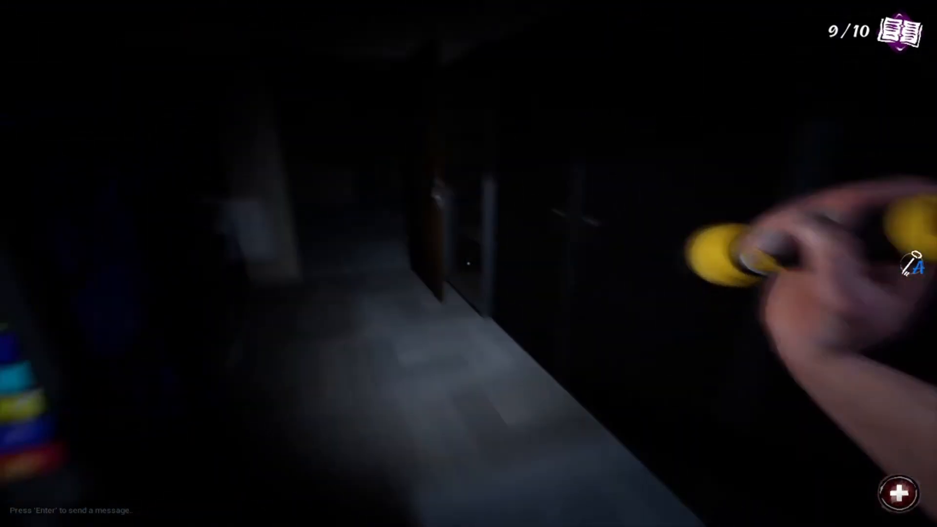
mouse_move(469, 263)
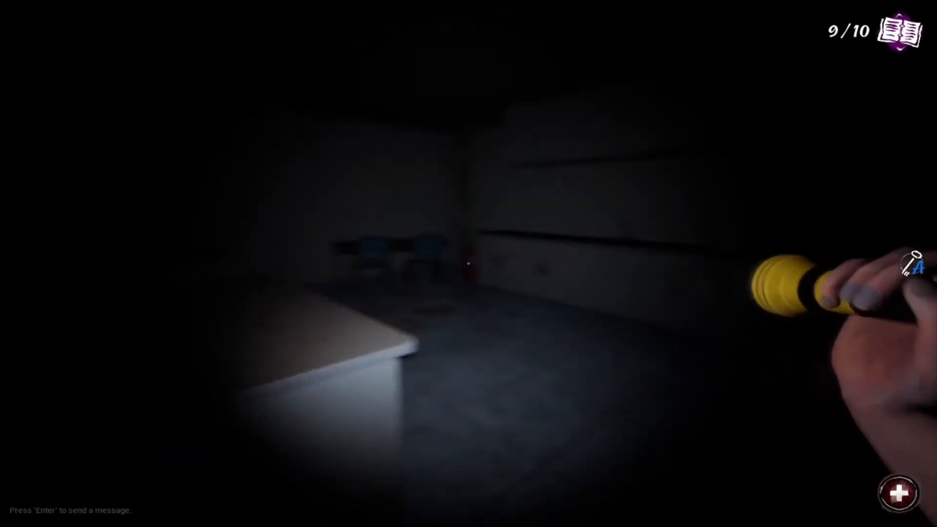
mouse_move(469, 263)
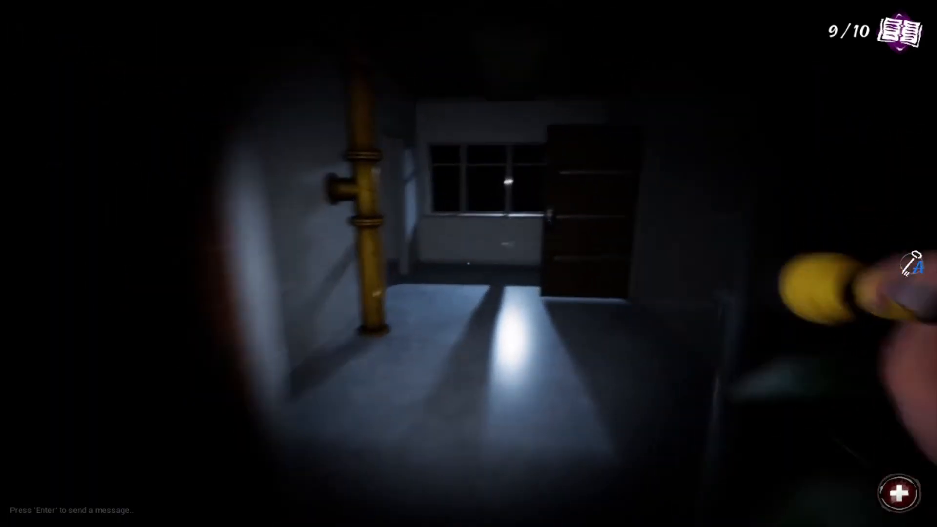
mouse_move(468, 264)
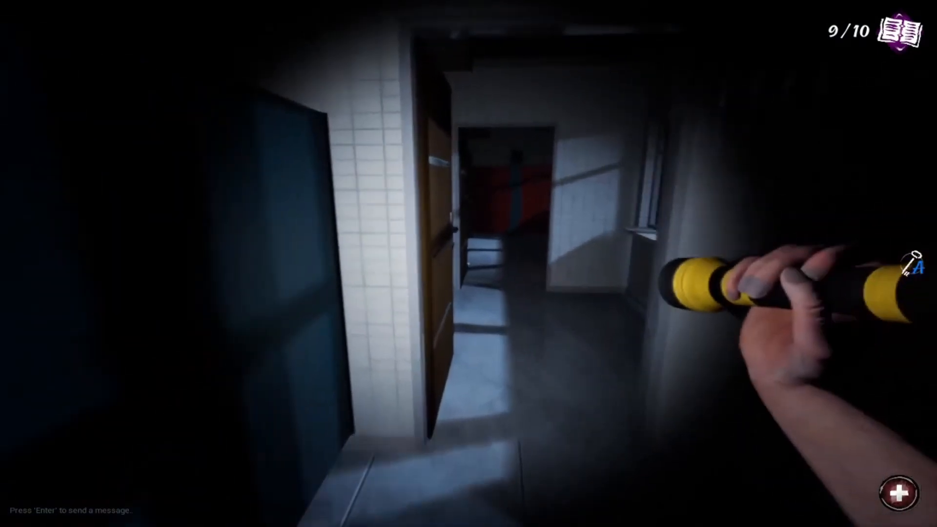
mouse_move(468, 264)
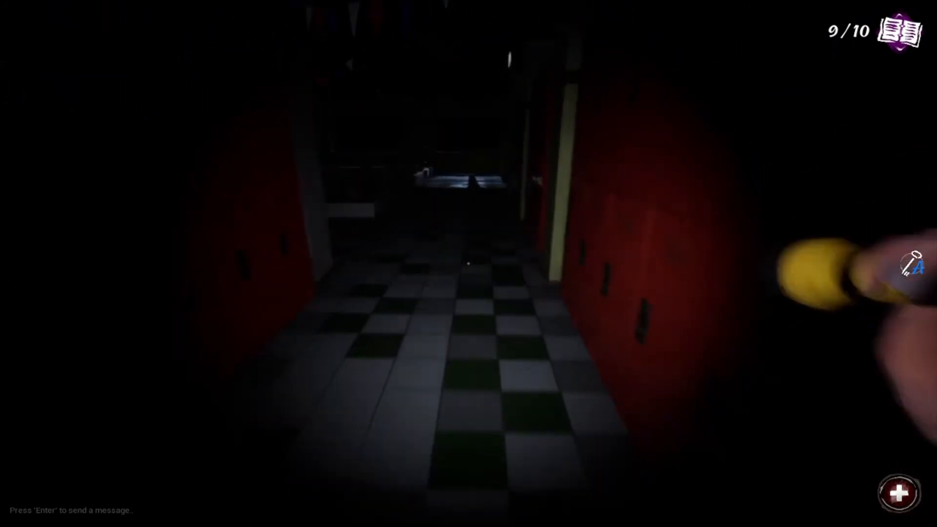
mouse_move(468, 264)
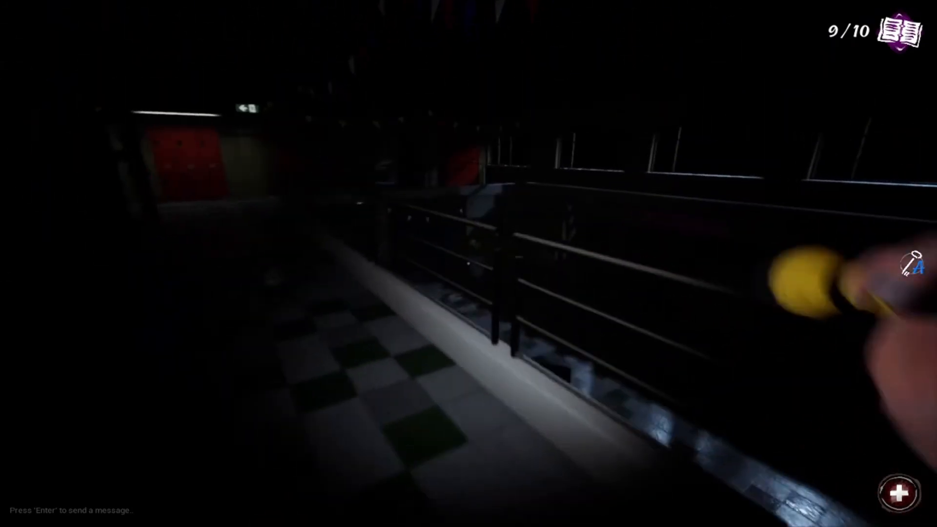
mouse_move(469, 264)
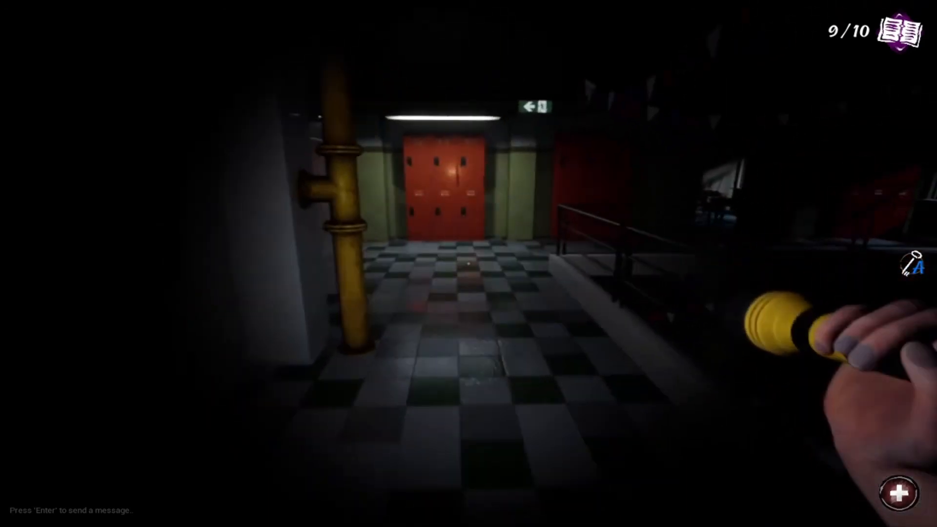
Step: Search the bookshelf classroom, then follow the pennant corridor to the white door by the flag
key("w")
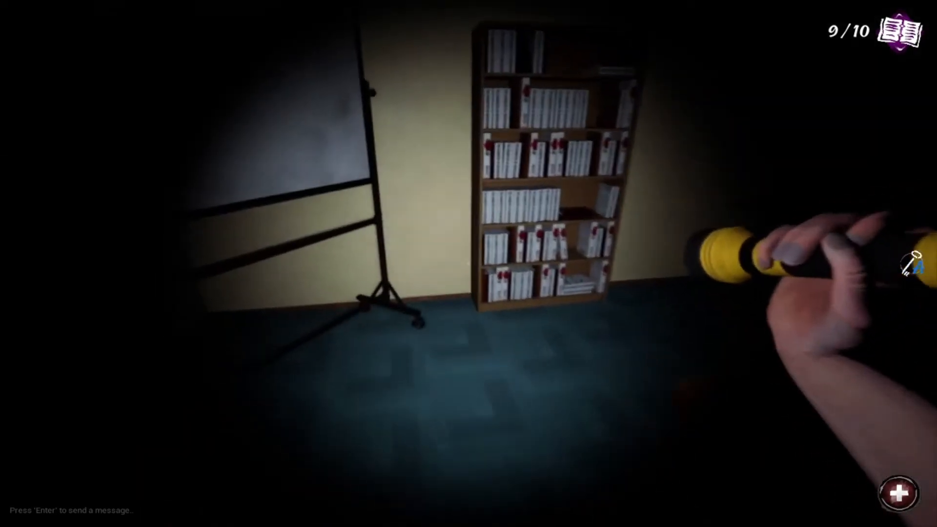
mouse_move(469, 264)
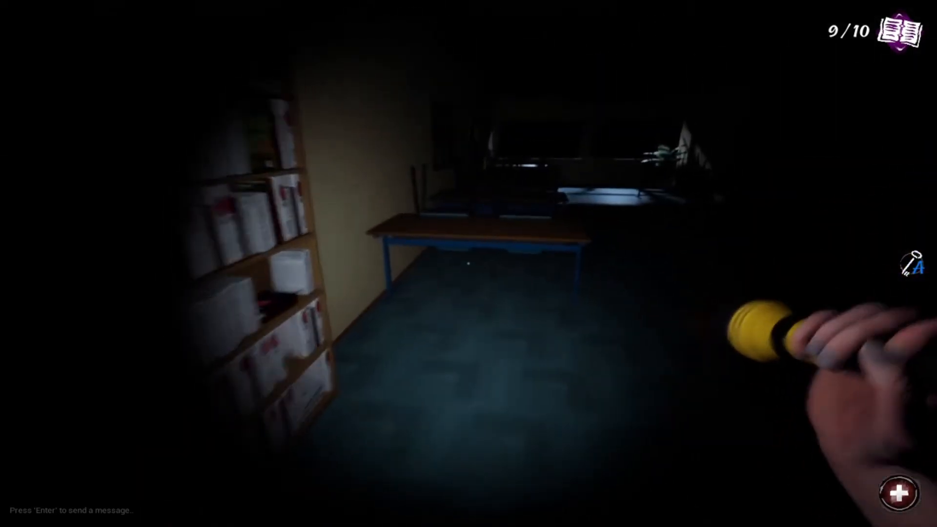
mouse_move(469, 264)
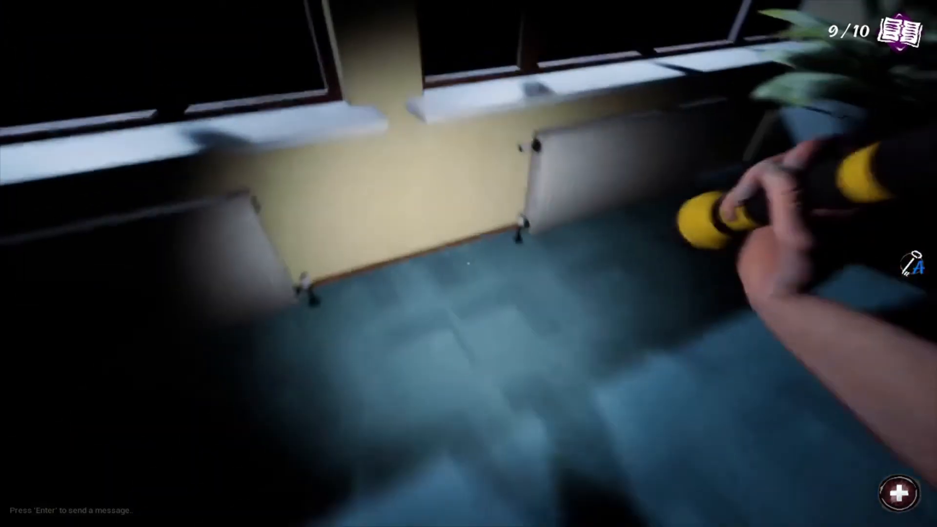
mouse_move(468, 264)
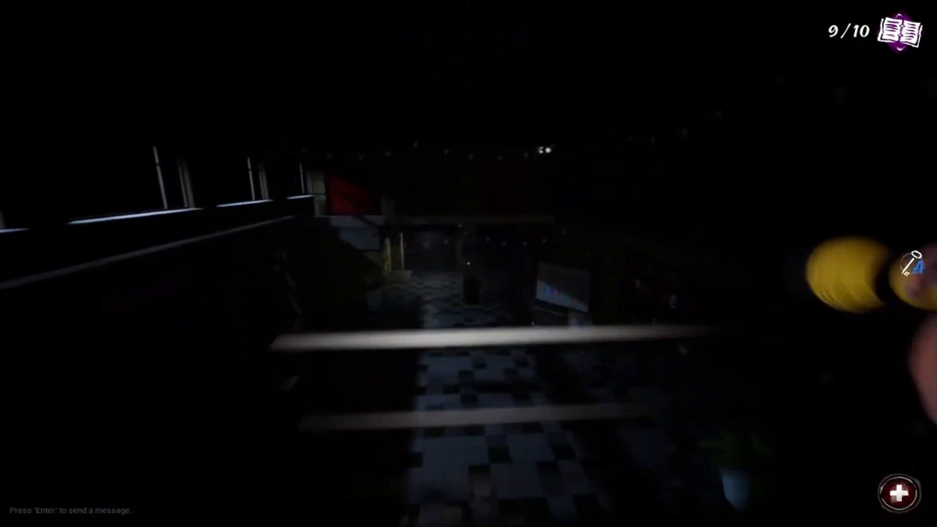
mouse_move(469, 264)
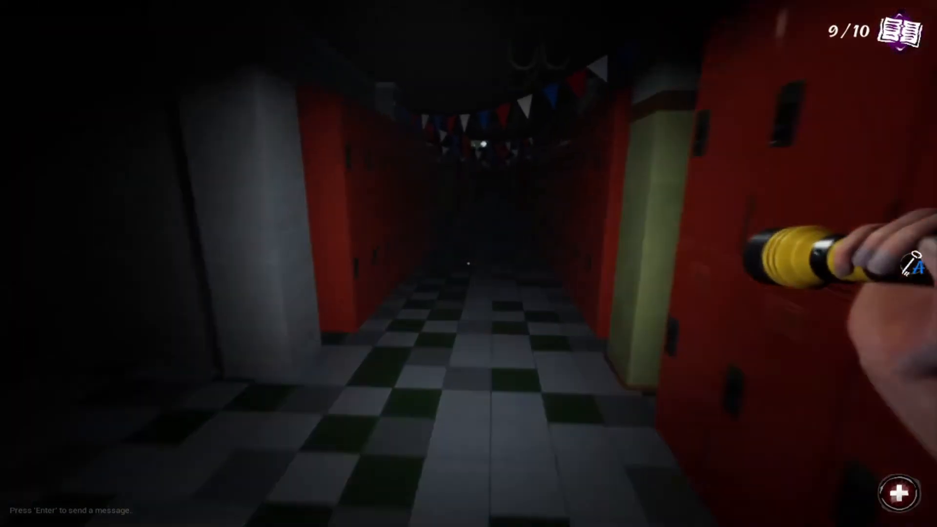
mouse_move(469, 264)
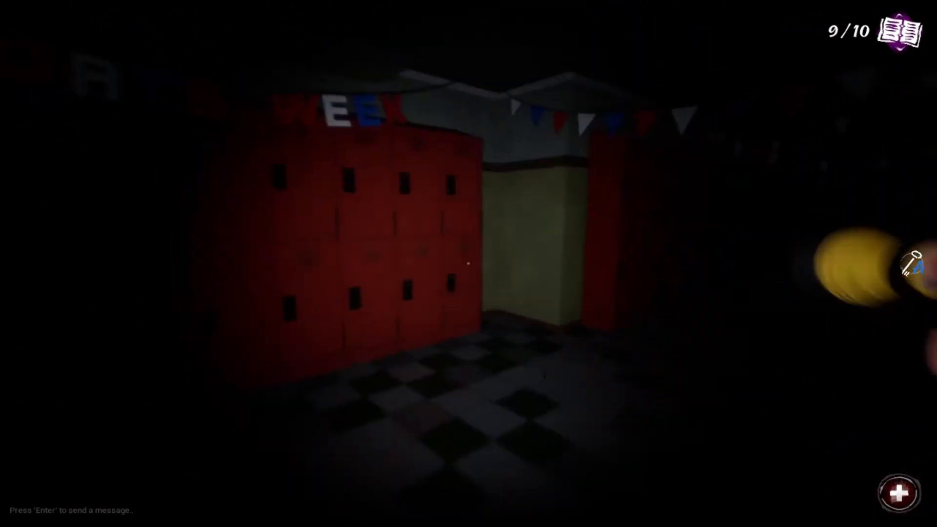
mouse_move(469, 263)
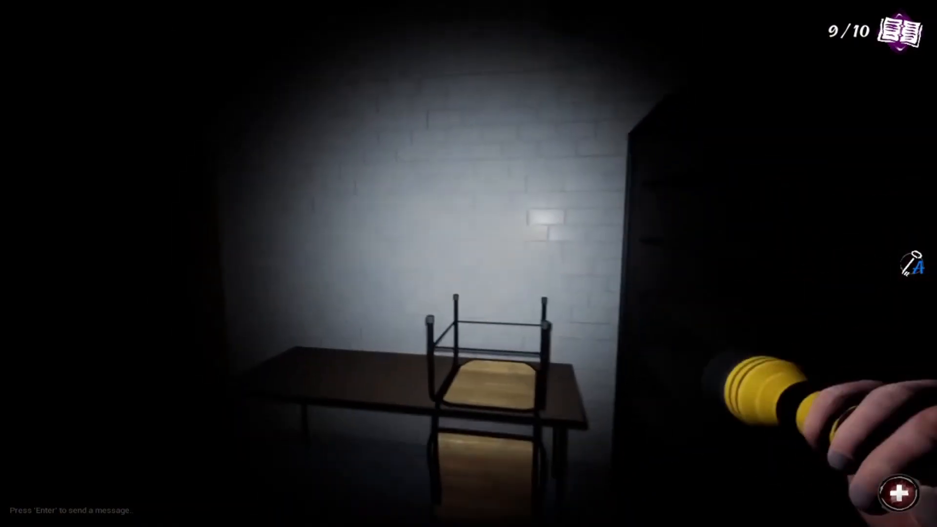
mouse_move(468, 263)
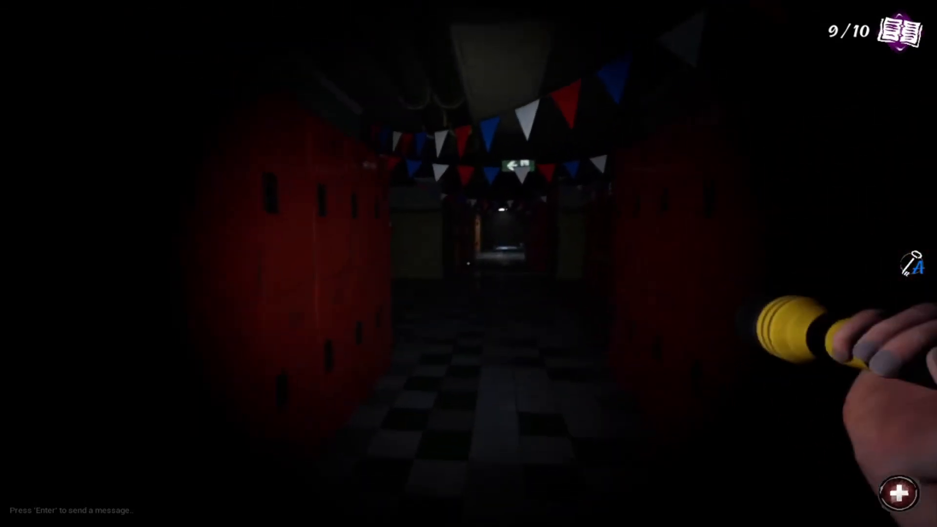
mouse_move(469, 263)
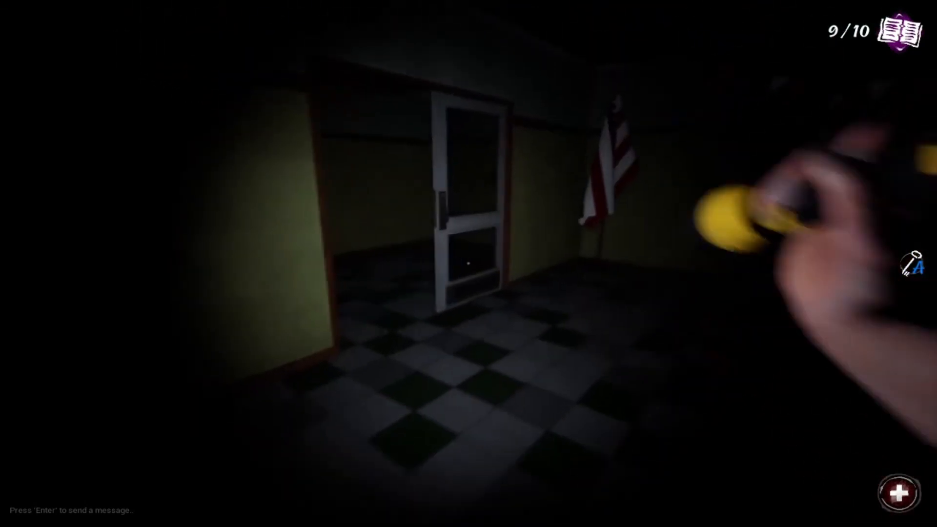
mouse_move(469, 264)
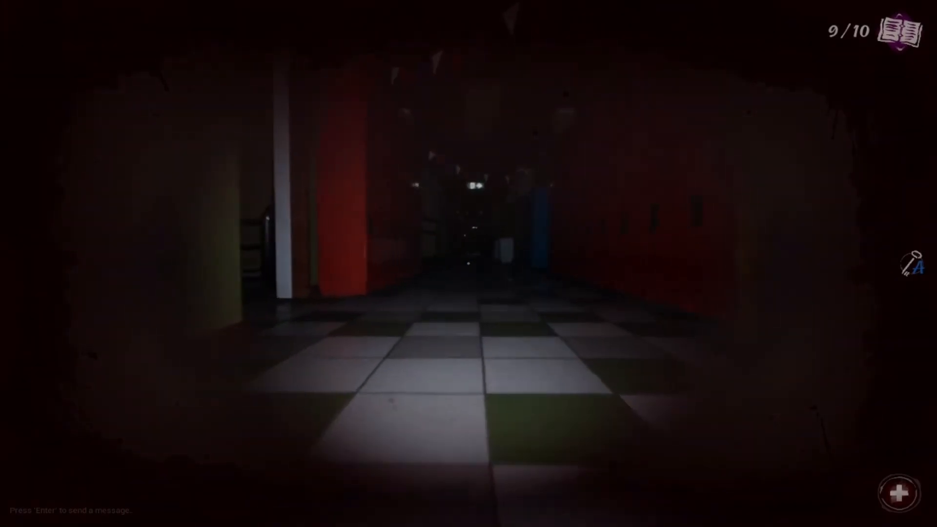
Step: Walk past the glowing vending machines and blue lockers into the carpeted bookshelf classroom
key("w")
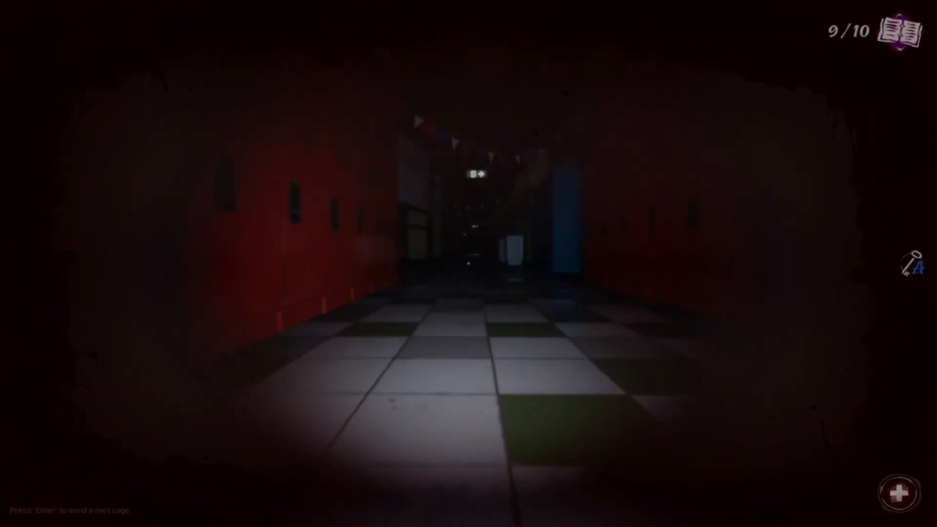
key("w")
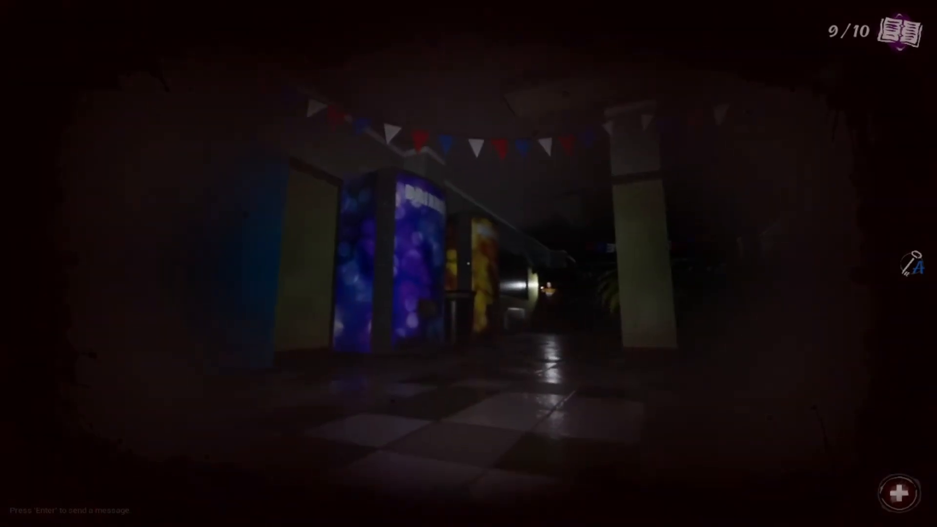
key("w")
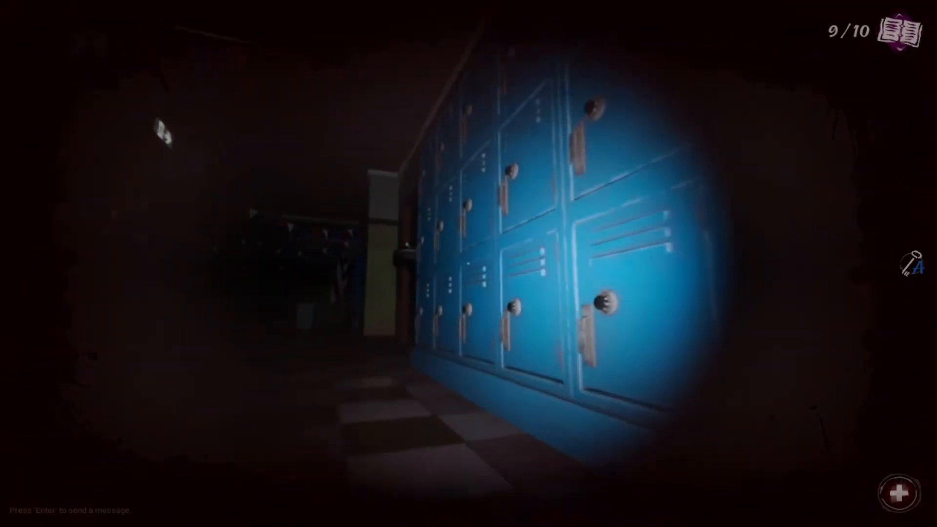
mouse_move(469, 264)
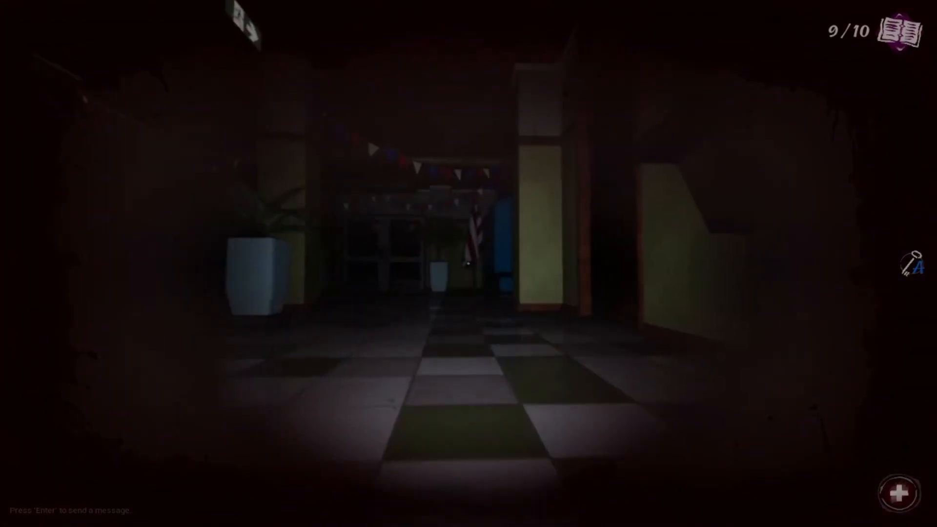
mouse_move(469, 263)
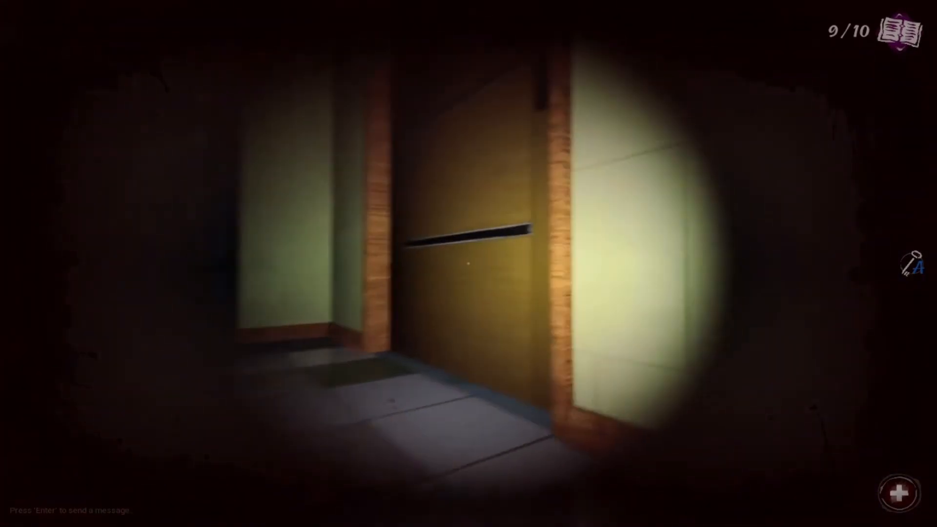
mouse_move(469, 264)
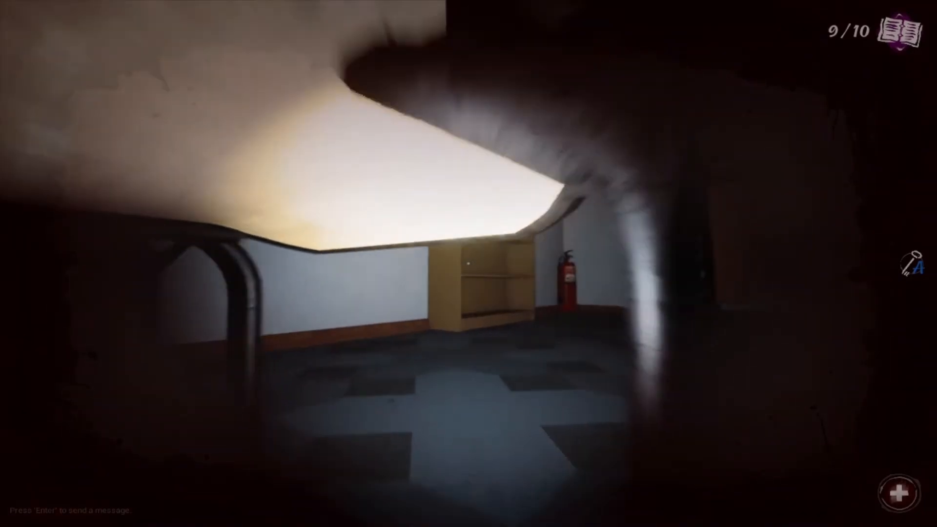
mouse_move(469, 264)
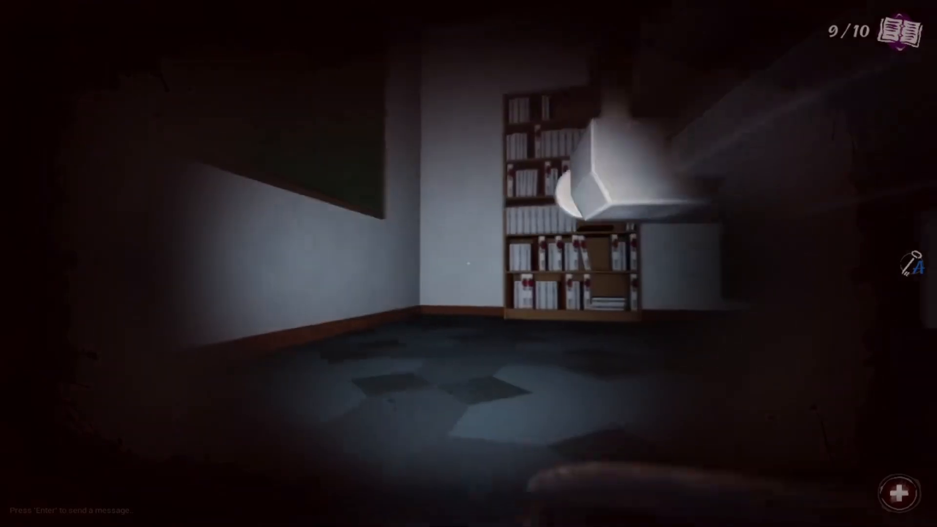
mouse_move(469, 264)
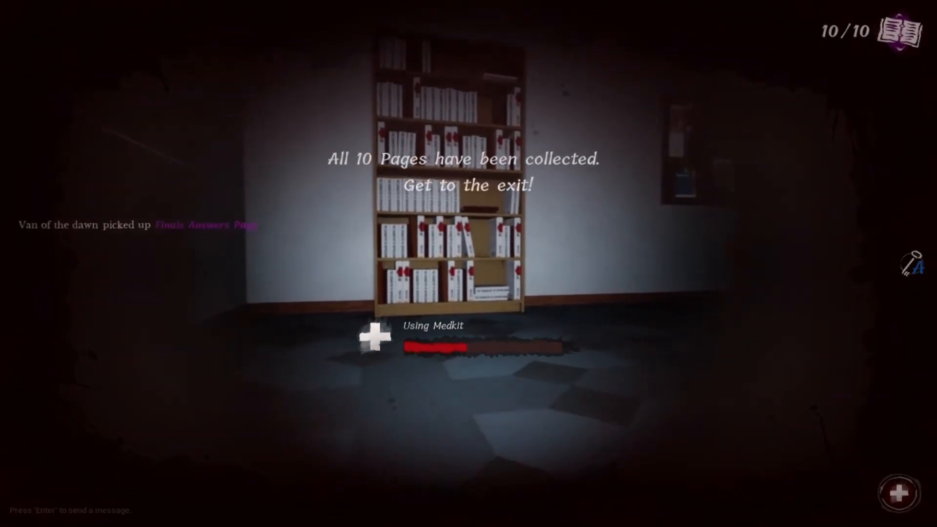
mouse_move(469, 264)
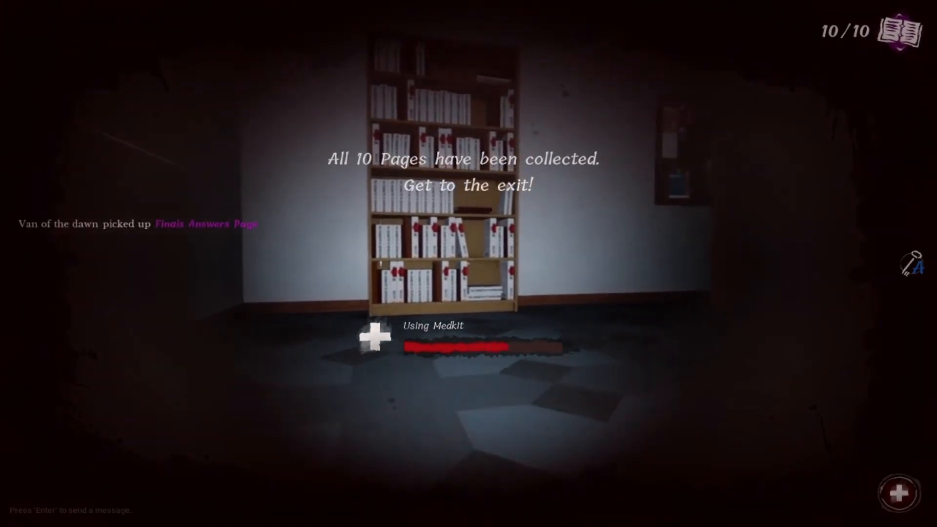